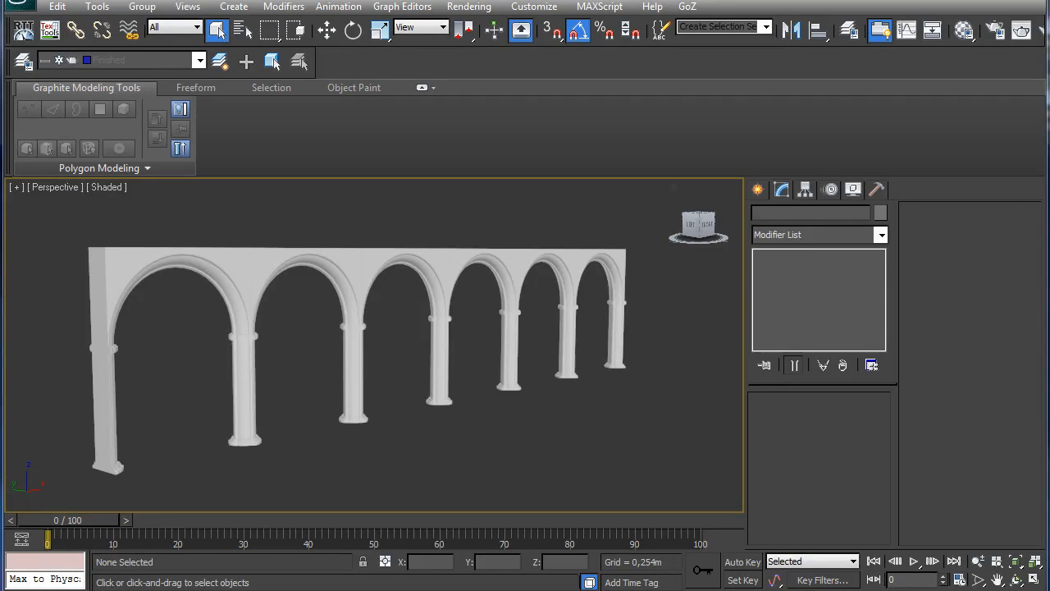
mouse_move(927, 460)
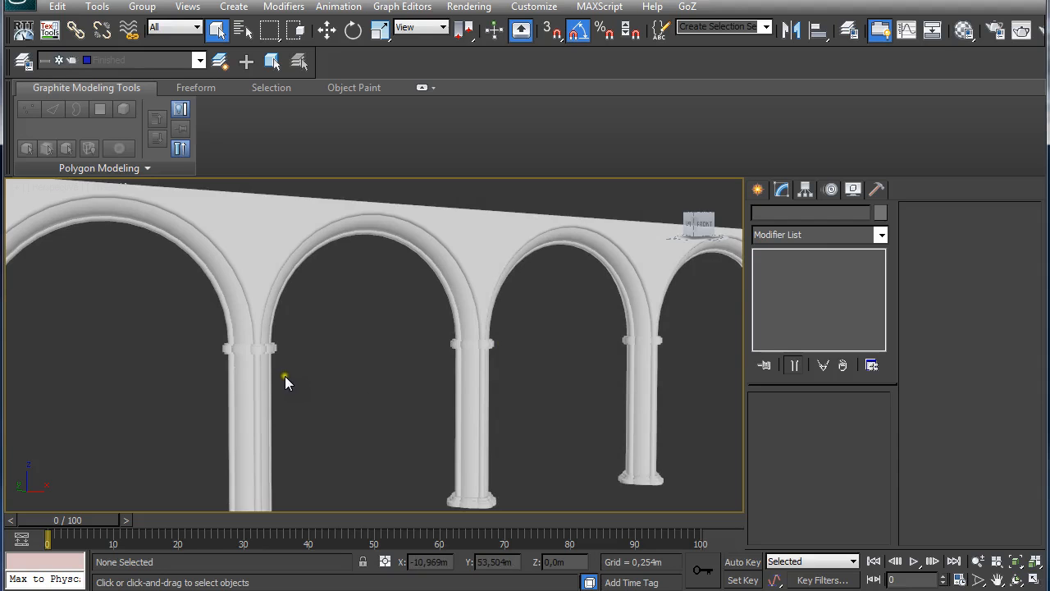
- Sketch a first circle in the top view, then abandon it
left_click_drag(287, 384, 411, 368)
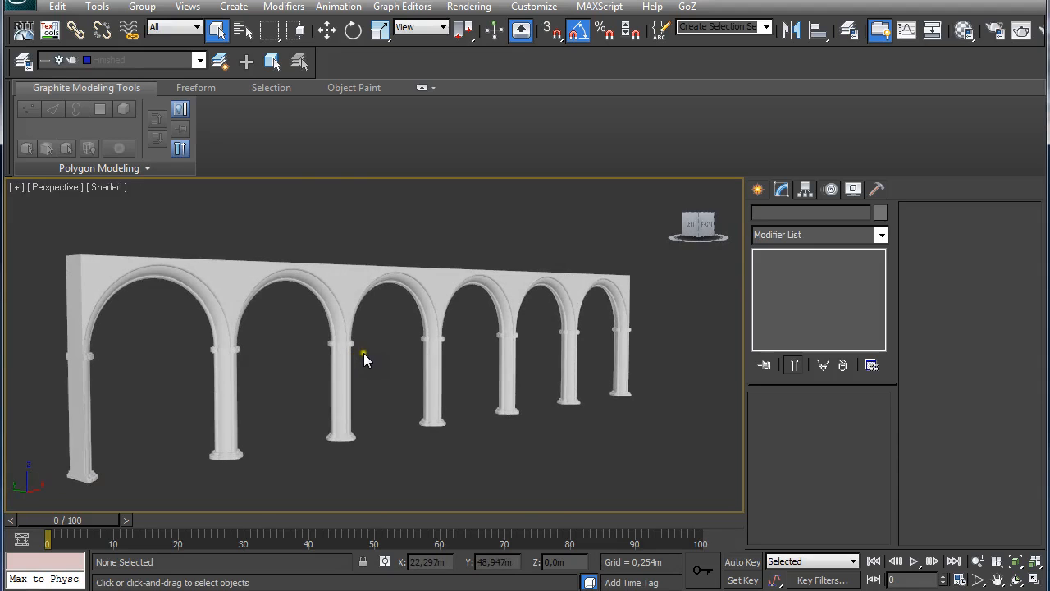
left_click(200, 59)
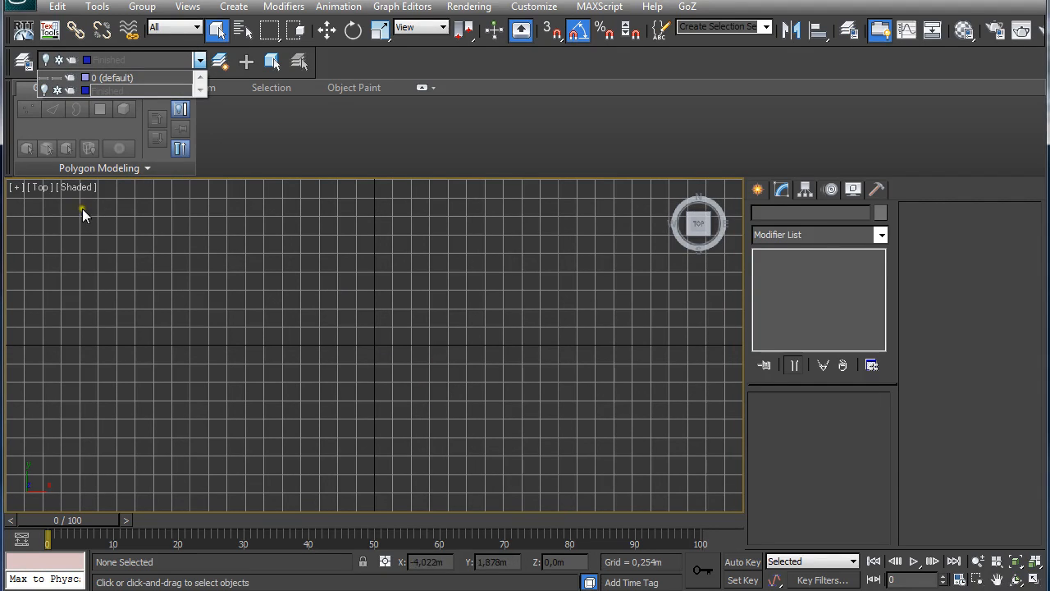
mouse_move(393, 364)
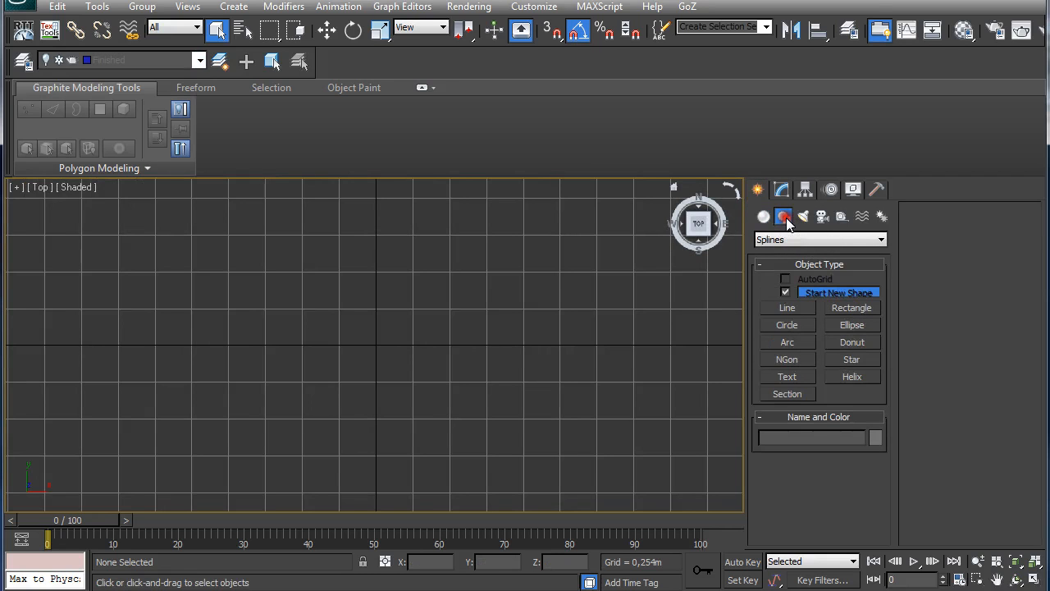
left_click(786, 325)
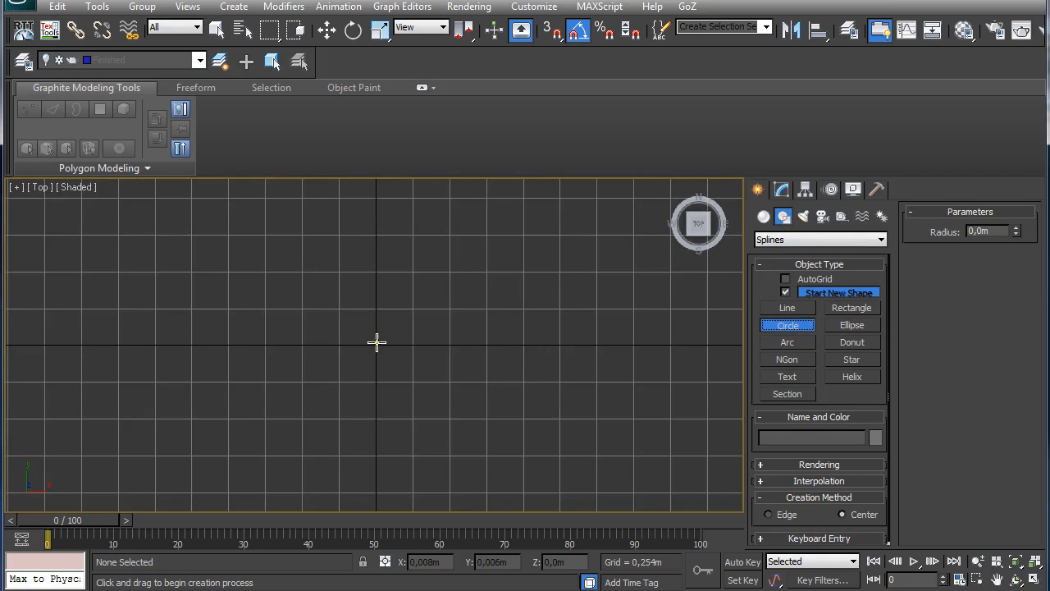
left_click_drag(377, 340, 448, 419)
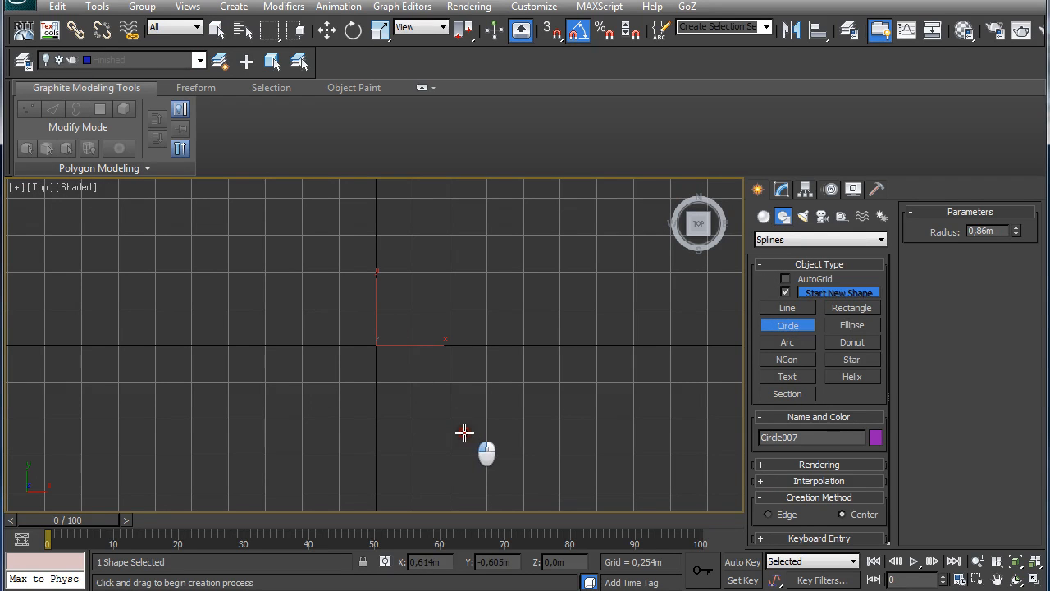
mouse_move(507, 413)
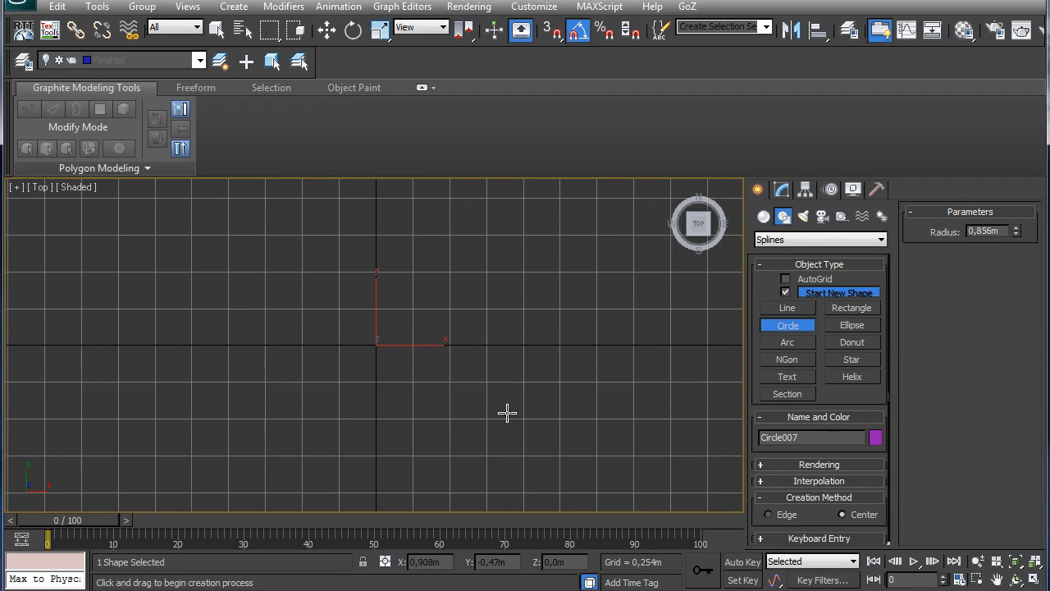
left_click(216, 30)
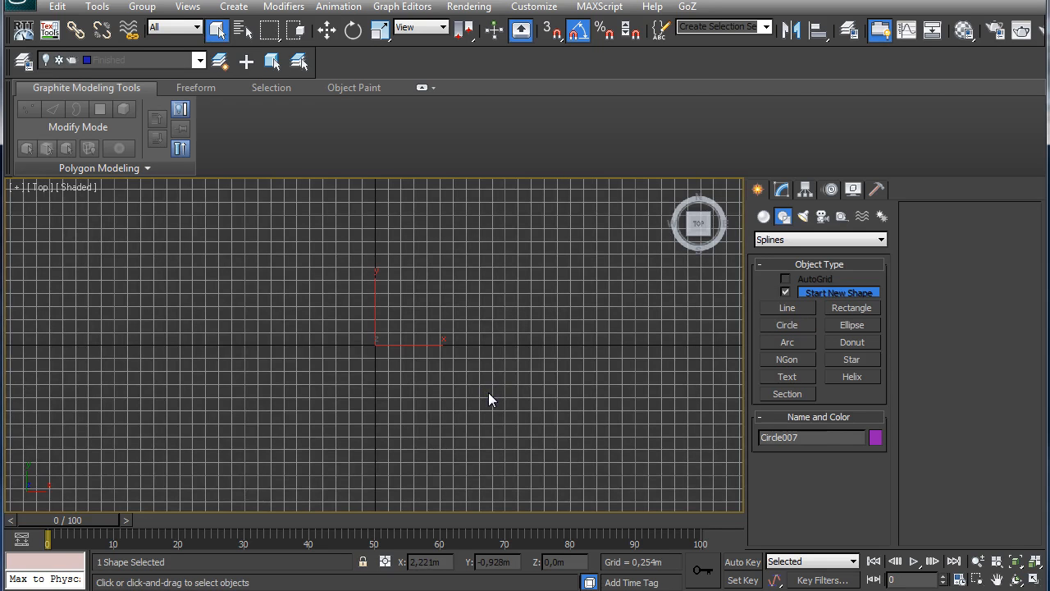
- Draw a circle centred on the origin with a 0.5 m radius and bring up Units Setup
left_click(200, 62)
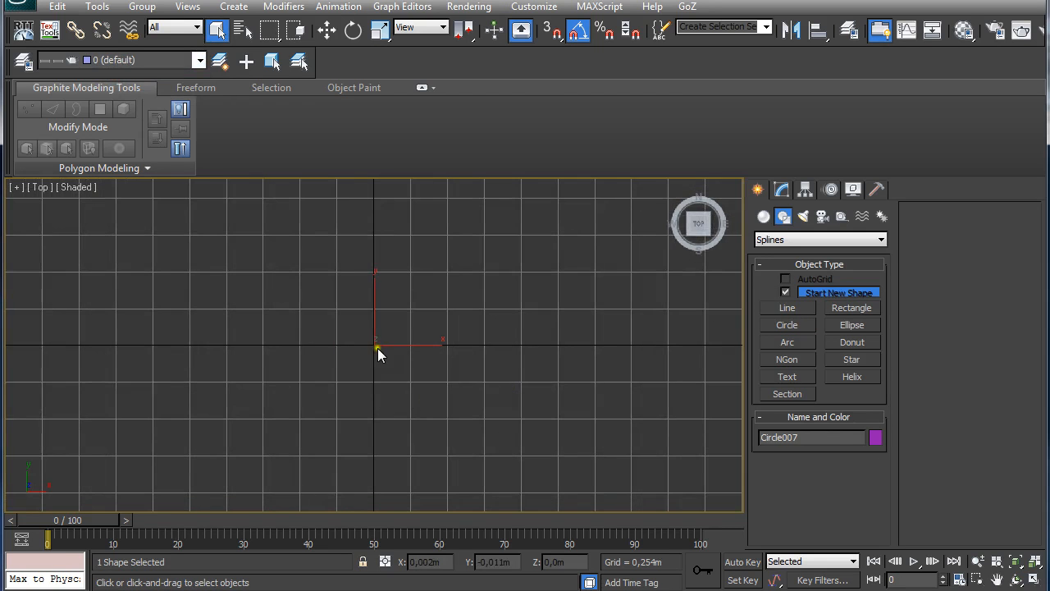
left_click_drag(371, 345, 443, 418)
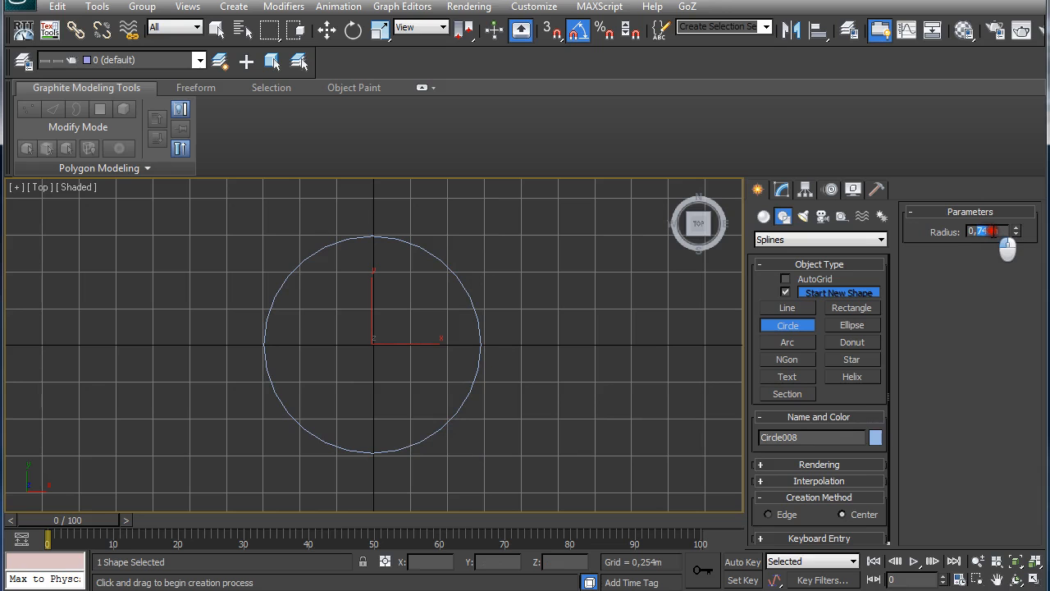
left_click(1015, 234)
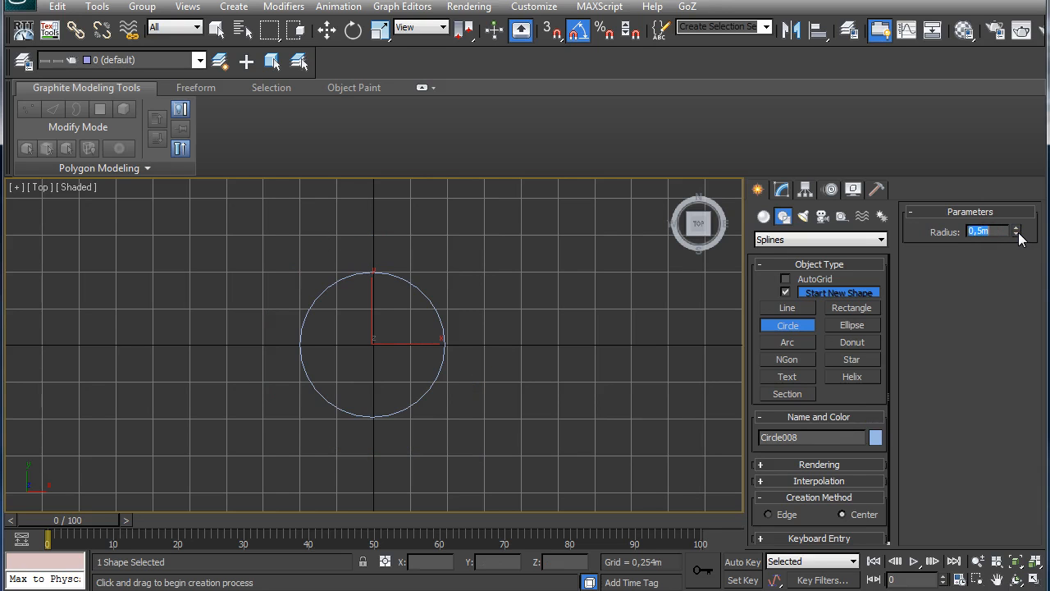
left_click(533, 7)
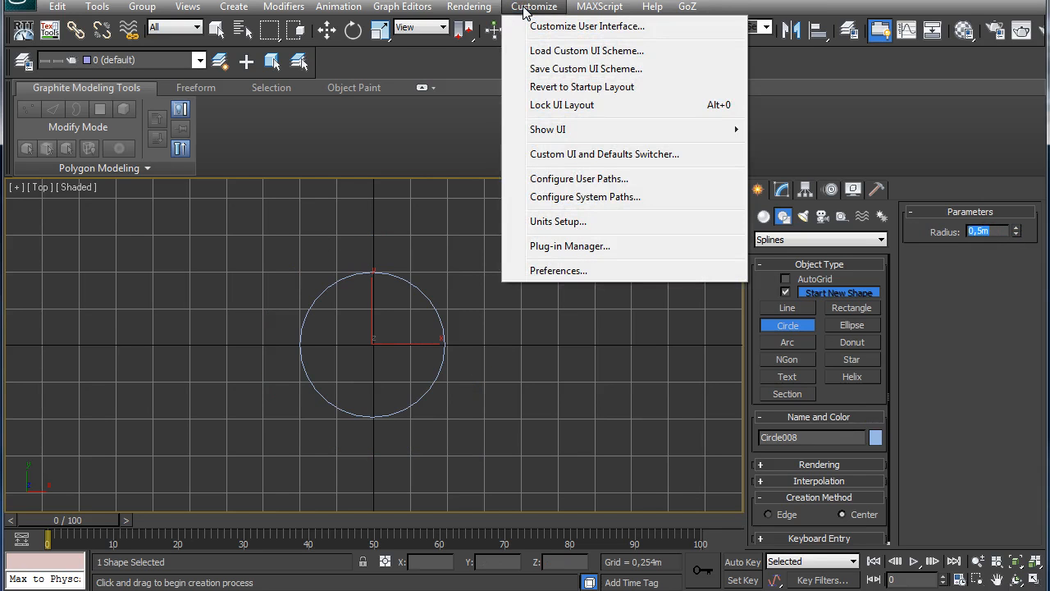
mouse_move(558, 221)
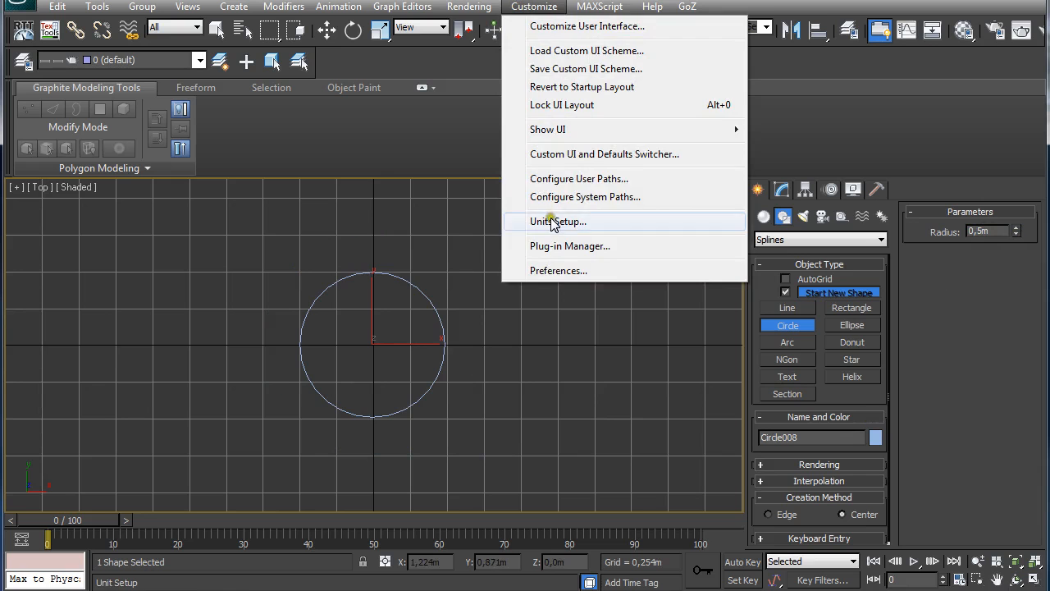
left_click(558, 220)
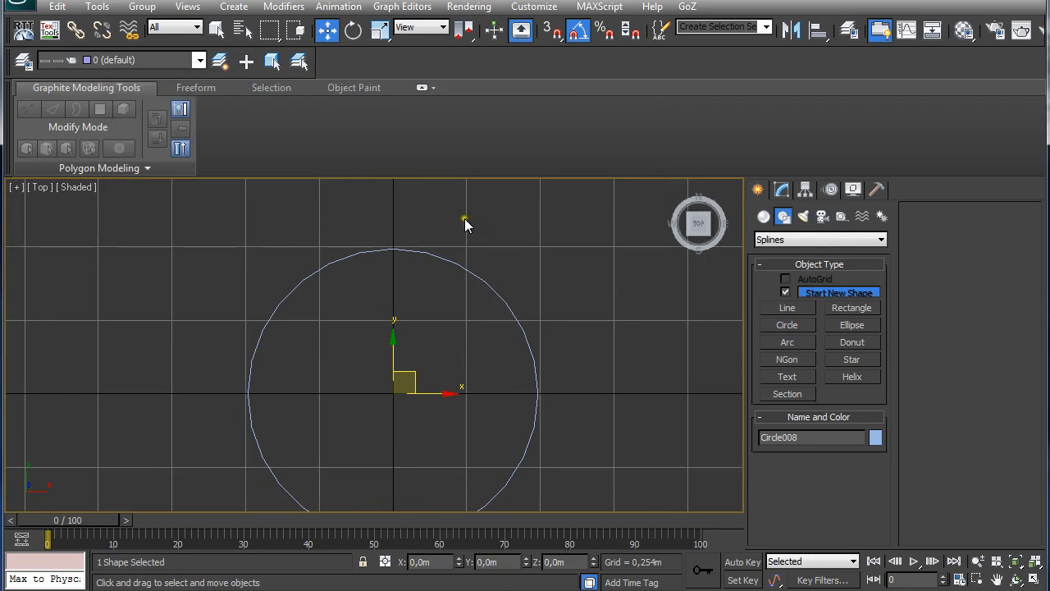
- Create a 0.1 m circle and move it onto the top edge of the large circle
left_click(786, 325)
type("0,1m")
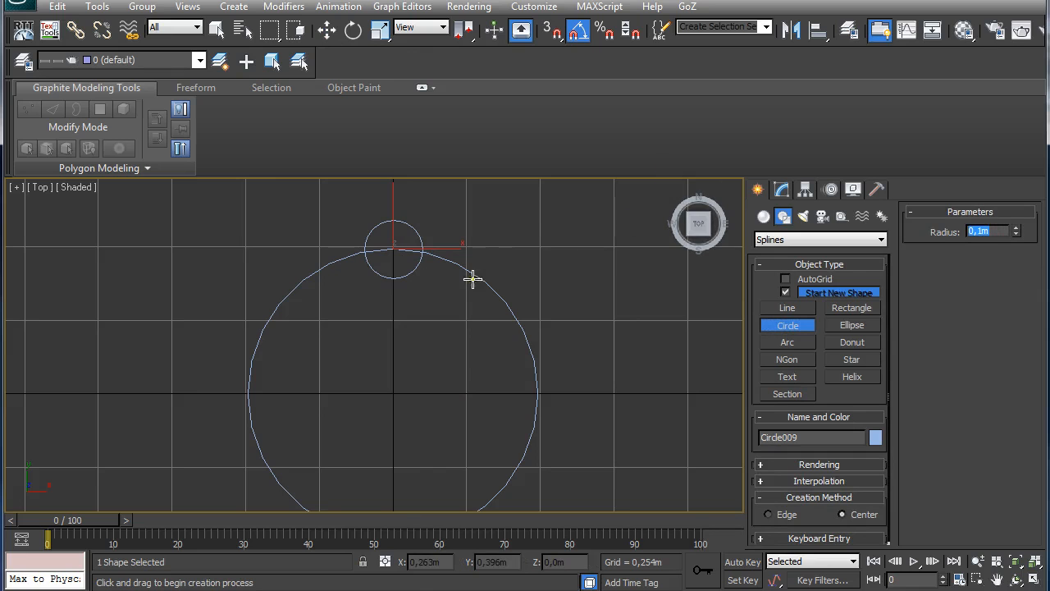
left_click(326, 29)
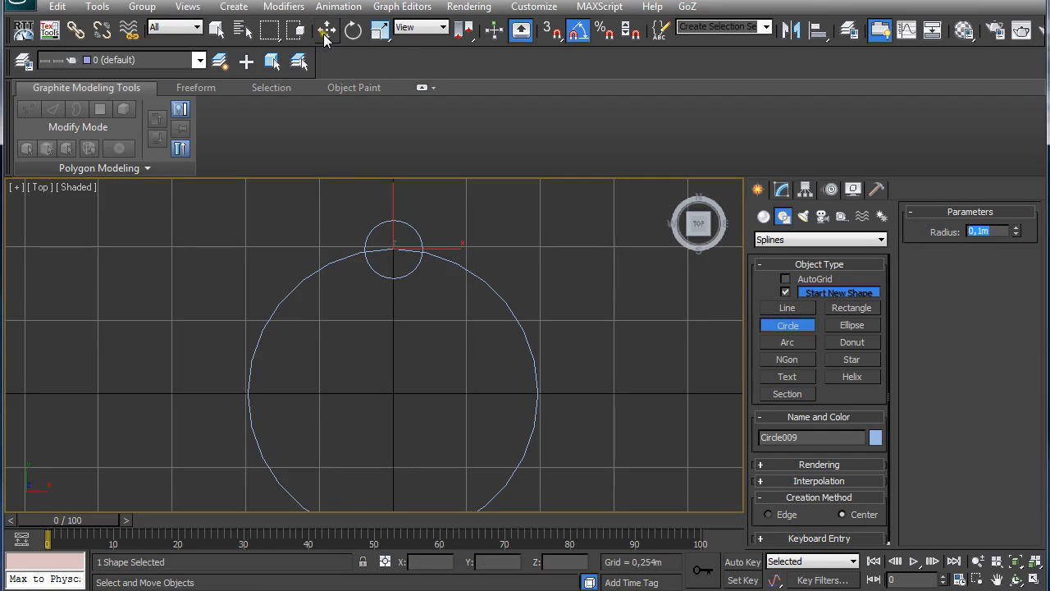
left_click(327, 30)
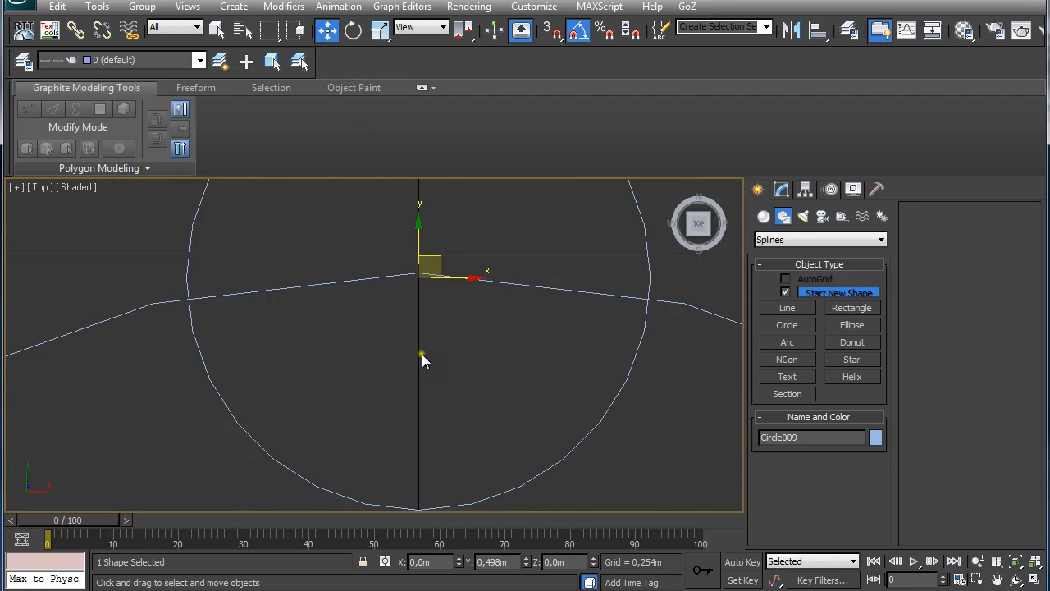
left_click_drag(420, 277, 417, 295)
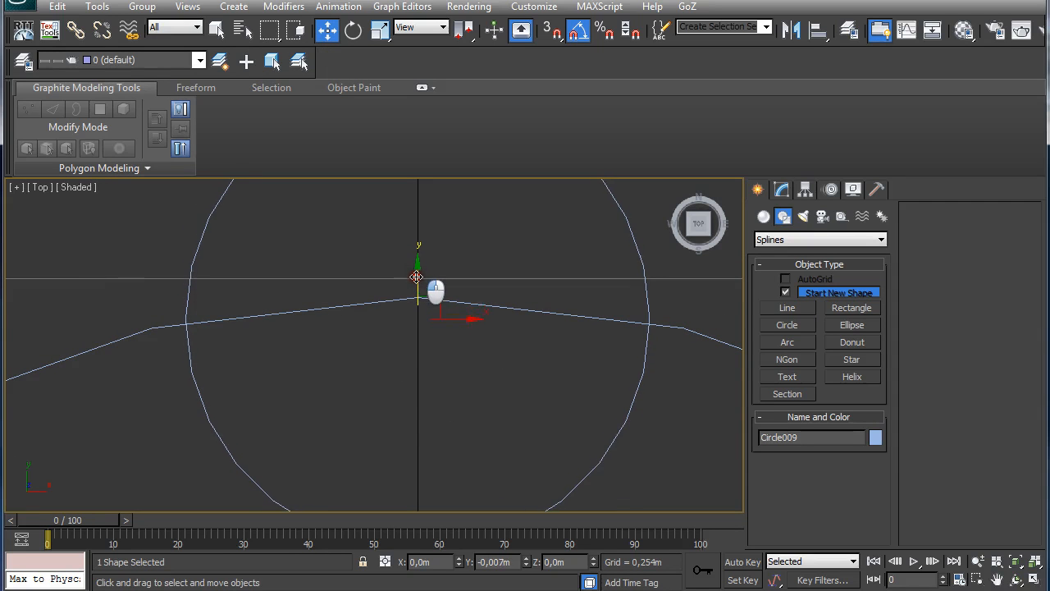
left_click_drag(418, 276, 411, 296)
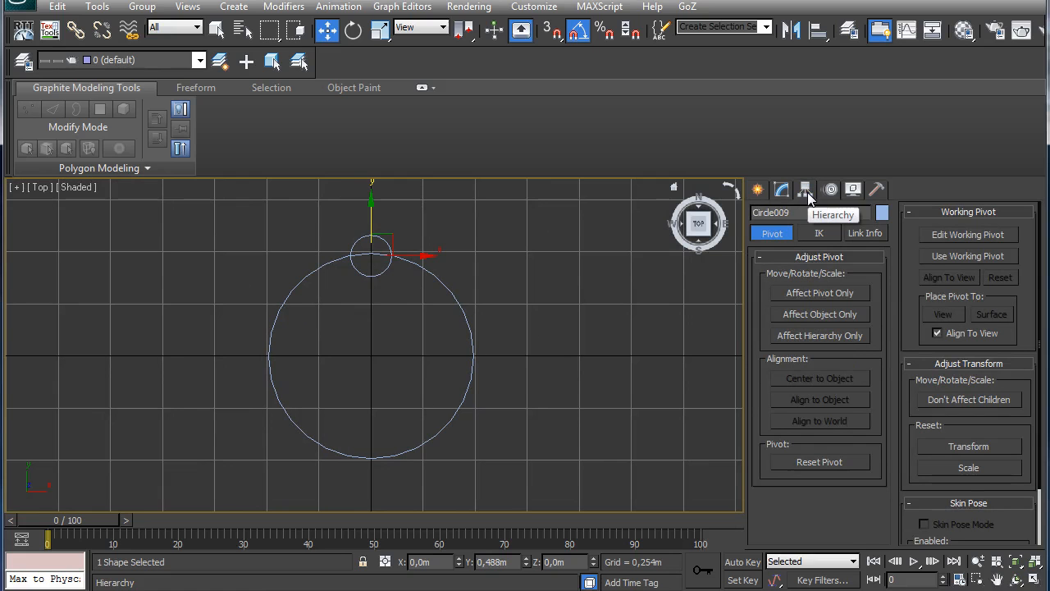
- Array the small circle as 4 instances rotated 360° around the working pivot at the centre
left_click(968, 256)
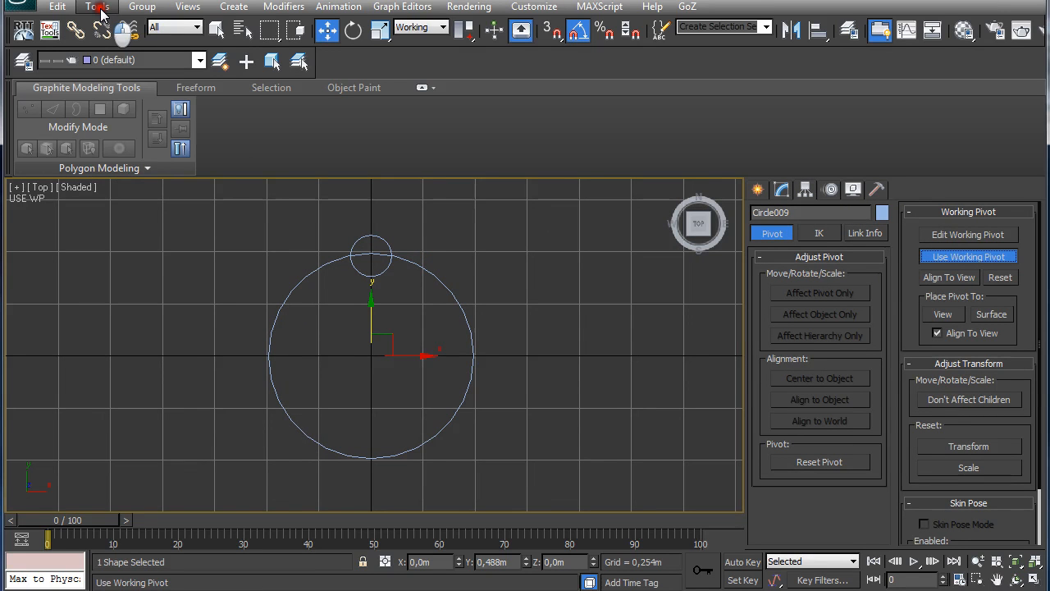
left_click(97, 6)
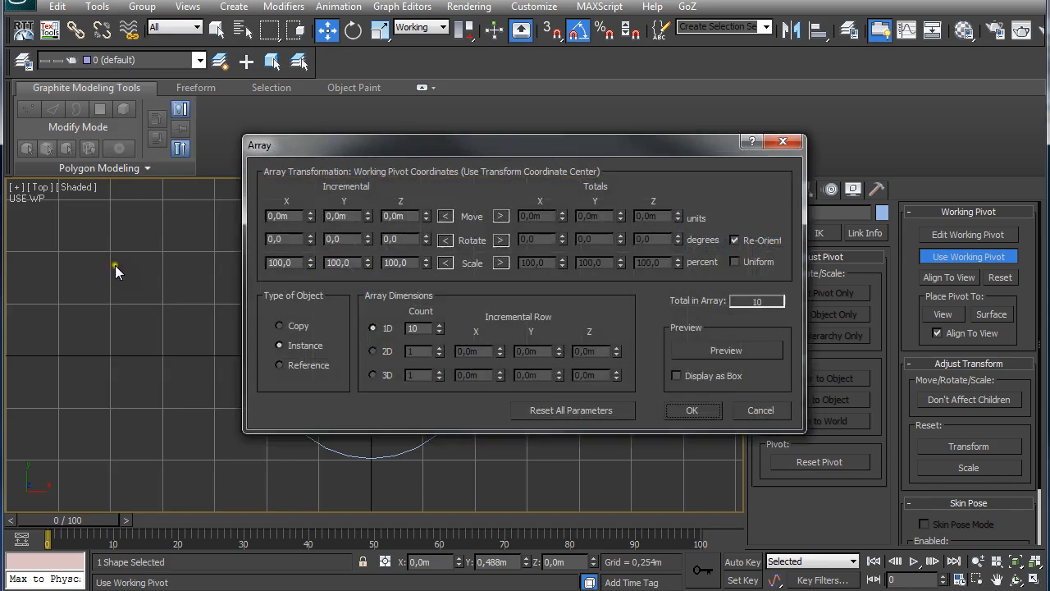
left_click(500, 240)
type("360")
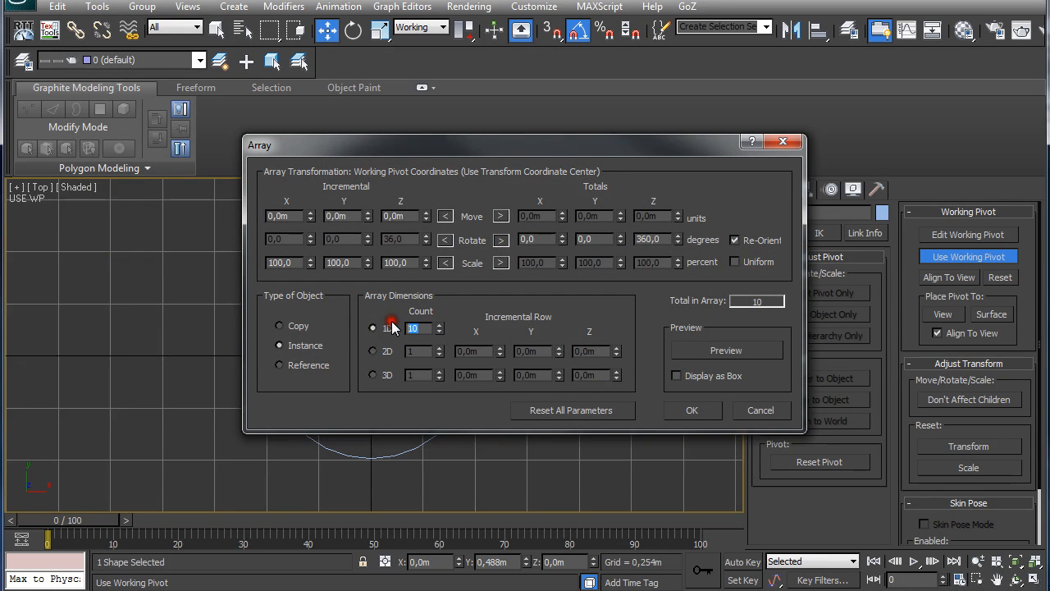
triple_click(418, 328)
type("4")
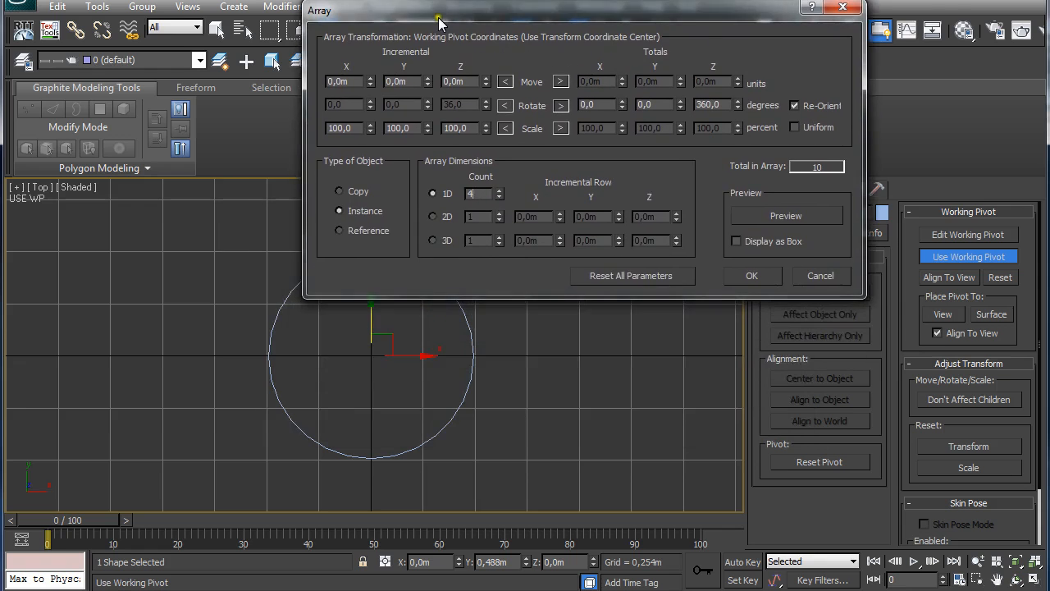
left_click(893, 217)
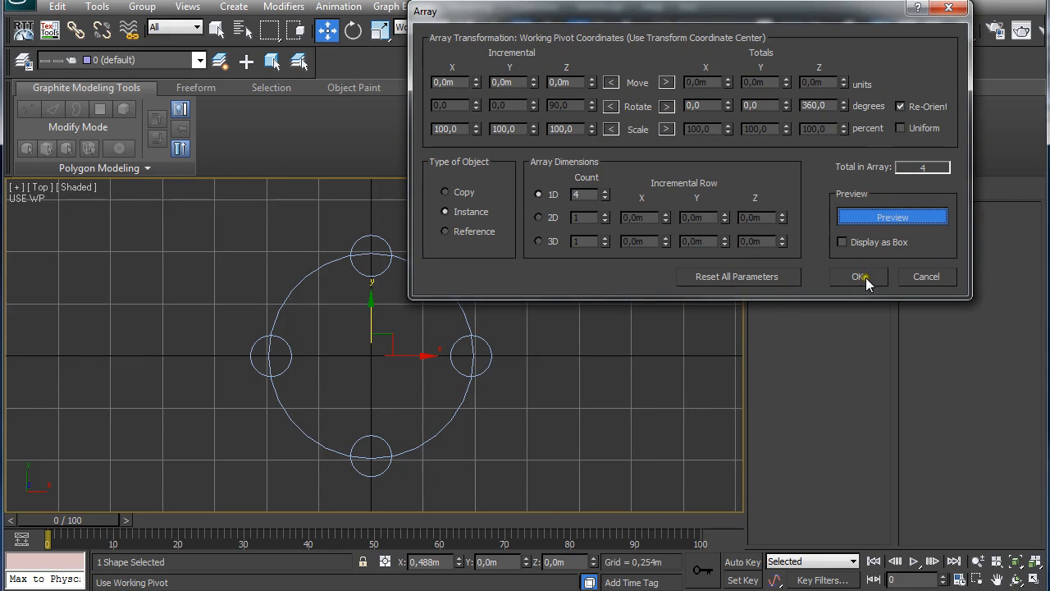
left_click(858, 276)
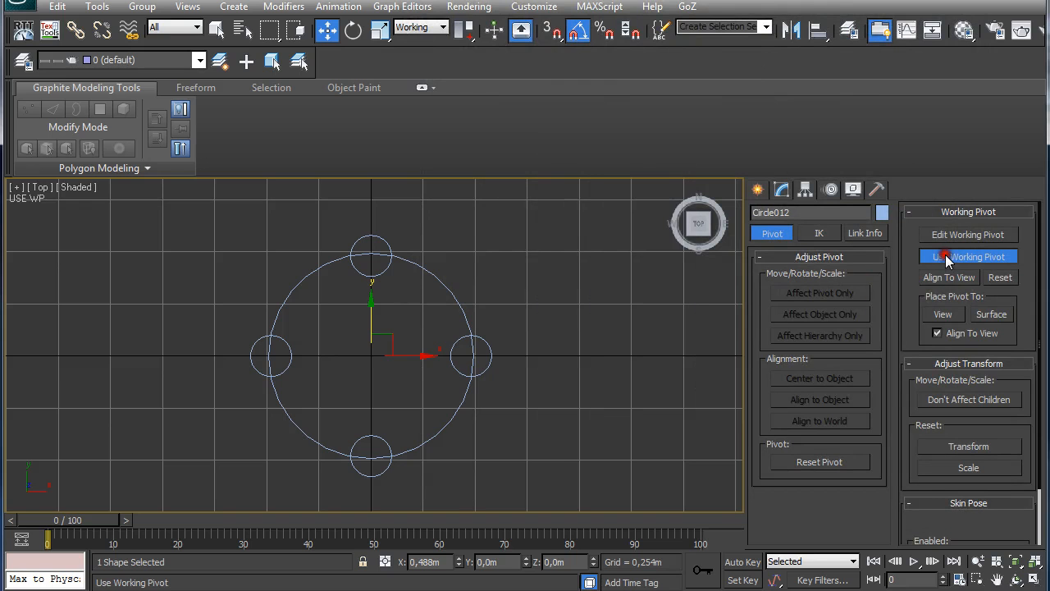
- Turn off the working pivot and apply the Configure Viewports settings to the top view
left_click(968, 256)
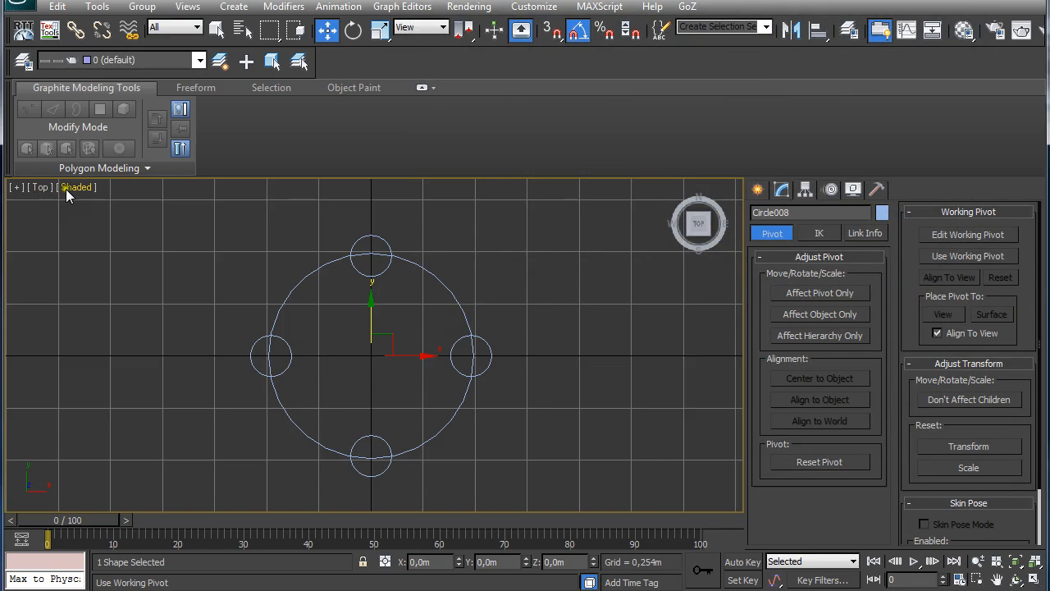
left_click(14, 187)
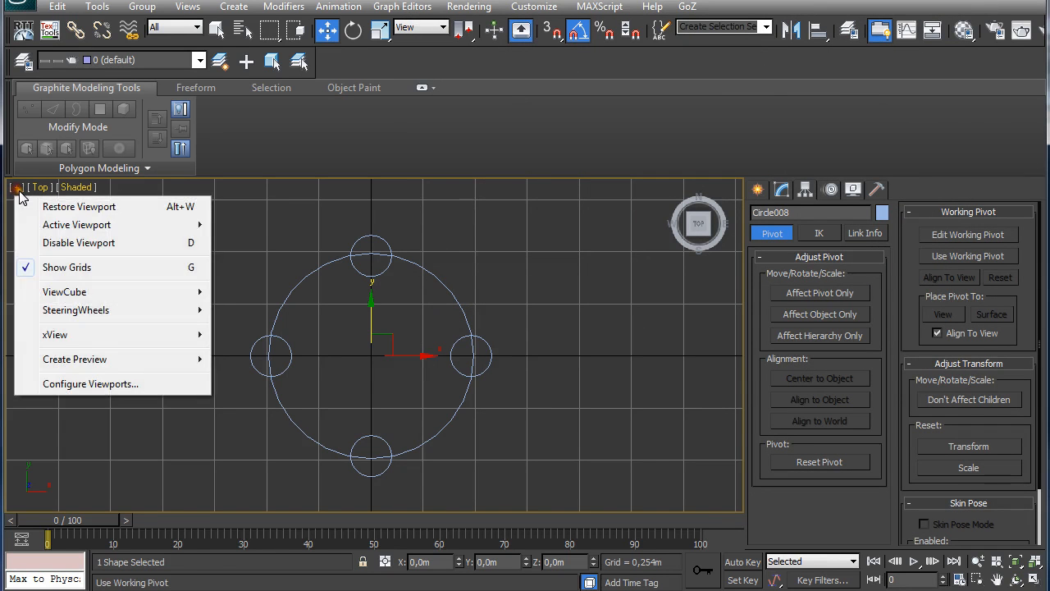
left_click(90, 384)
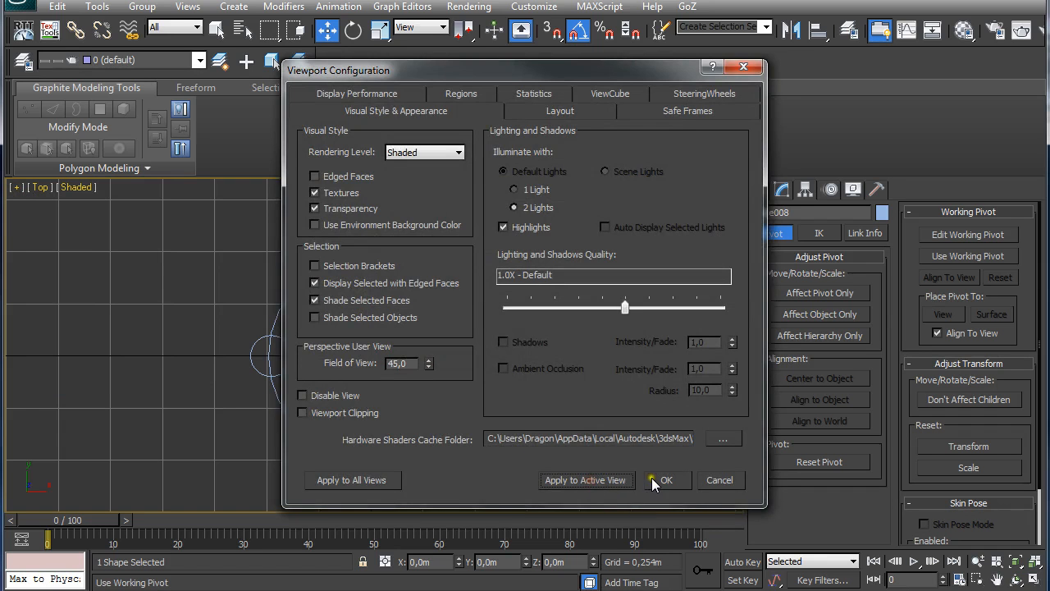
left_click(666, 479)
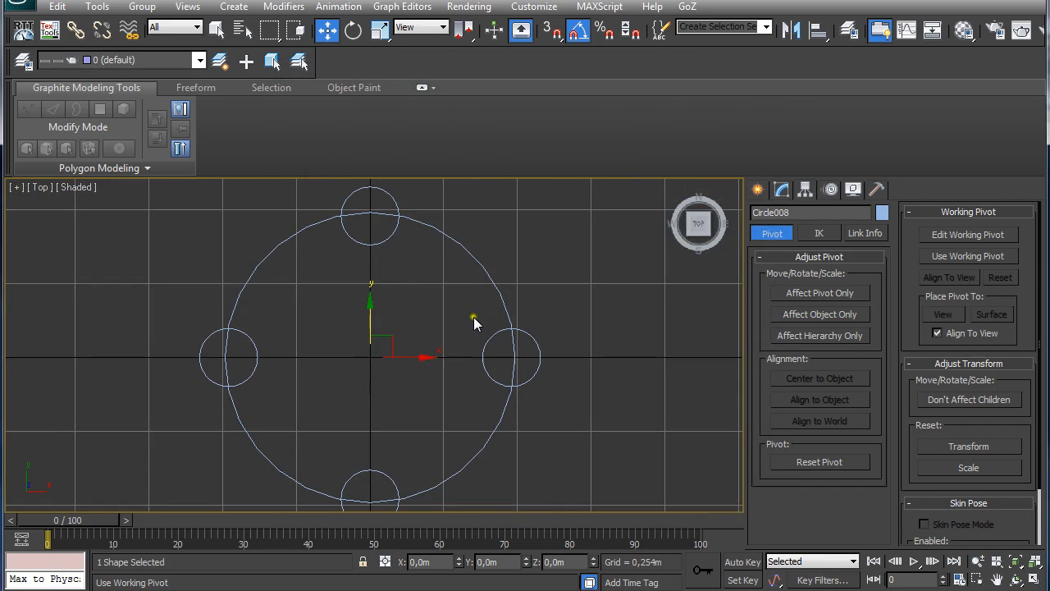
mouse_move(781, 191)
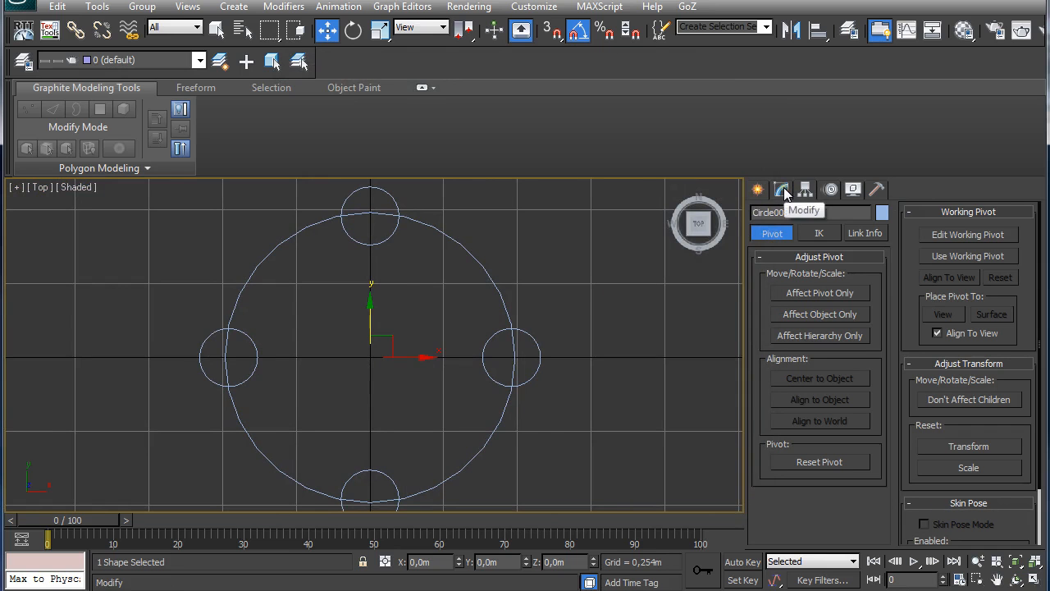
- Convert the large circle to an editable spline and attach the small circles to it
left_click(781, 190)
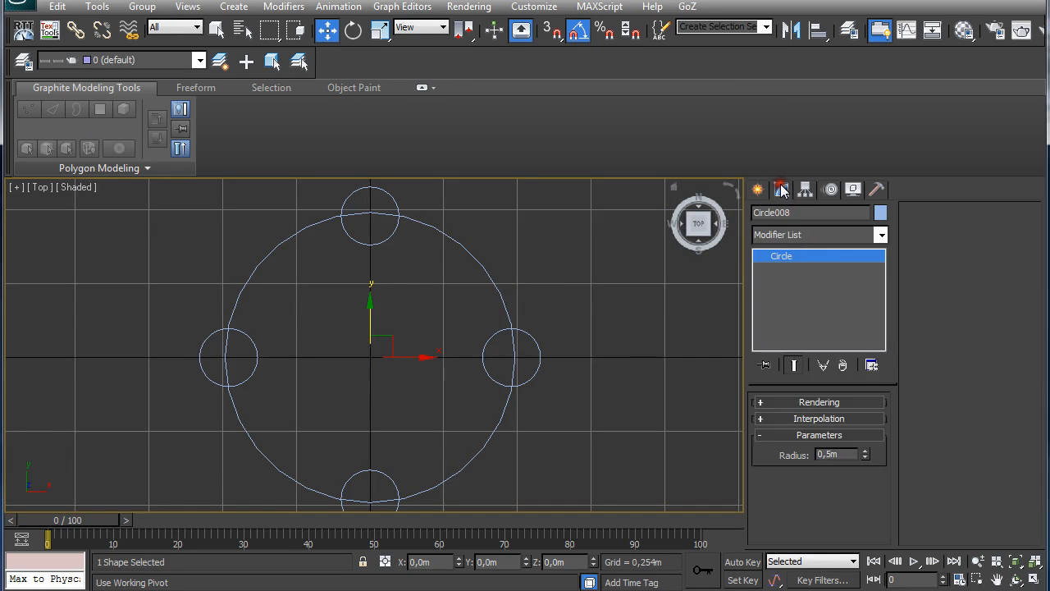
right_click(781, 256)
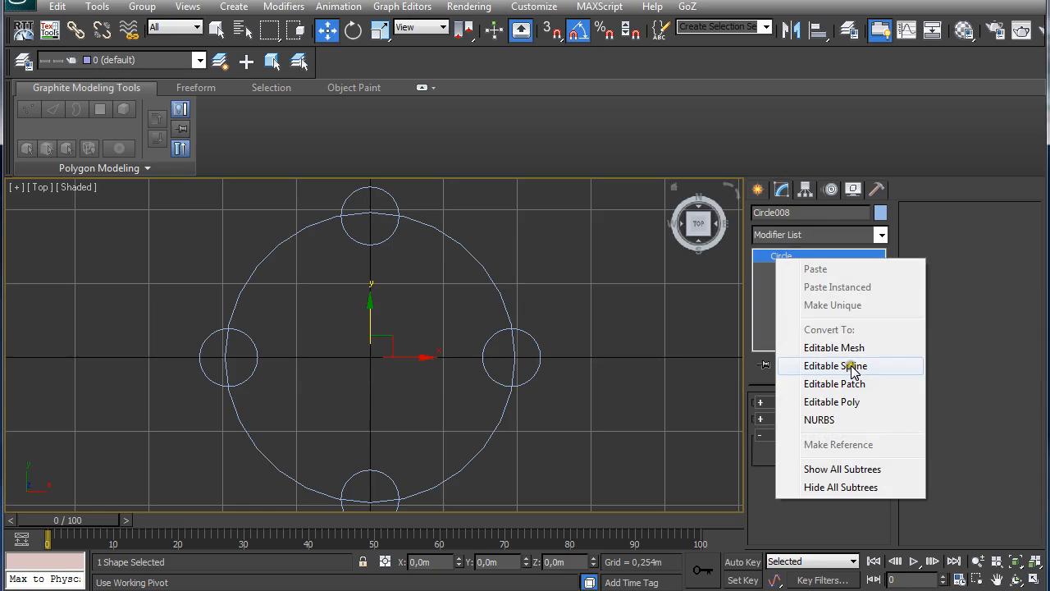
left_click(833, 365)
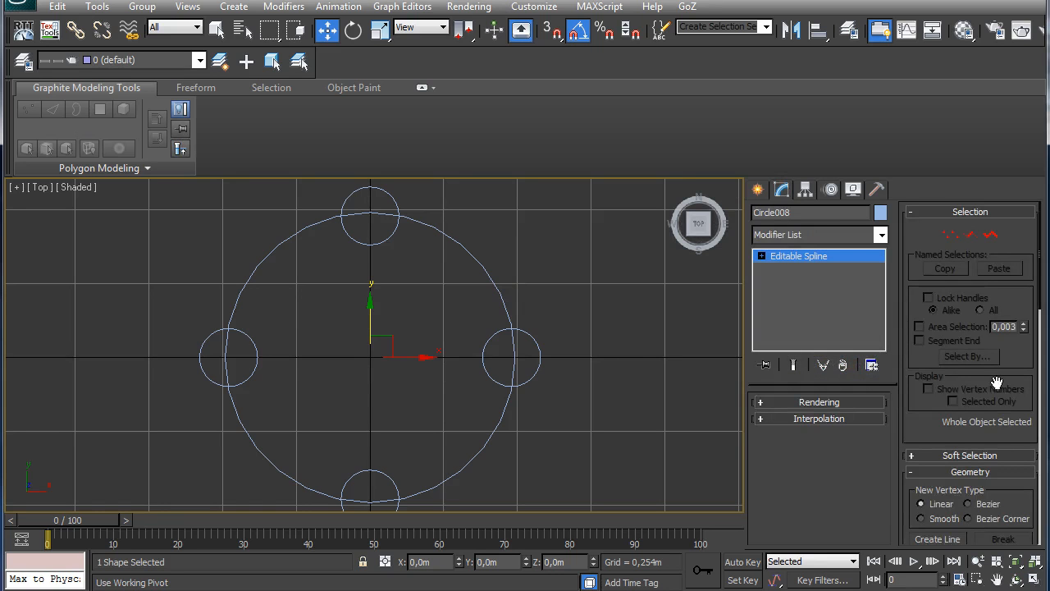
scroll("down", 3)
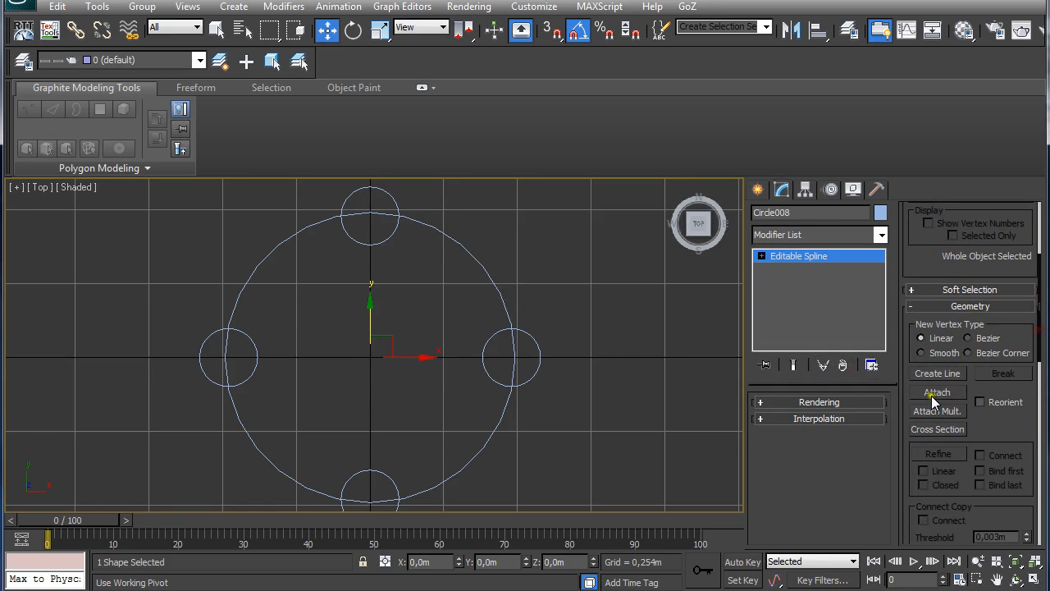
left_click(937, 392)
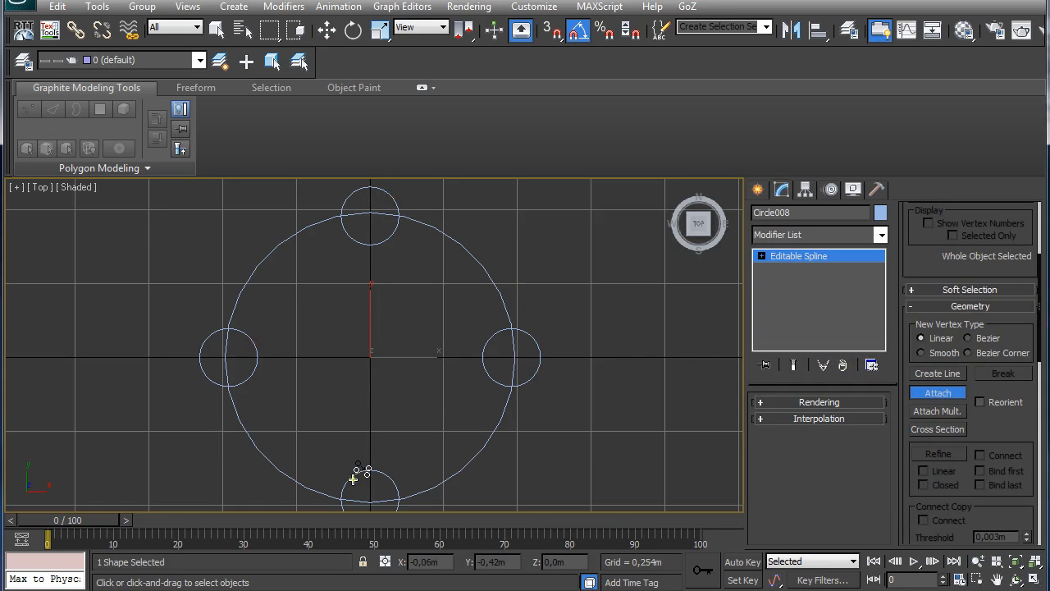
left_click(326, 30)
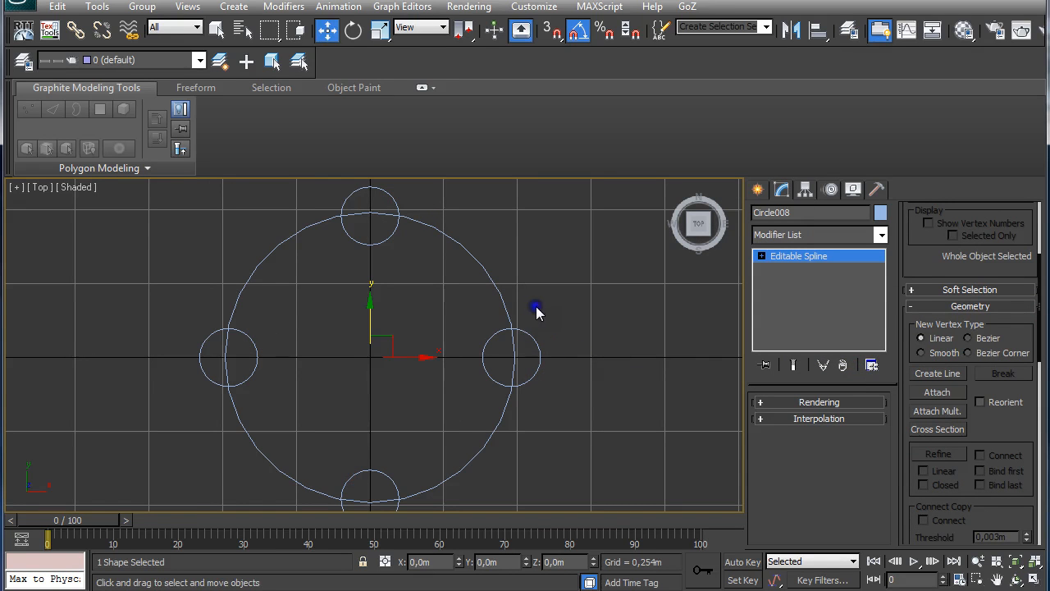
mouse_move(558, 330)
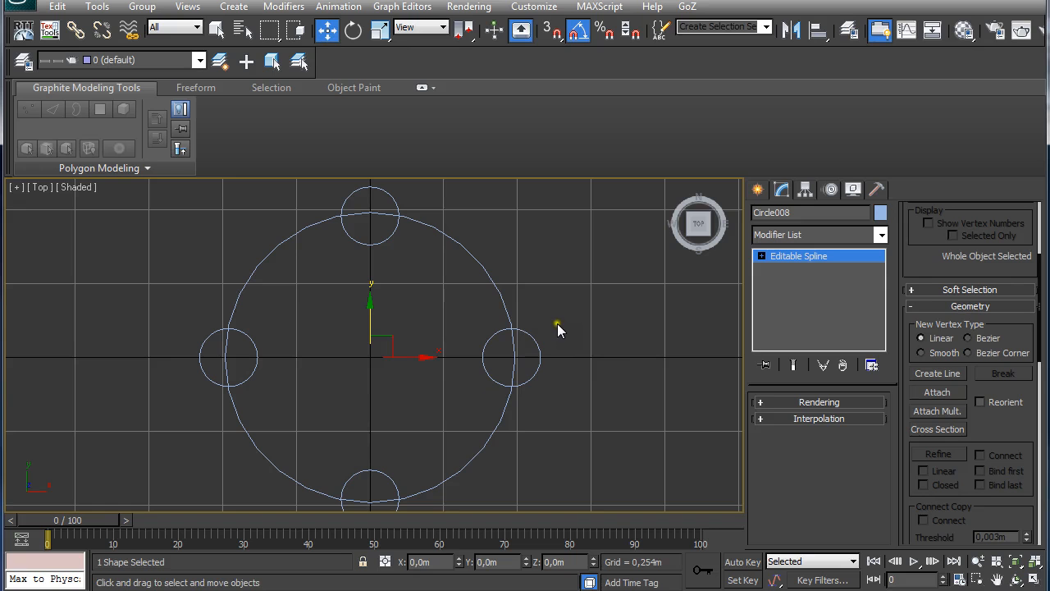
scroll("down", 3)
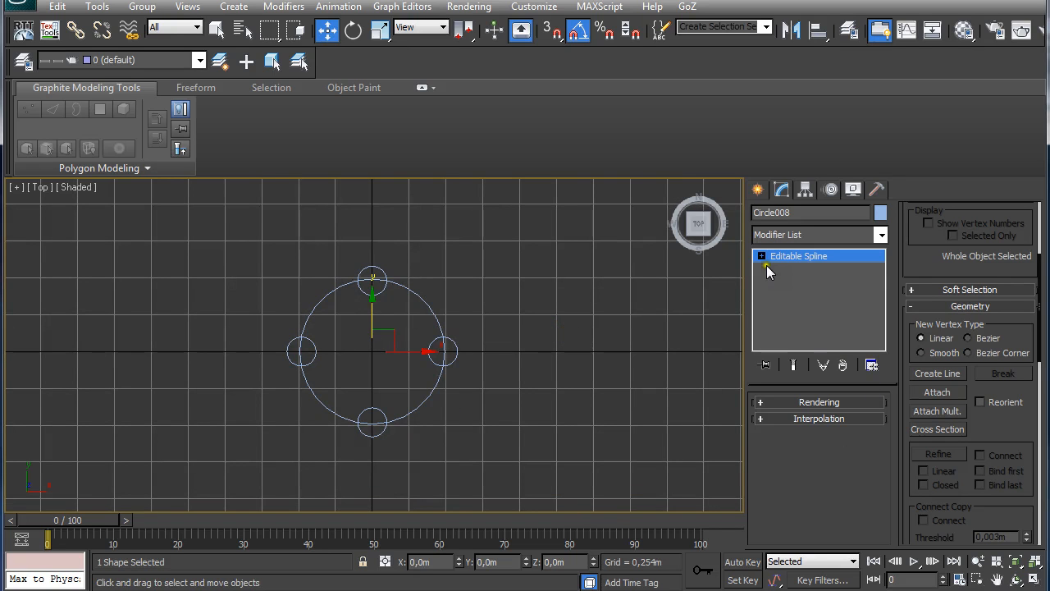
- Boolean-union the four small circles with the large circle spline into one bumped outline
left_click(761, 256)
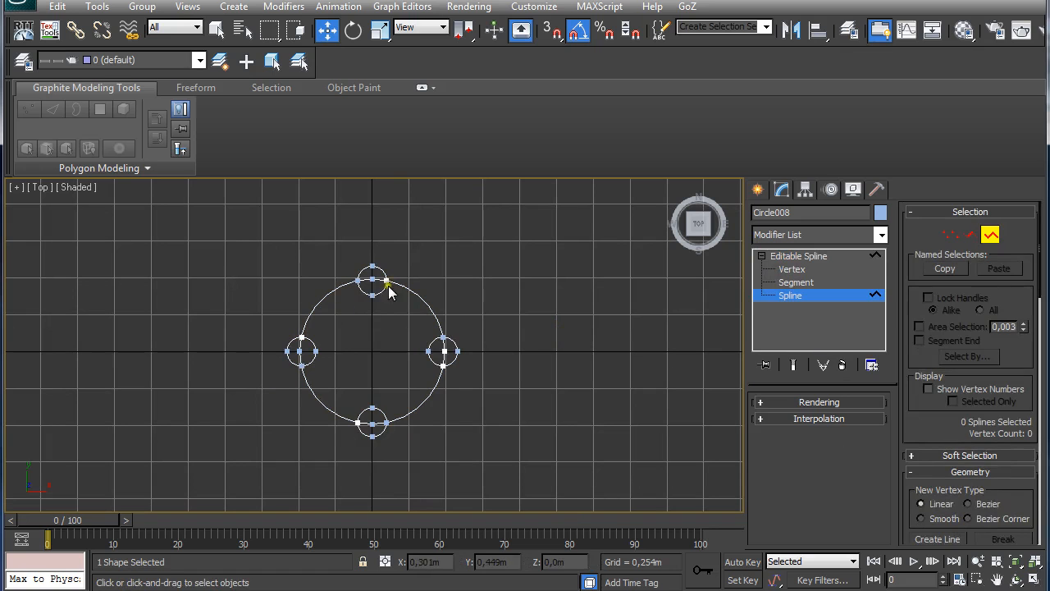
left_click(384, 340)
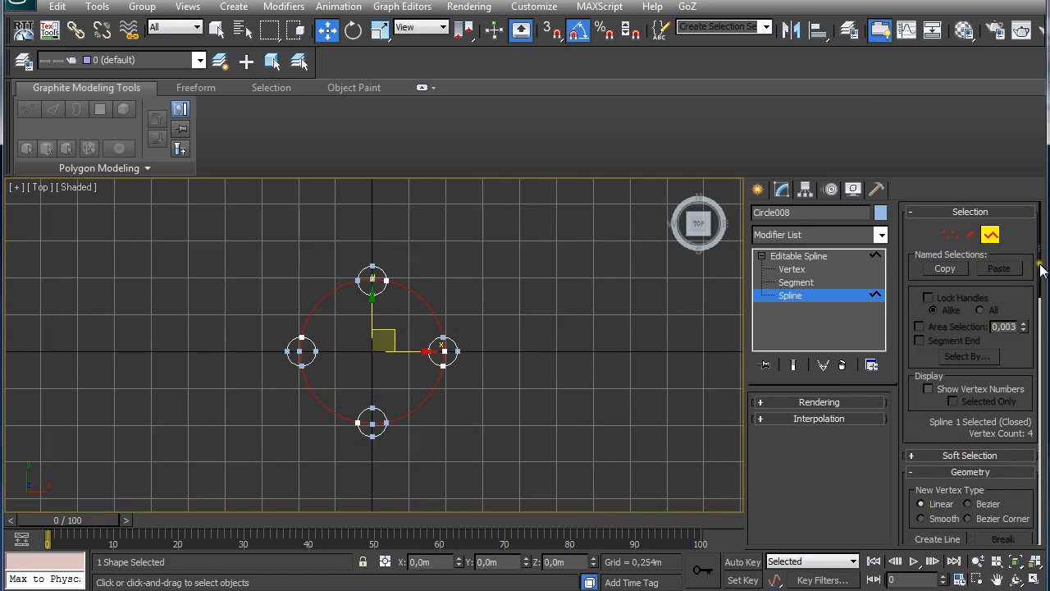
scroll("down", 3)
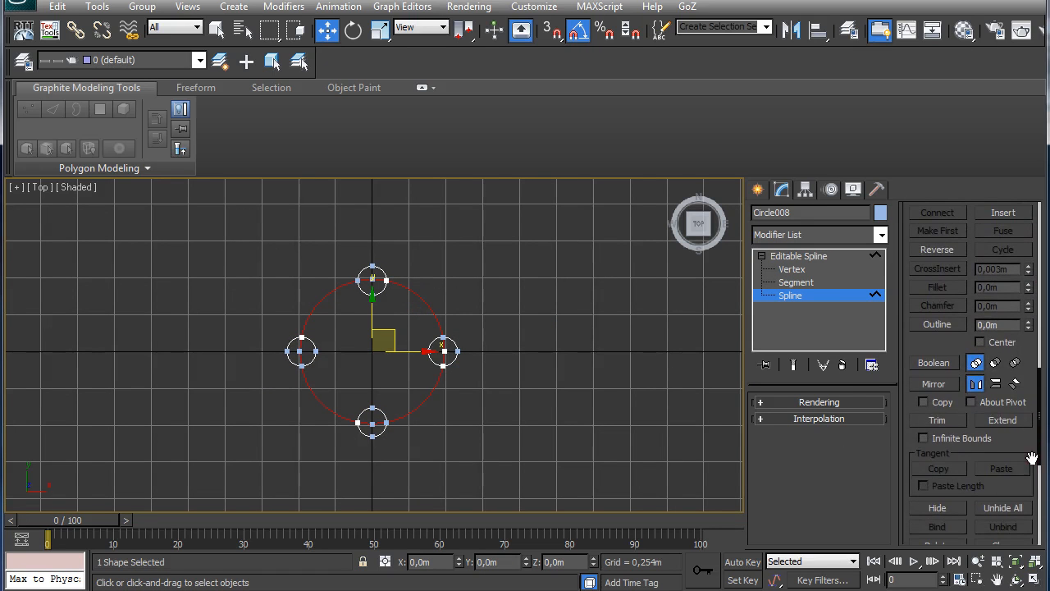
mouse_move(976, 362)
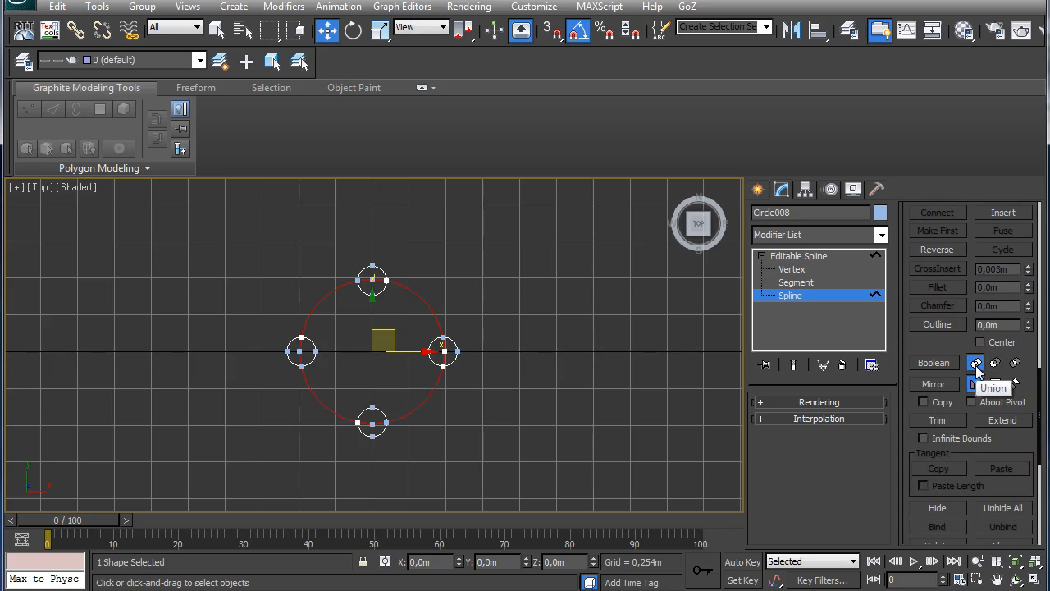
left_click(932, 363)
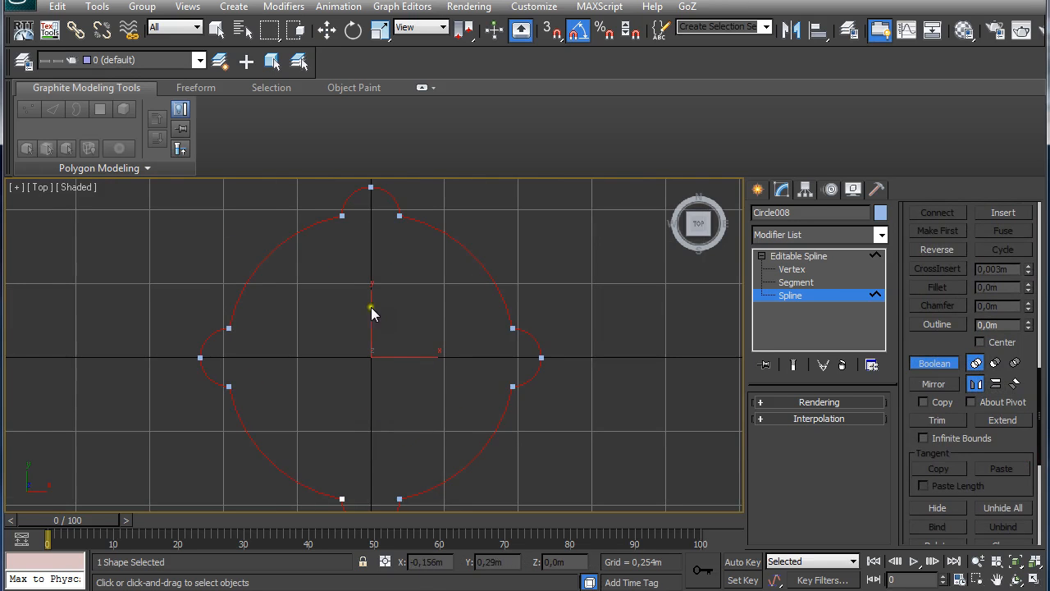
mouse_move(479, 318)
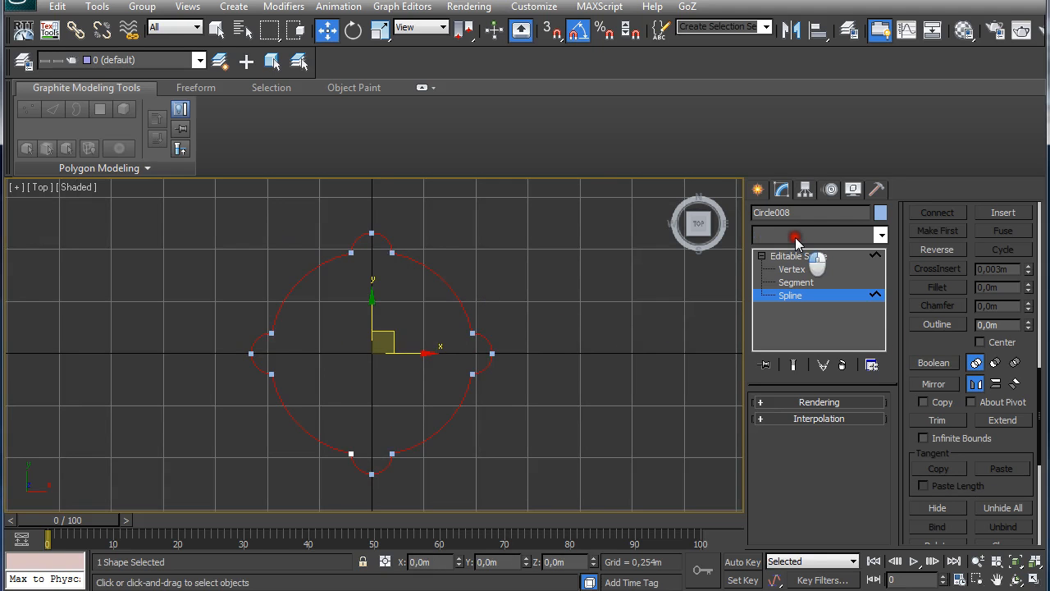
- Extrude the merged outline by 5.0 m into a fluted column and view it from the front
left_click(879, 234)
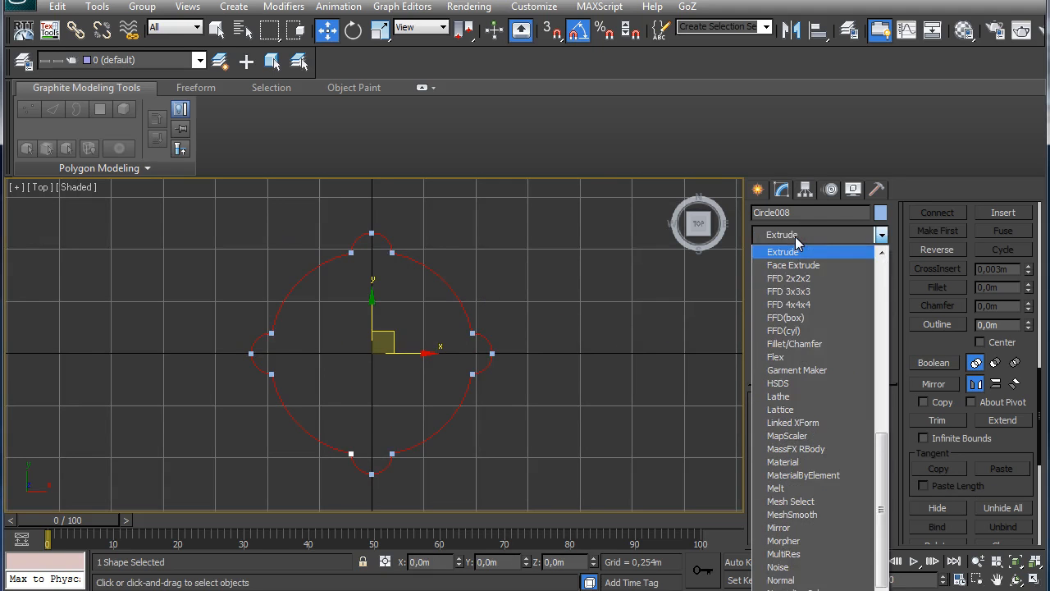
left_click(781, 252)
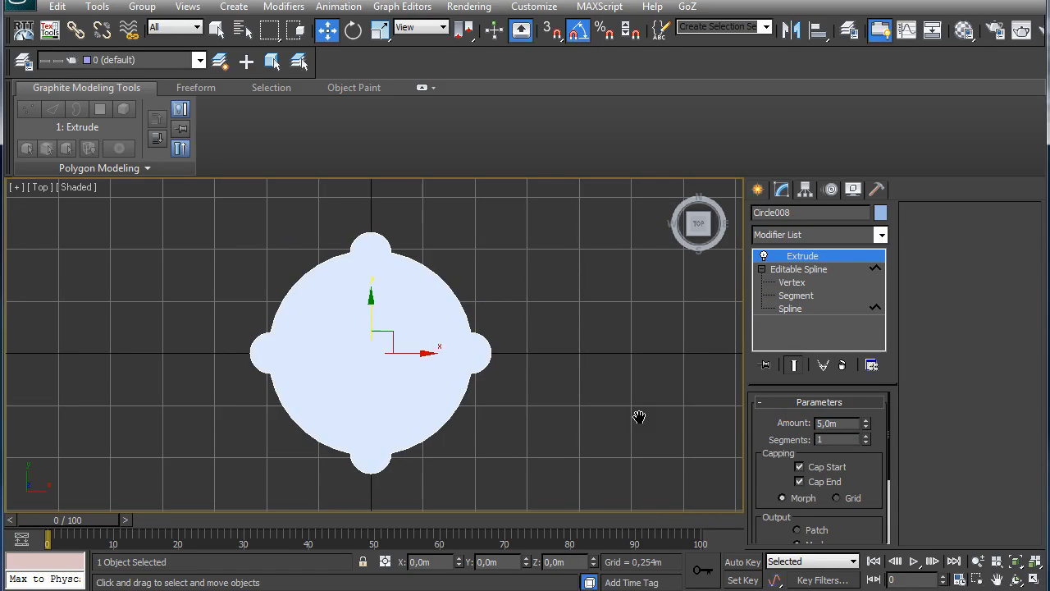
left_click(699, 223)
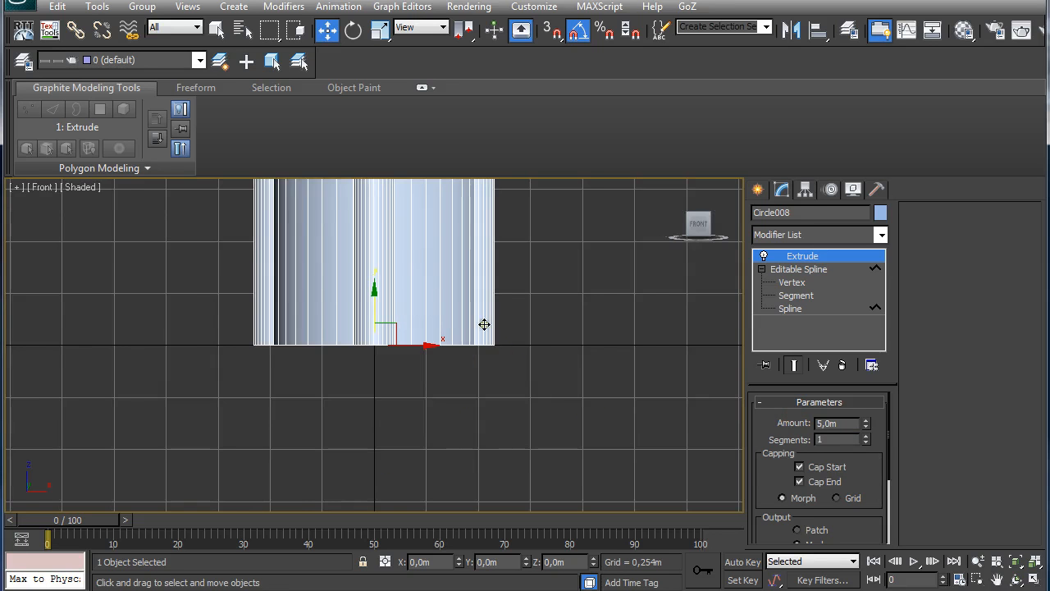
scroll("down", 3)
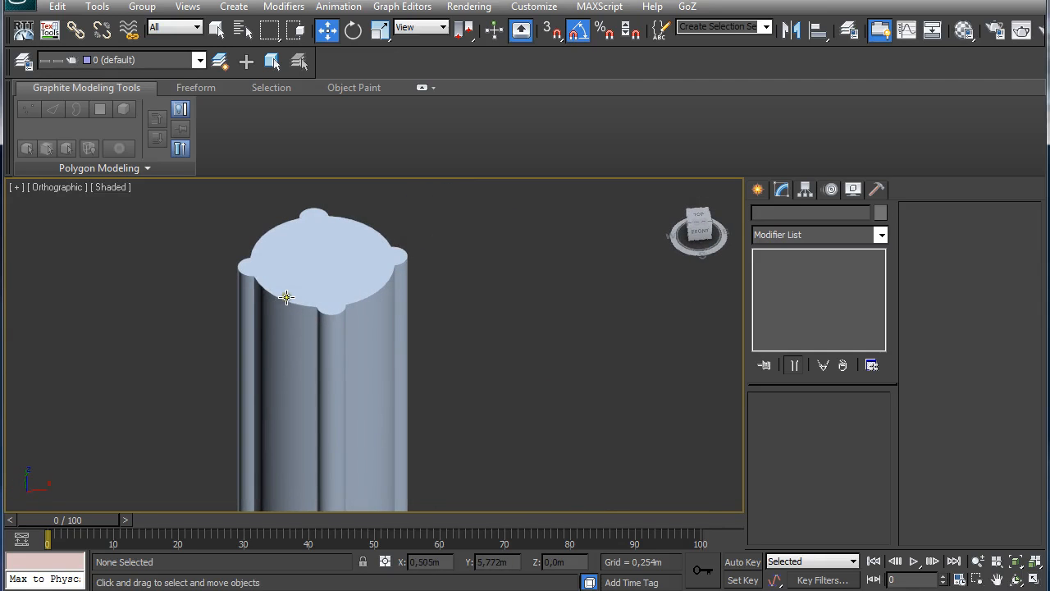
mouse_move(313, 284)
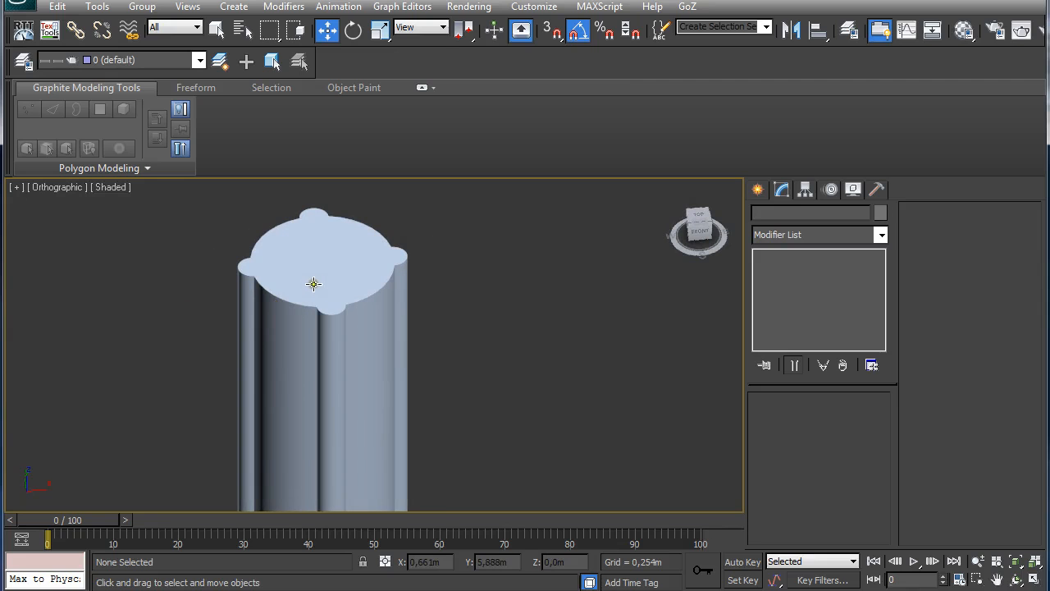
mouse_move(325, 318)
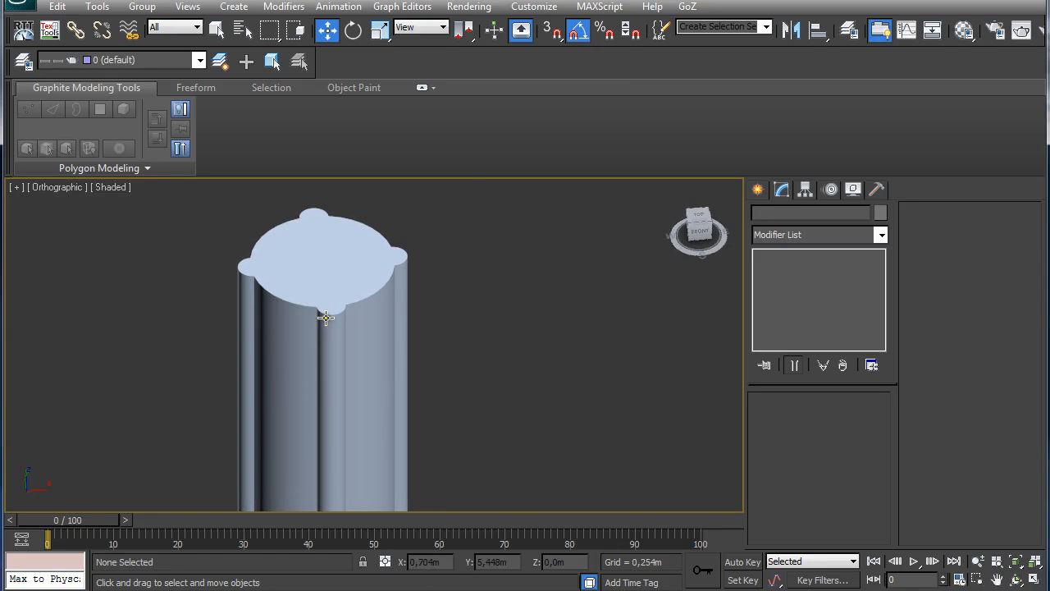
mouse_move(329, 409)
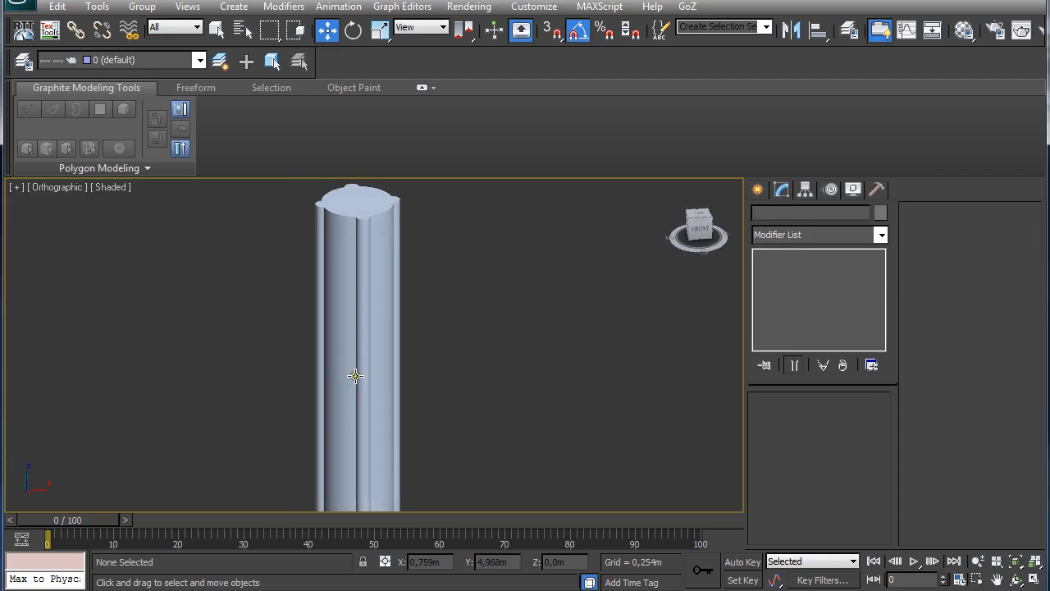
- Set the column's object colour to a violet blue
left_click(699, 223)
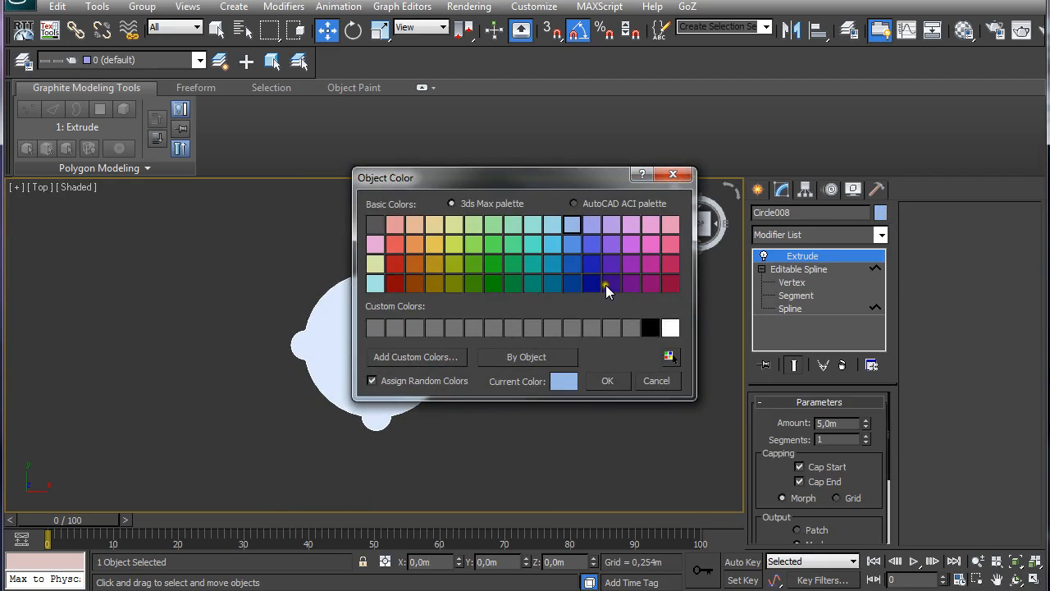
left_click(607, 381)
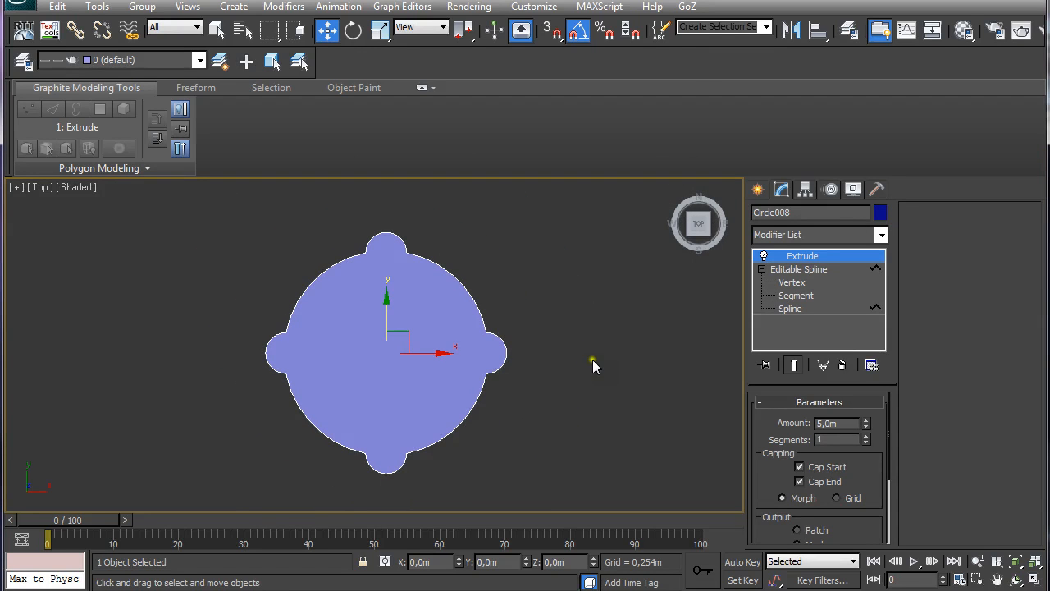
mouse_move(801, 261)
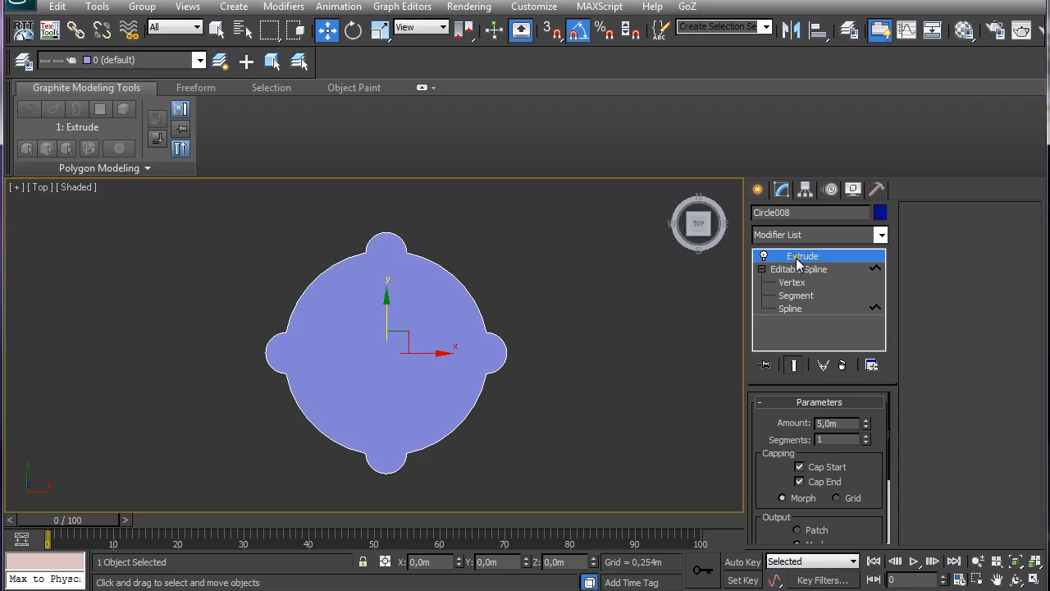
- Convert the column to editable poly and cut a straight line across its top face
right_click(802, 256)
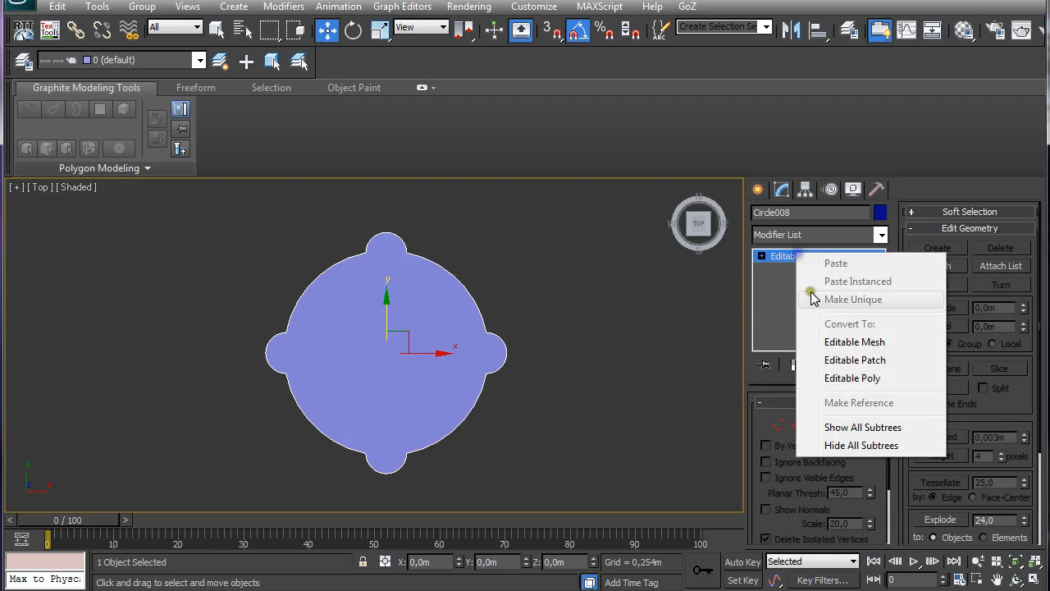
left_click(852, 377)
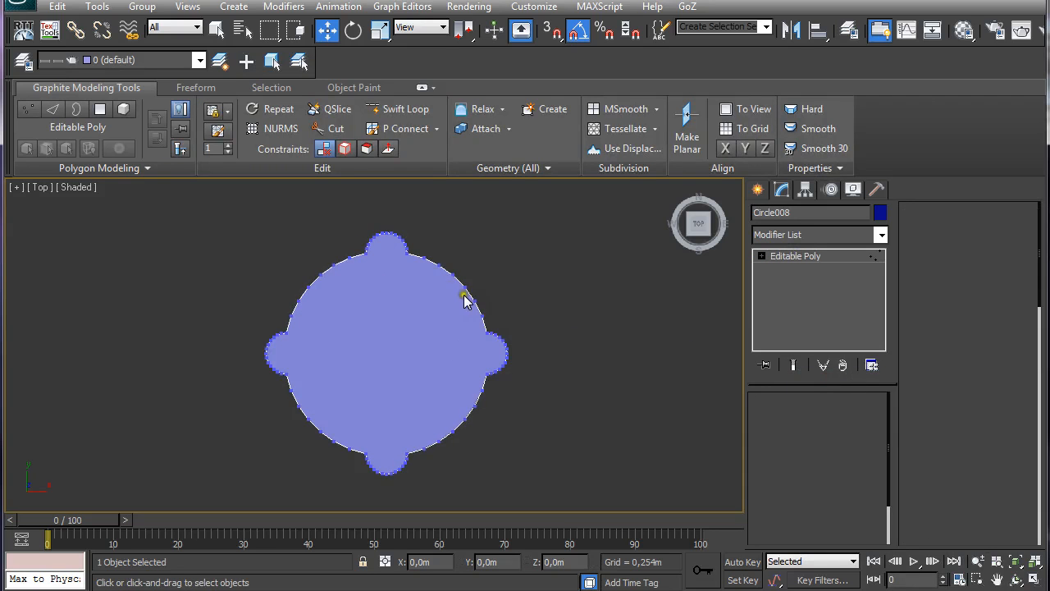
left_click(27, 148)
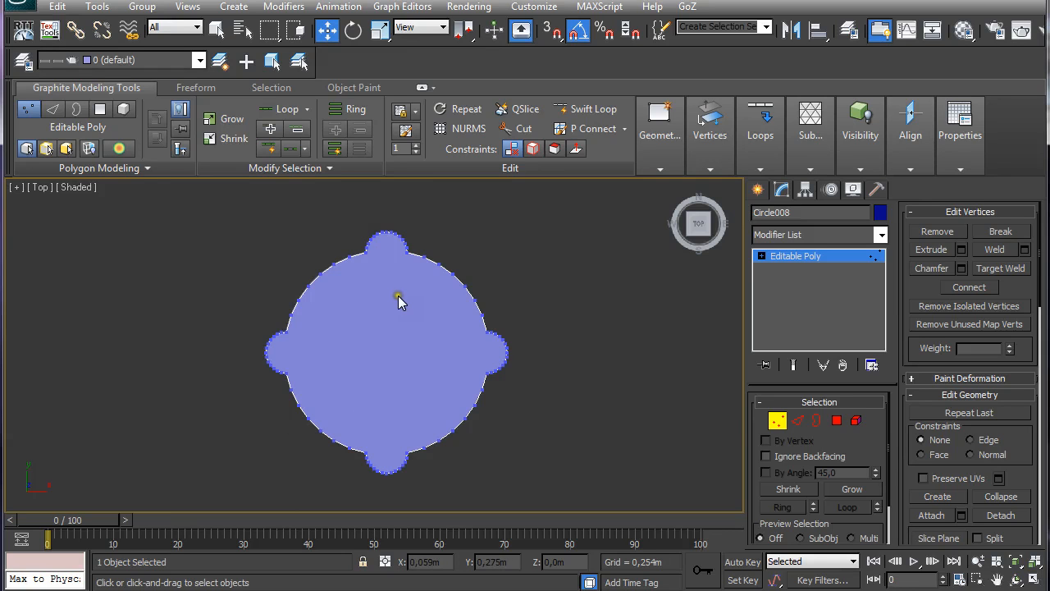
right_click(397, 299)
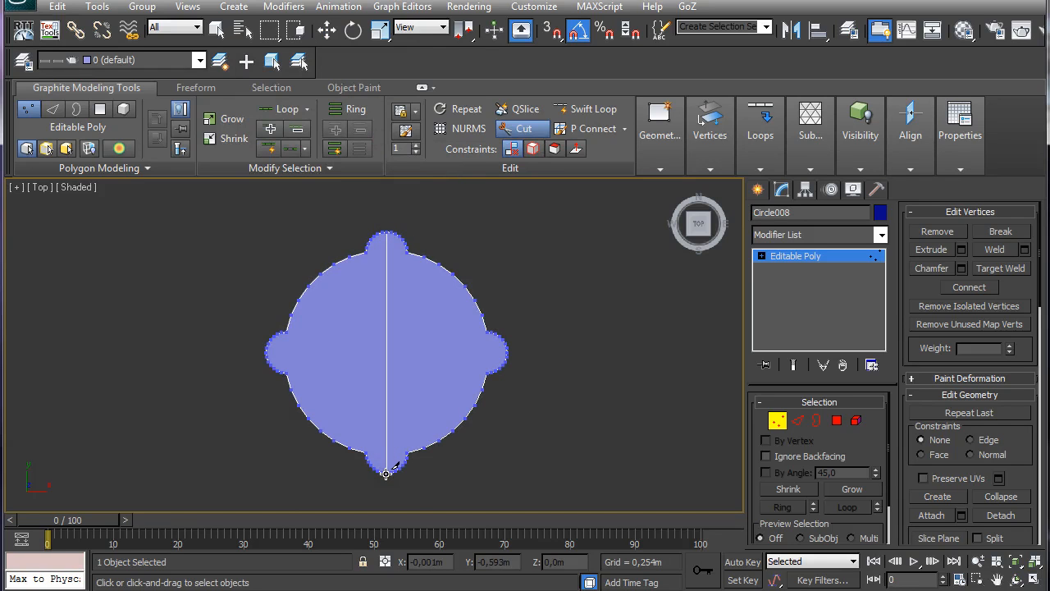
mouse_move(534, 420)
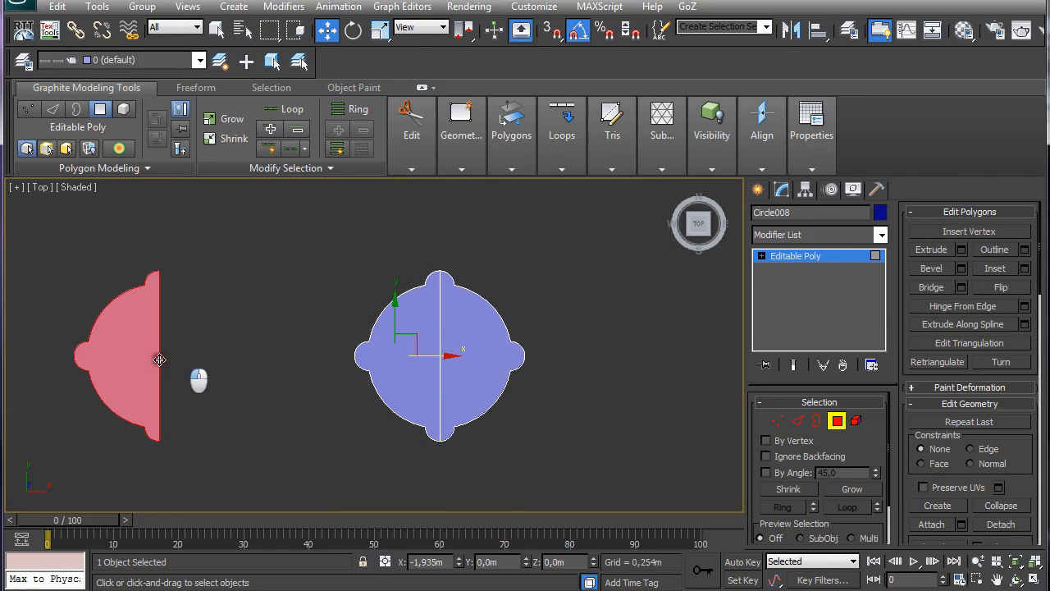
- Shift-drag a copy of the left half aside, cloning it within the same object
left_click_drag(160, 359, 93, 354)
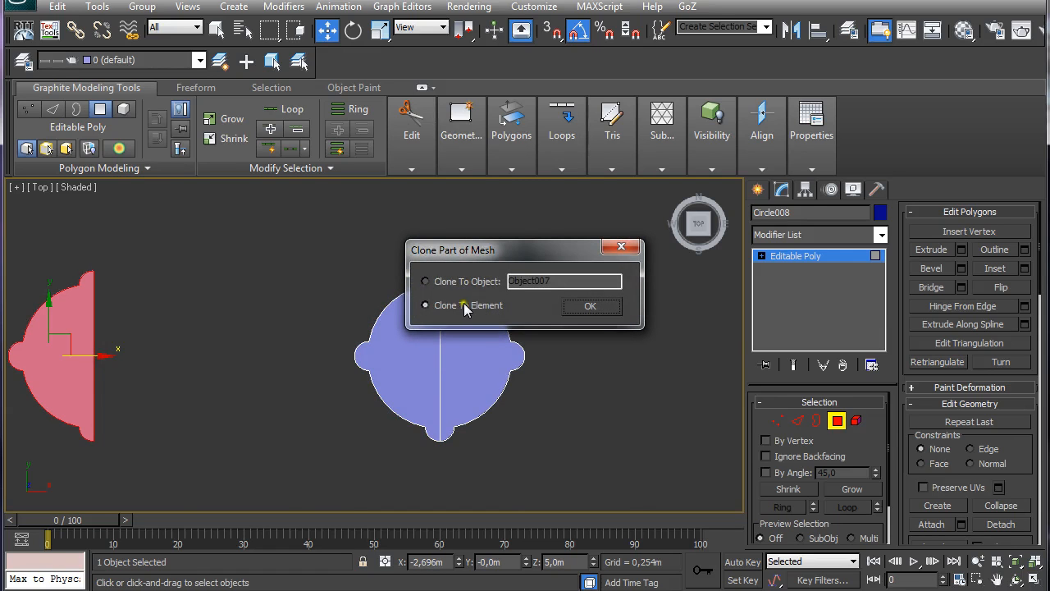
left_click(589, 306)
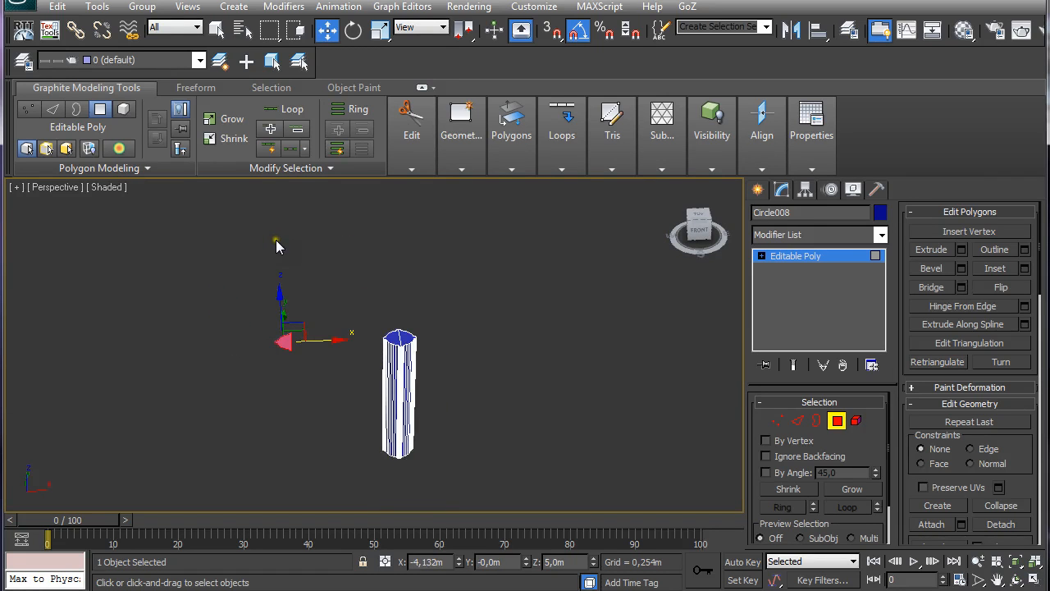
mouse_move(413, 330)
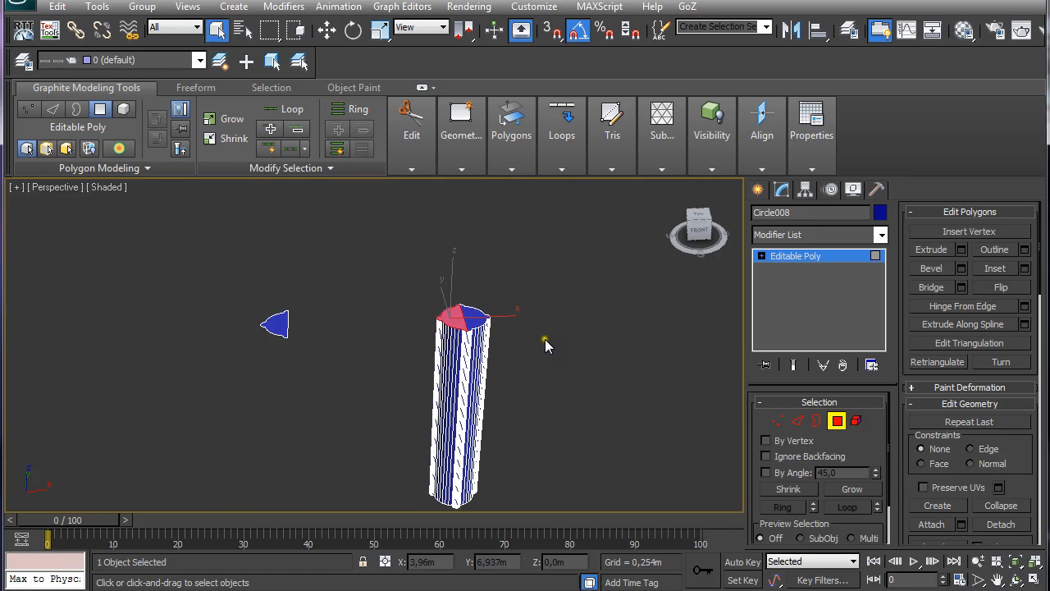
- Start a 30-degree, one-segment Hinge on the column's top faces and pick the hinge edge
left_click(561, 171)
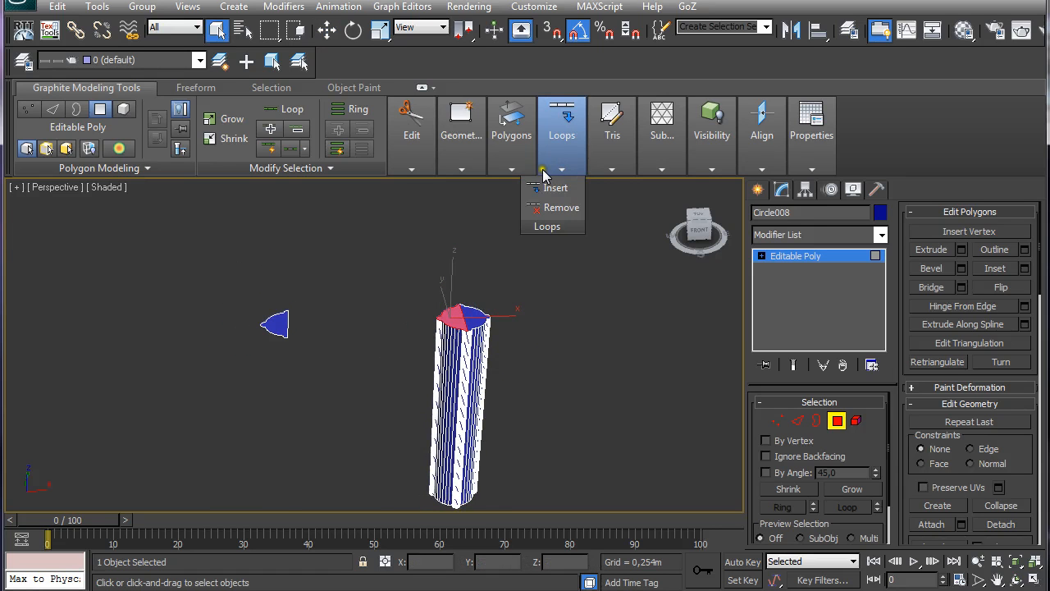
left_click(512, 128)
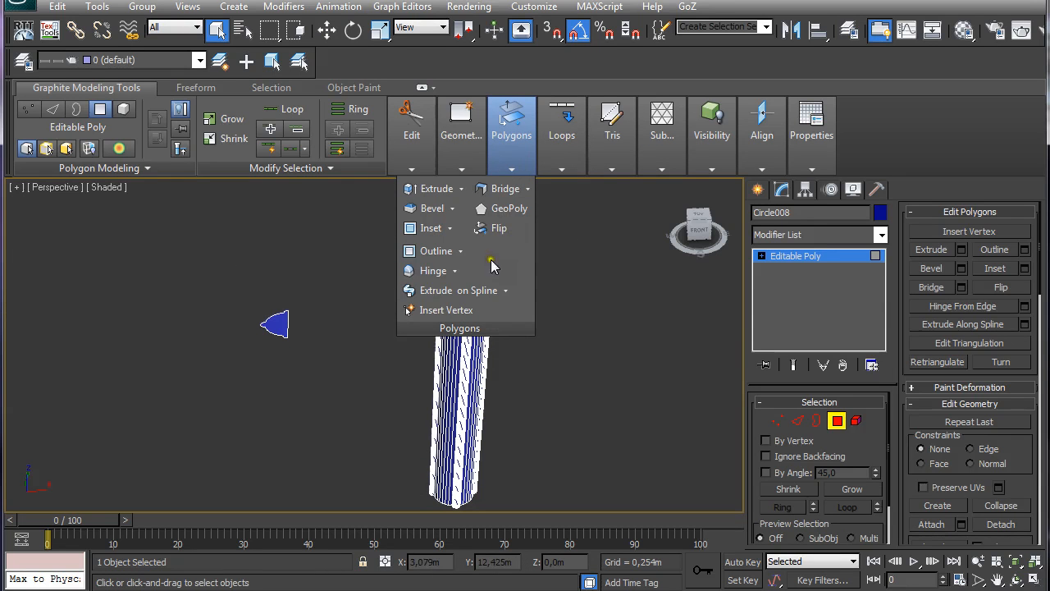
mouse_move(433, 271)
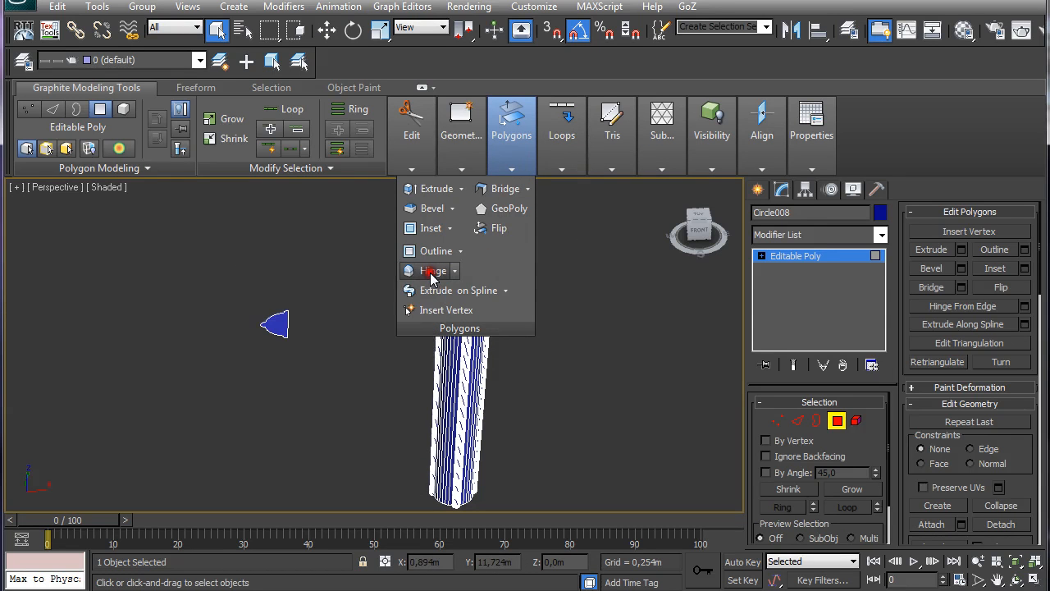
left_click(434, 271)
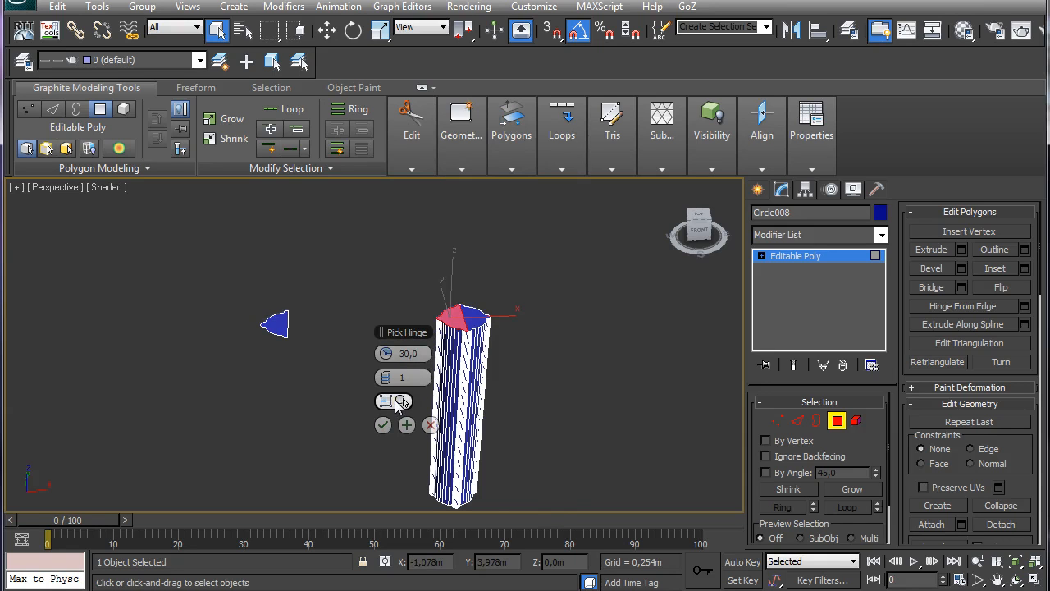
left_click(385, 400)
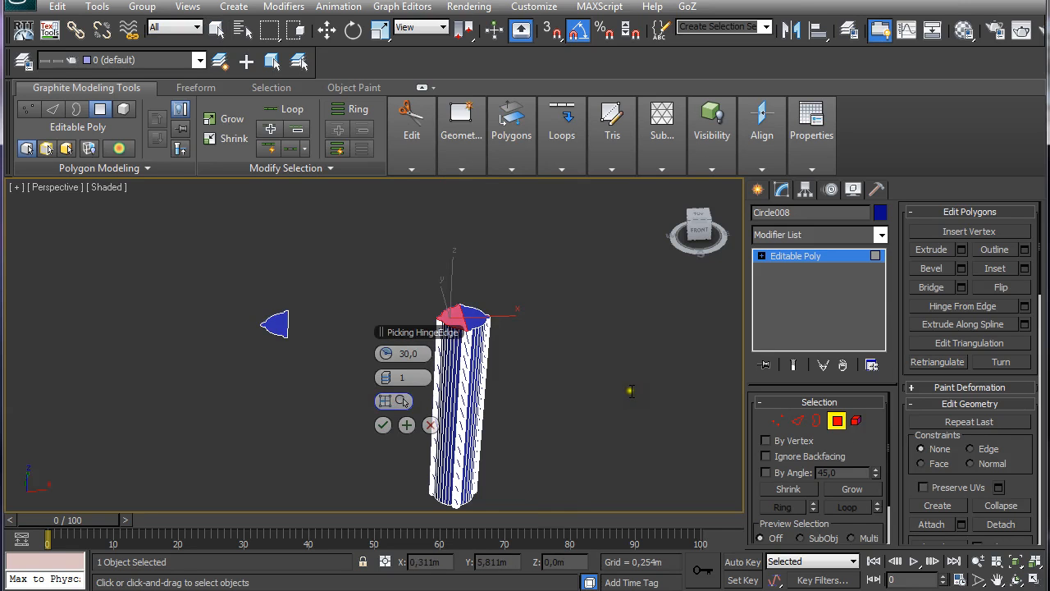
mouse_move(292, 328)
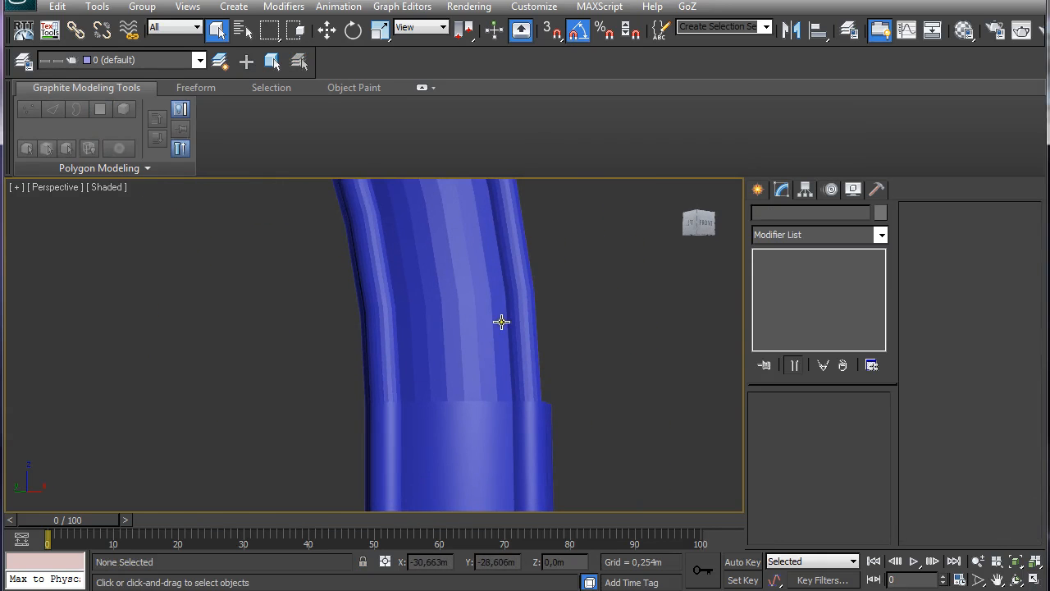
mouse_move(451, 430)
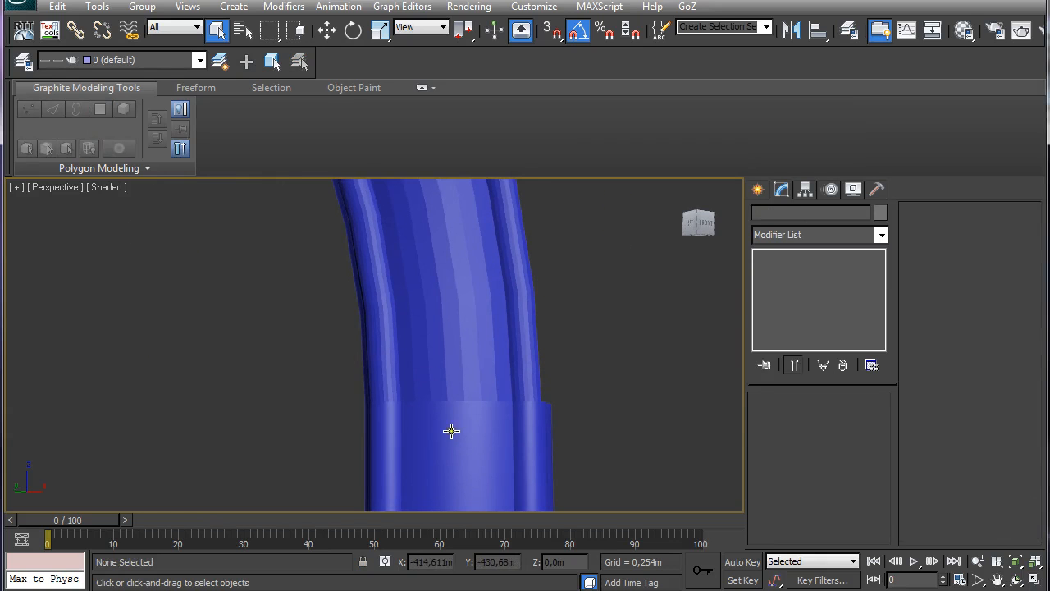
- Select one arch face and grow it with Ring/Loop to cover the full curved arch
left_click_drag(451, 430, 430, 381)
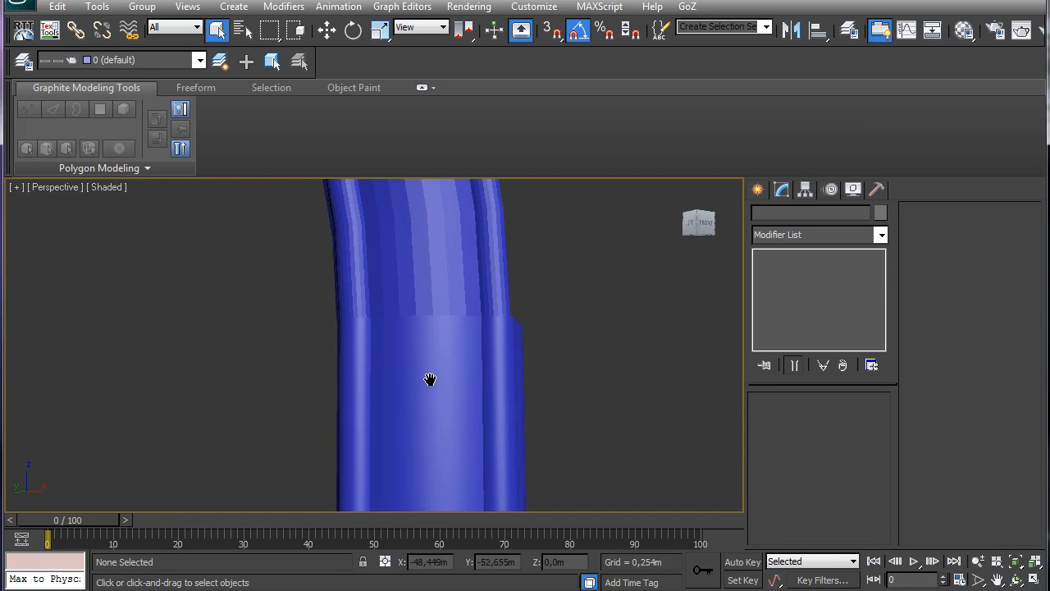
left_click(430, 377)
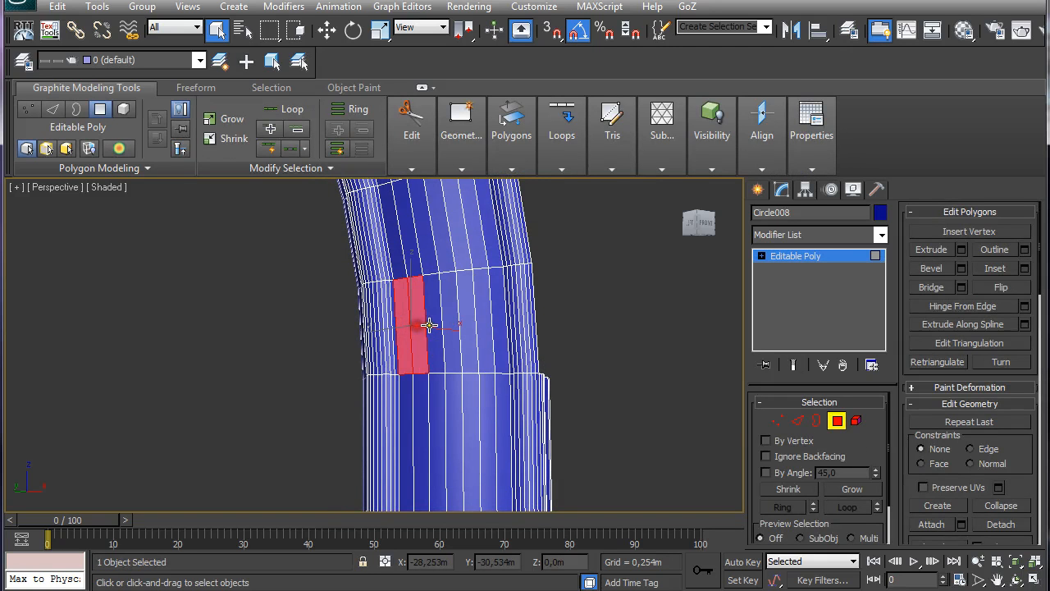
scroll("up", 3)
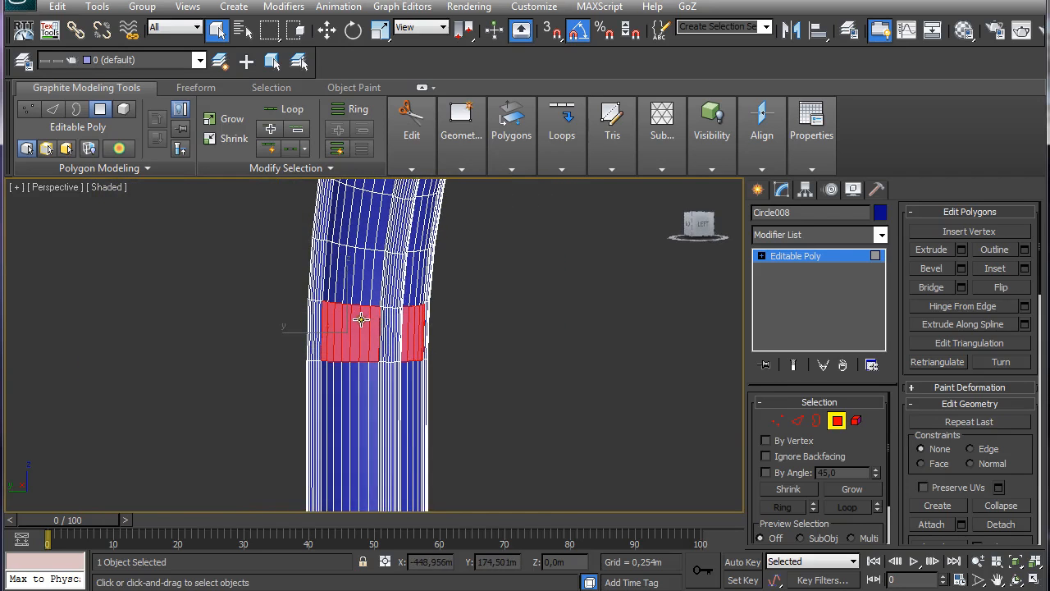
left_click(351, 108)
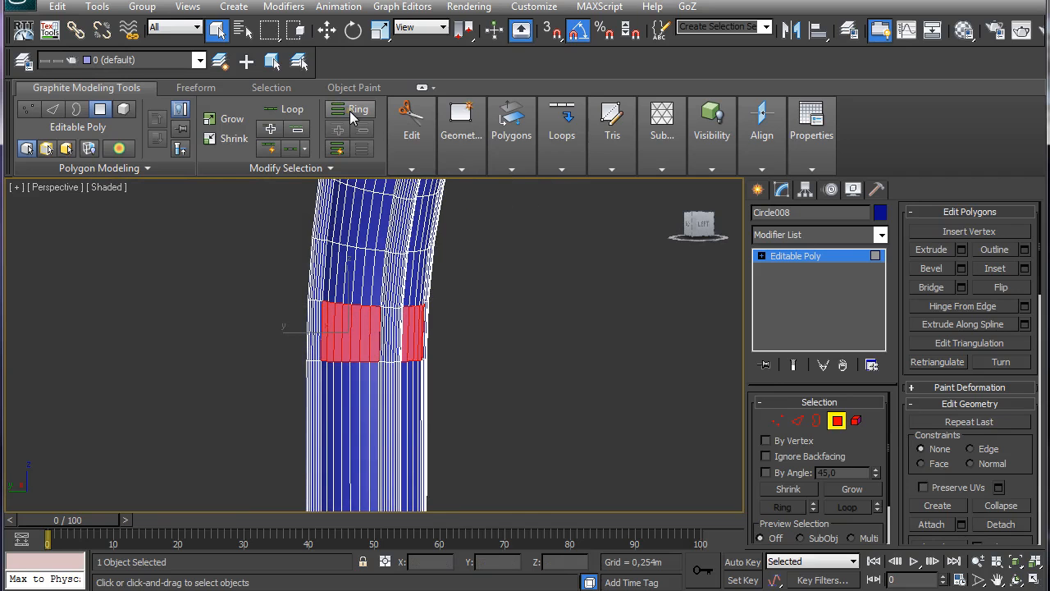
left_click(358, 108)
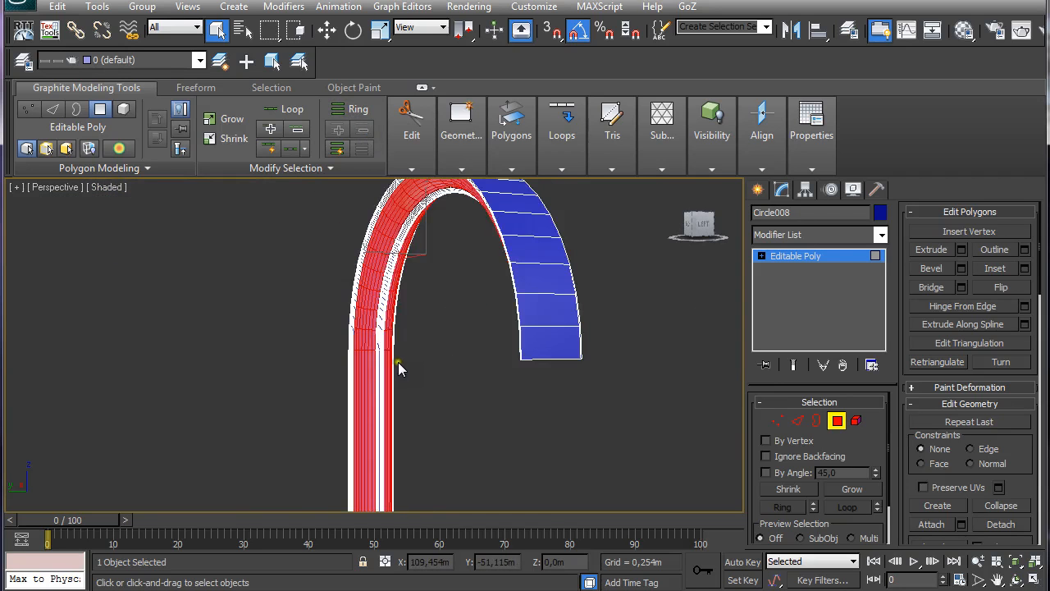
scroll("down", 3)
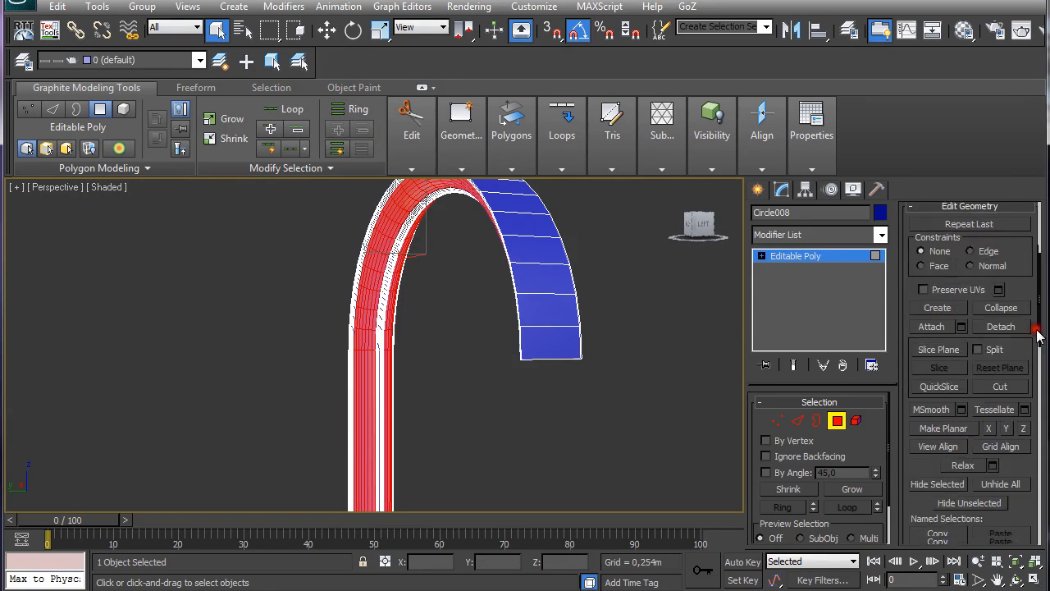
scroll("down", 3)
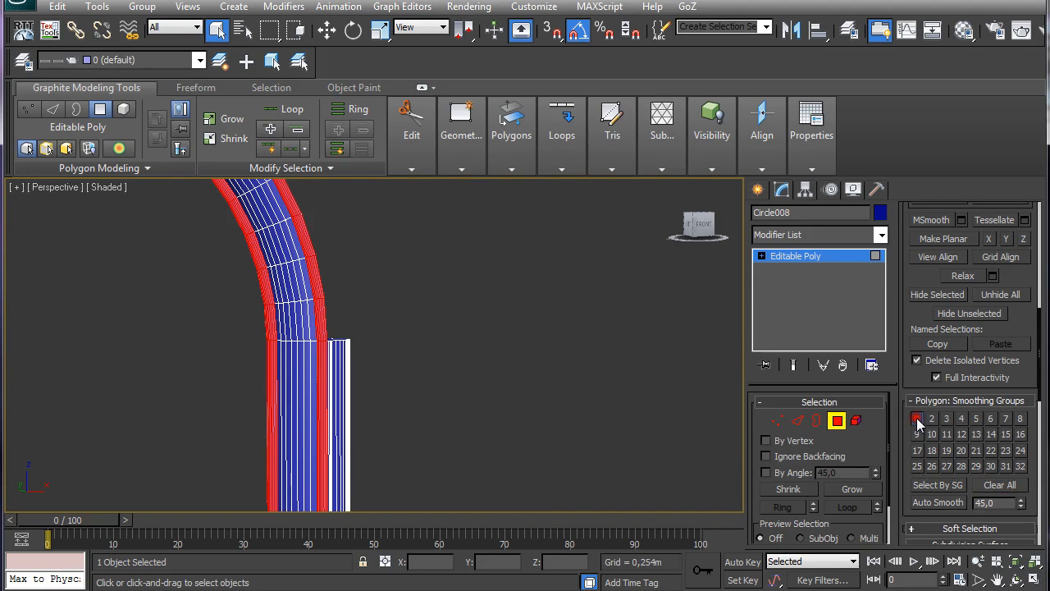
- Assign the arch faces to smoothing group 1 and orbit to check the smooth shading
left_click(917, 418)
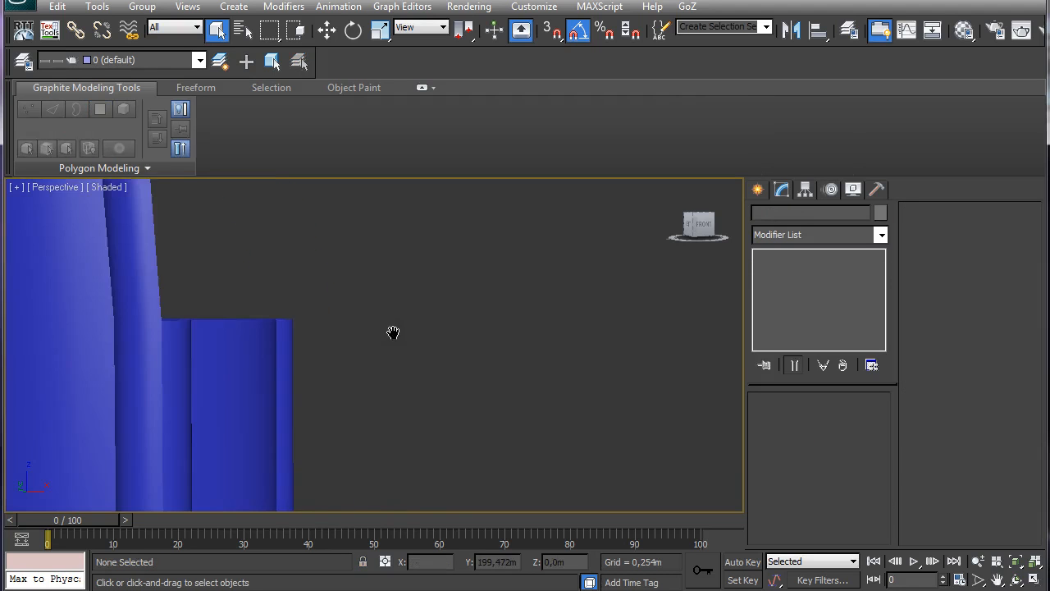
left_click_drag(394, 332, 220, 354)
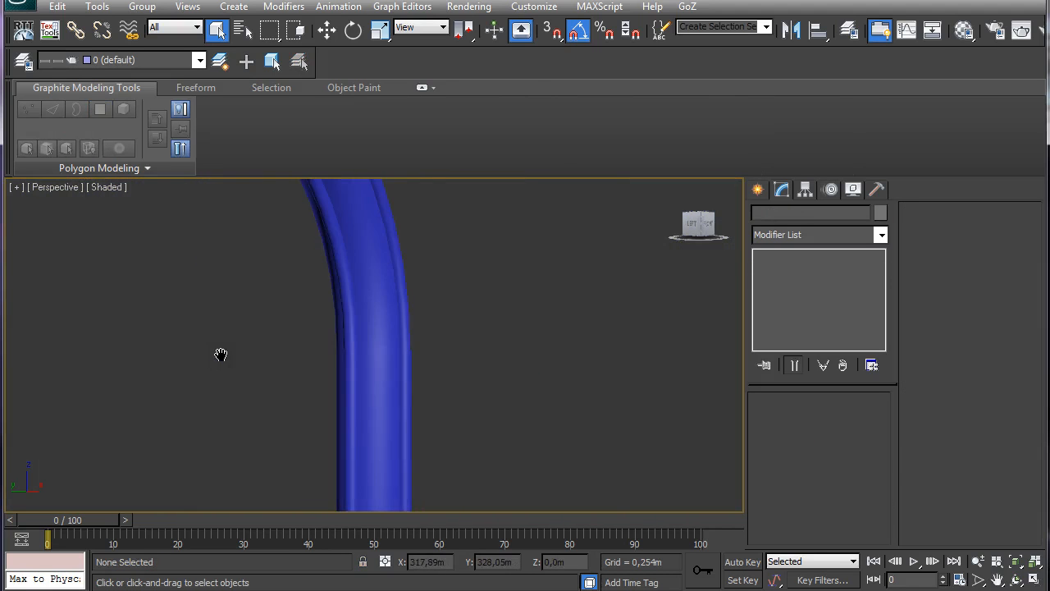
left_click_drag(220, 355, 171, 289)
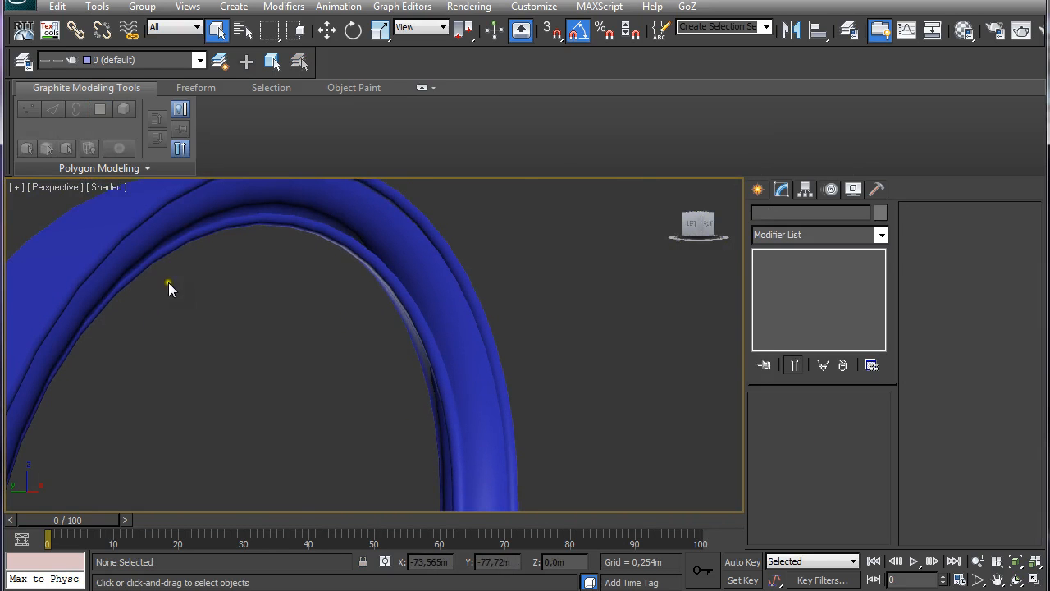
left_click_drag(167, 287, 289, 338)
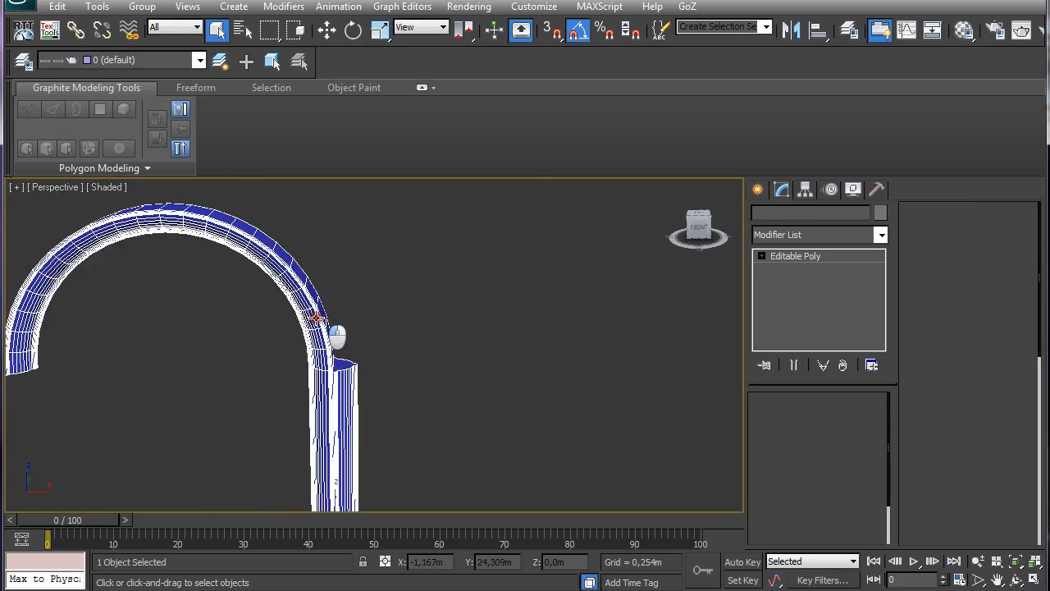
left_click(837, 420)
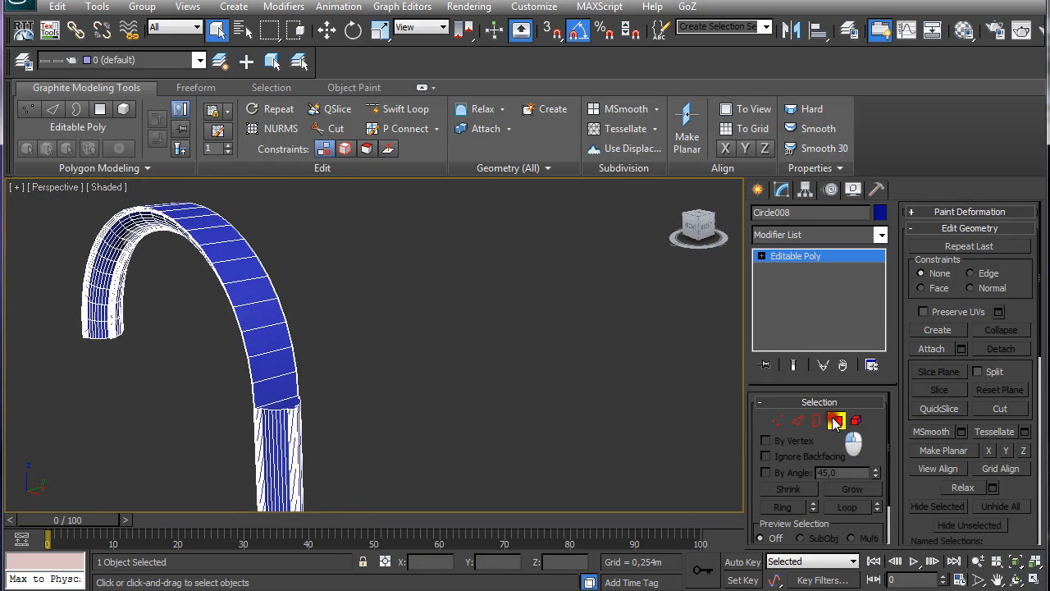
- Extrude the faces along the top of the arch outward into a raised trim band, then move to edge level
left_click(837, 420)
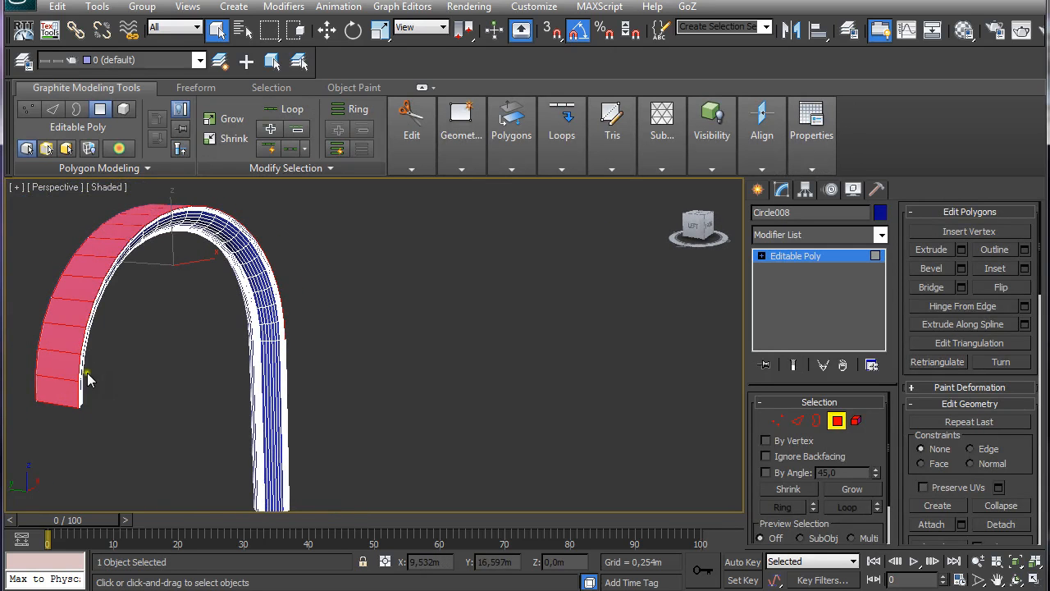
left_click(59, 368)
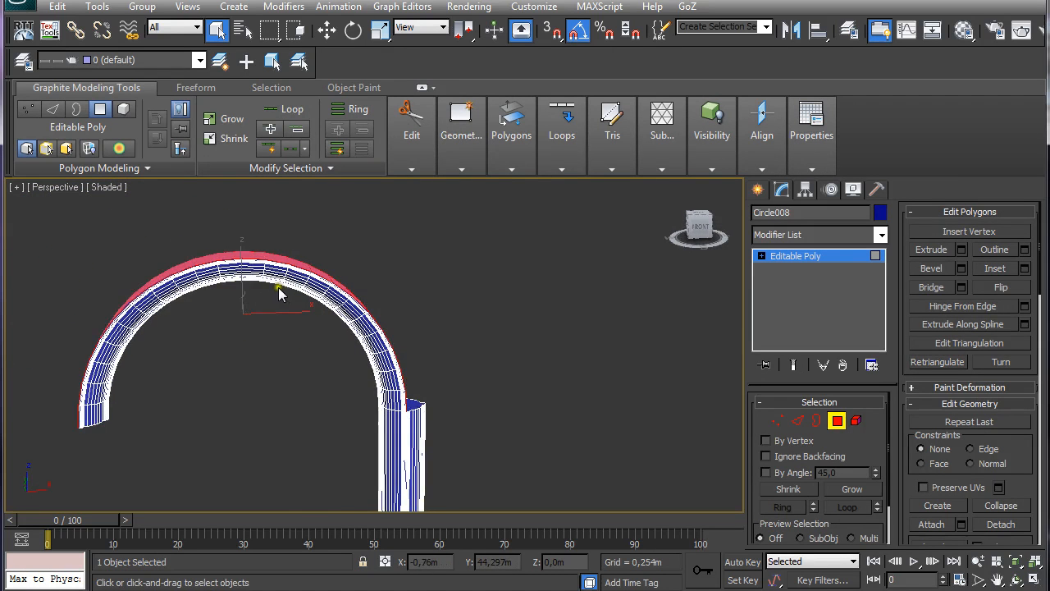
left_click(561, 167)
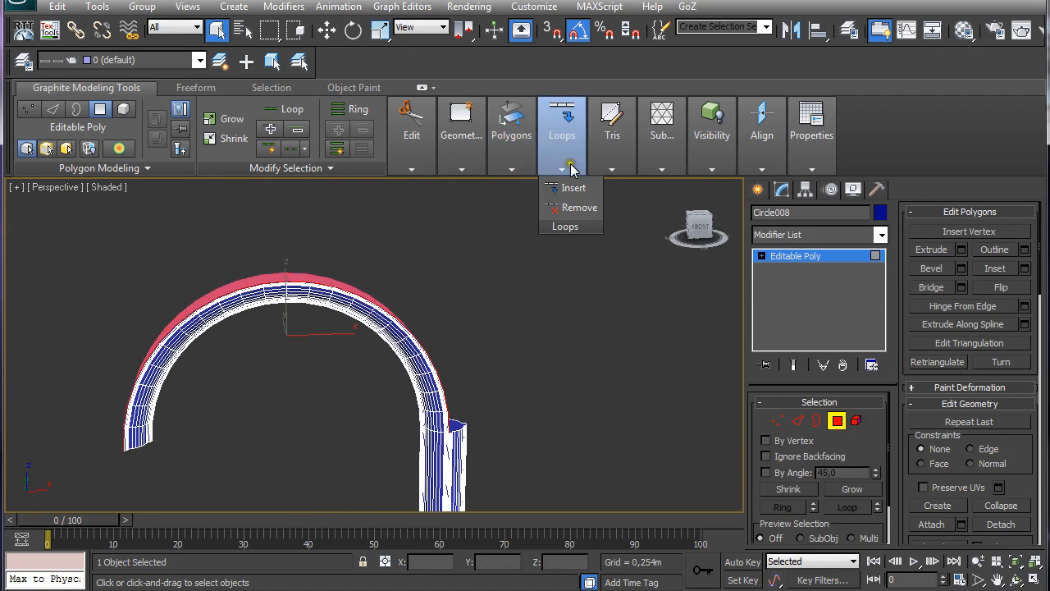
left_click(512, 169)
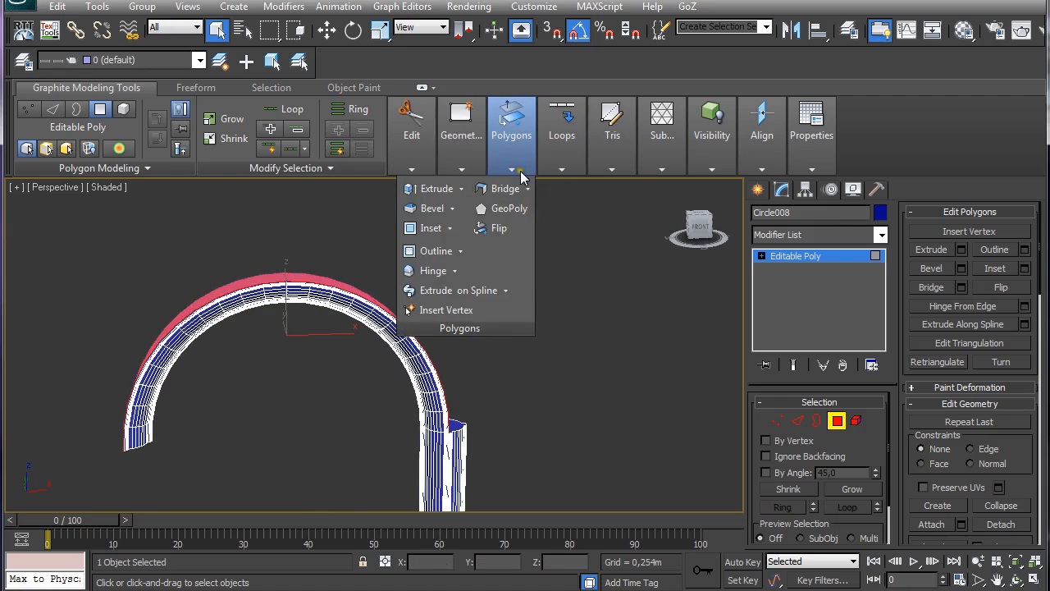
mouse_move(436, 189)
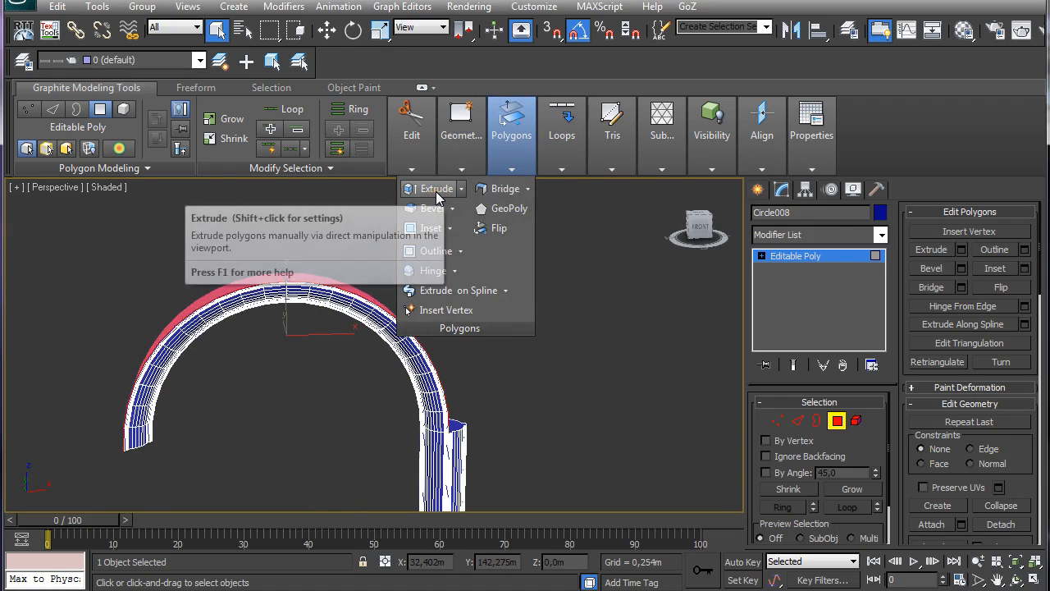
left_click(436, 187)
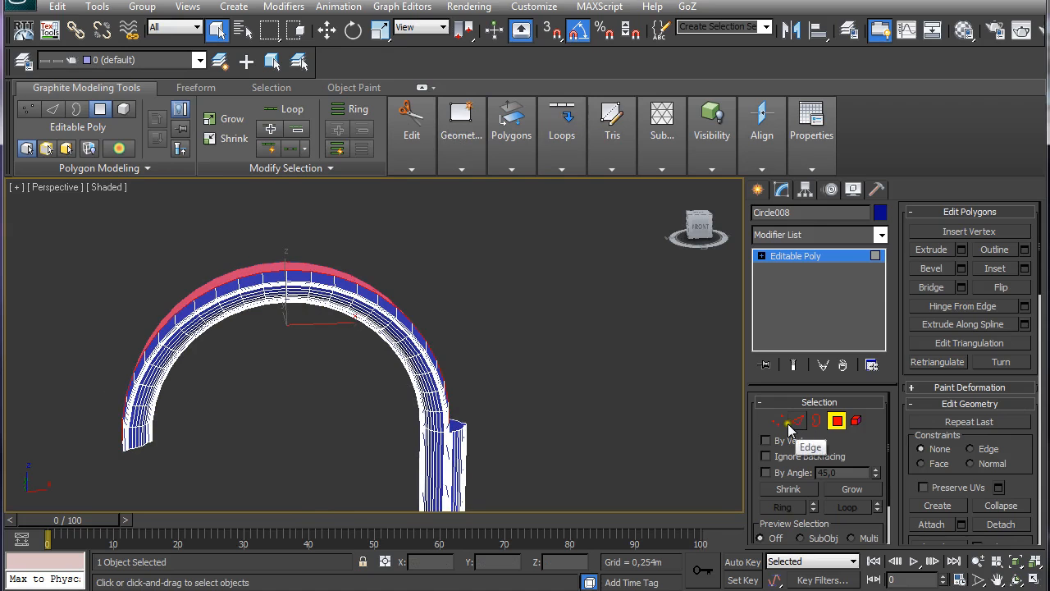
left_click(778, 420)
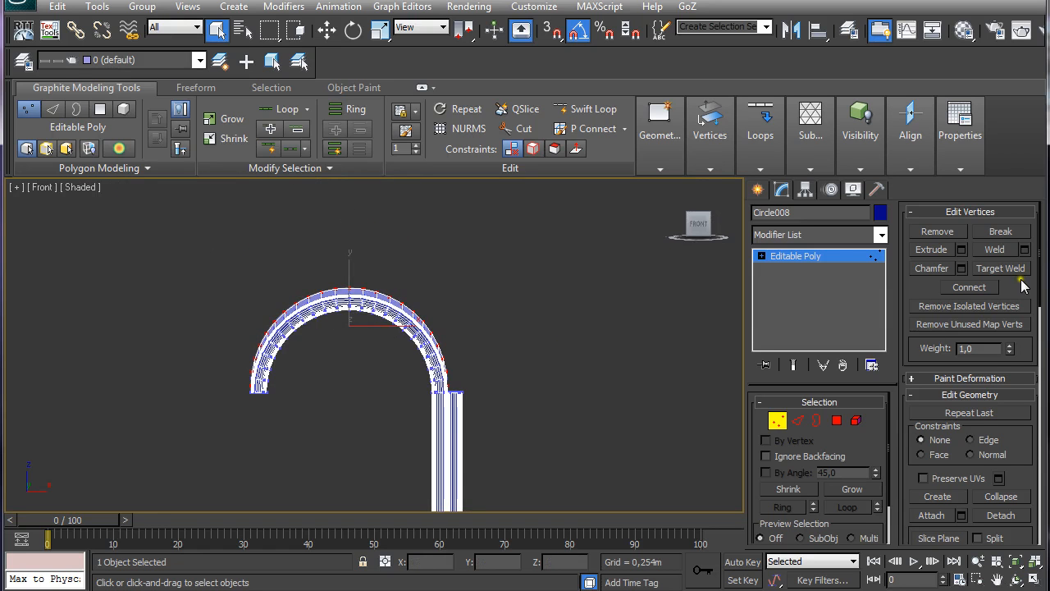
scroll("down", 3)
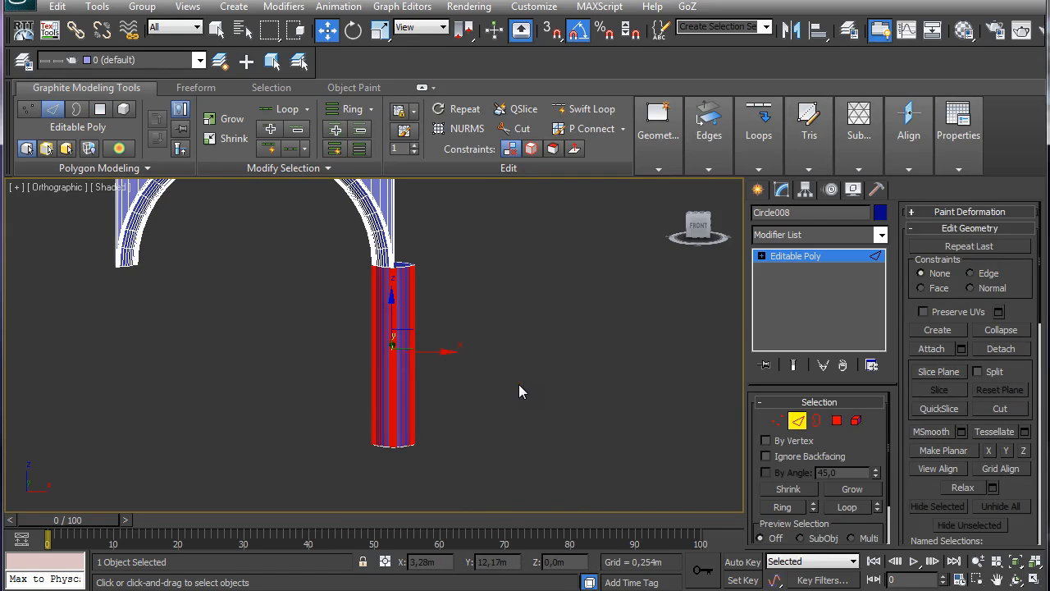
mouse_move(542, 376)
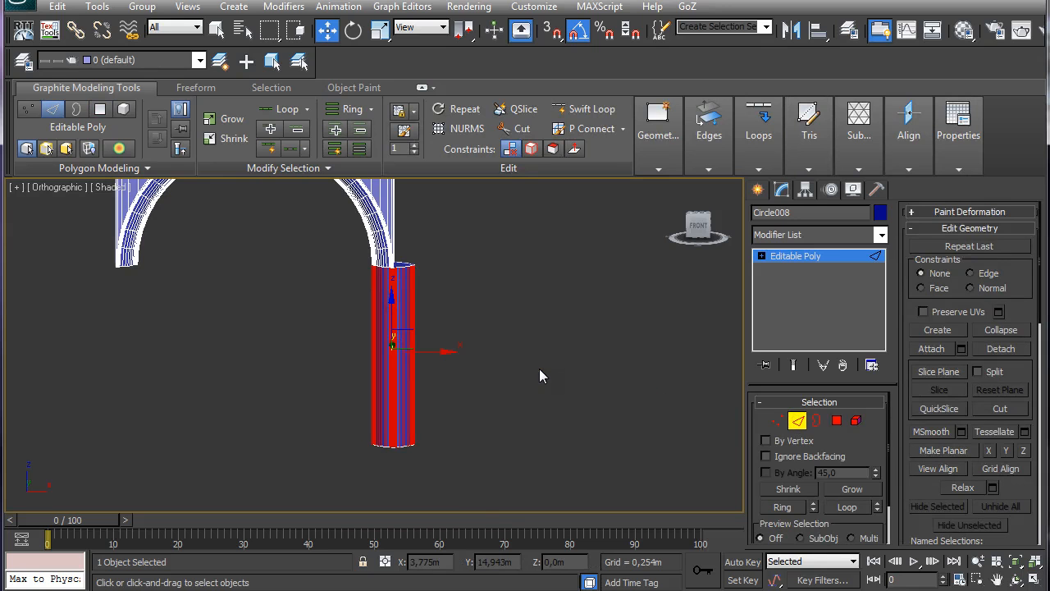
- Connect the column's vertical edge ring with 2 segments at Pinch 82, cutting thin end bands
left_click(807, 151)
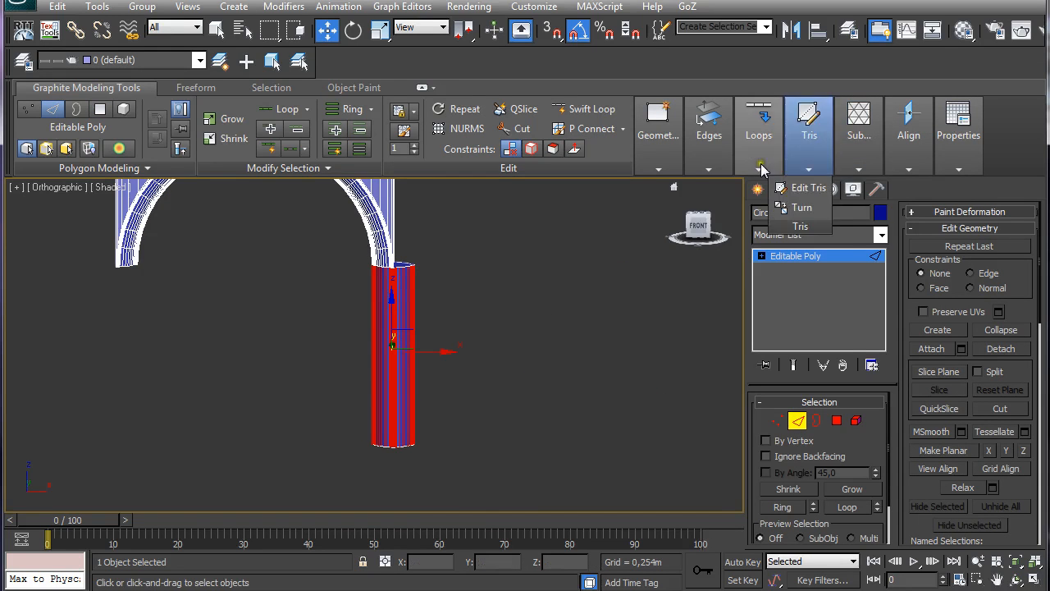
left_click(709, 135)
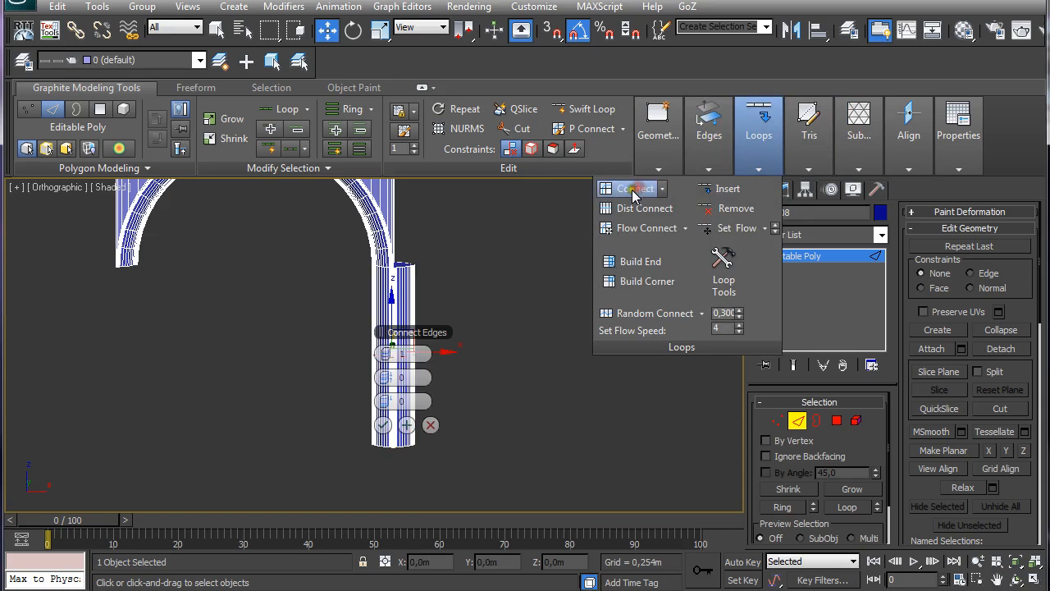
left_click(633, 189)
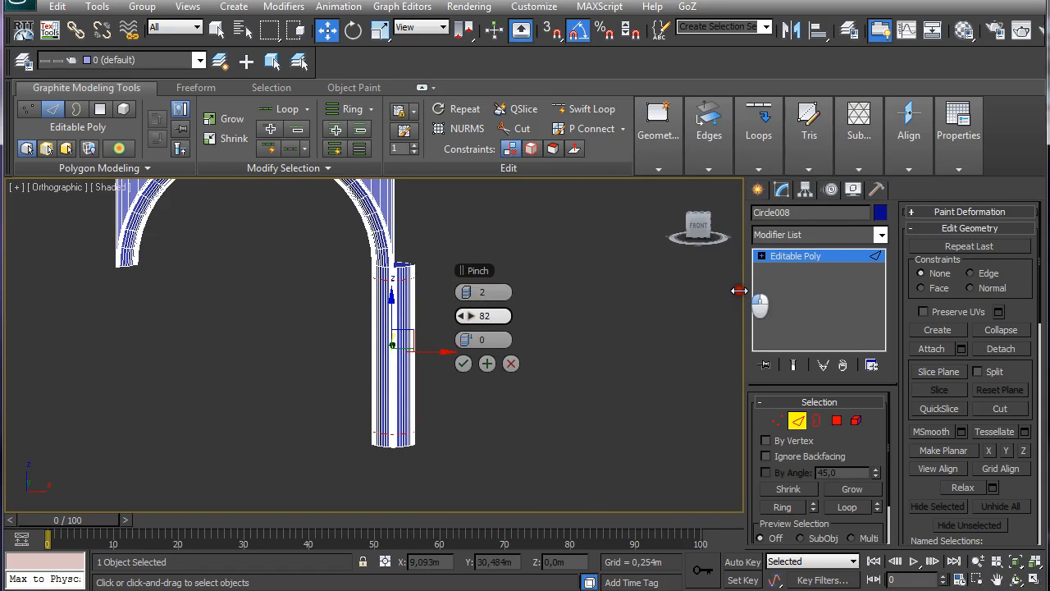
left_click(463, 364)
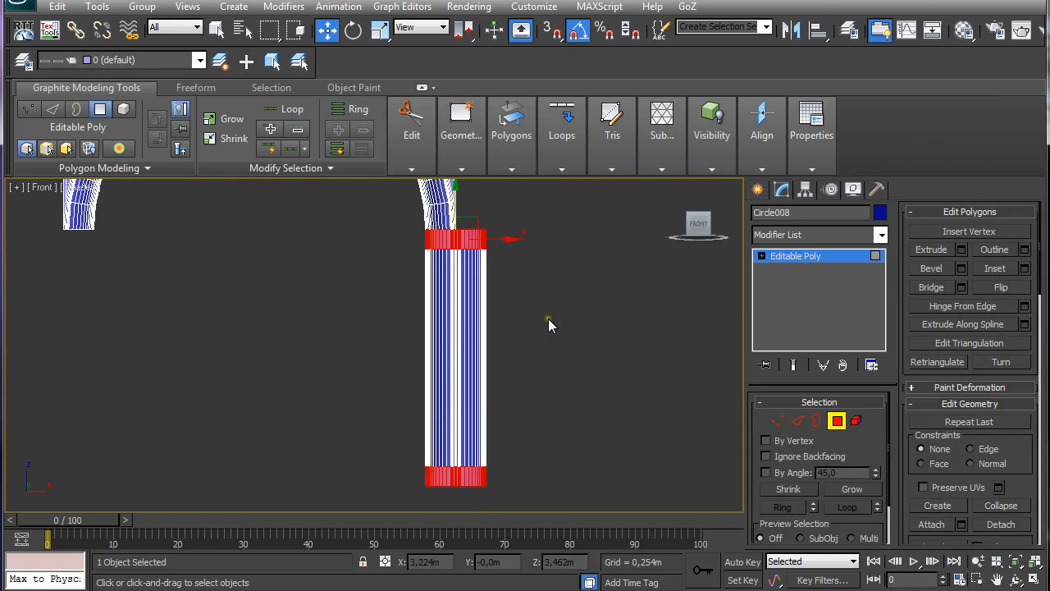
- Extrude the top band polygons outward by Group and connect edge loops through the new band
left_click(512, 169)
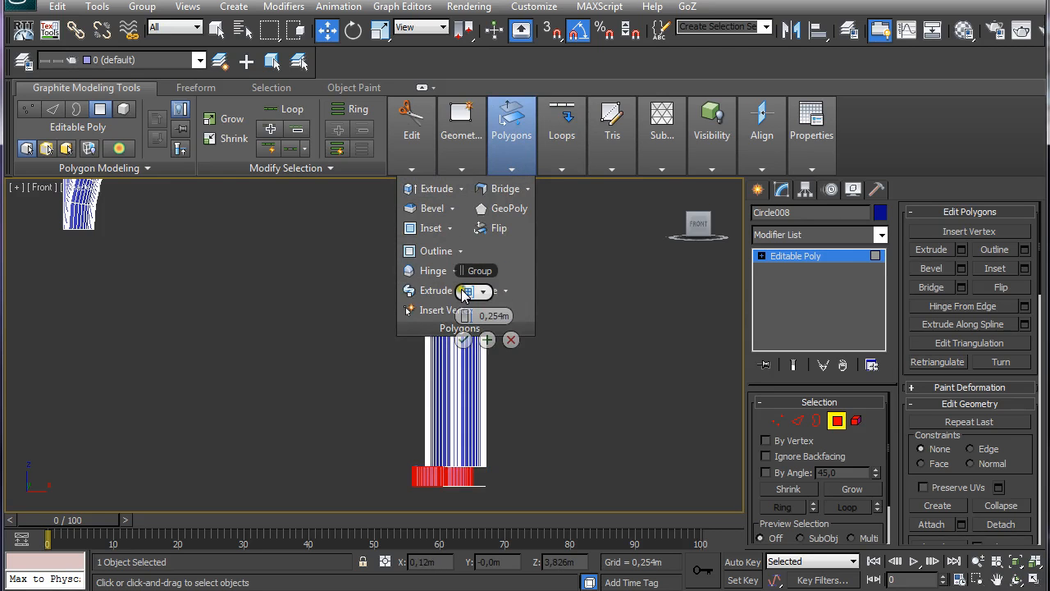
left_click(483, 291)
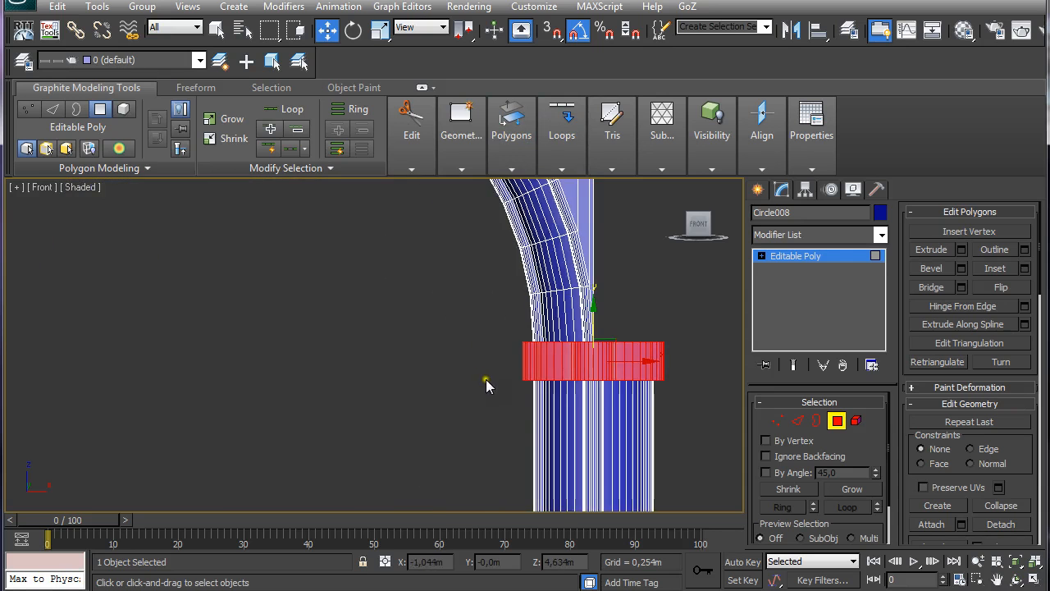
left_click(804, 420)
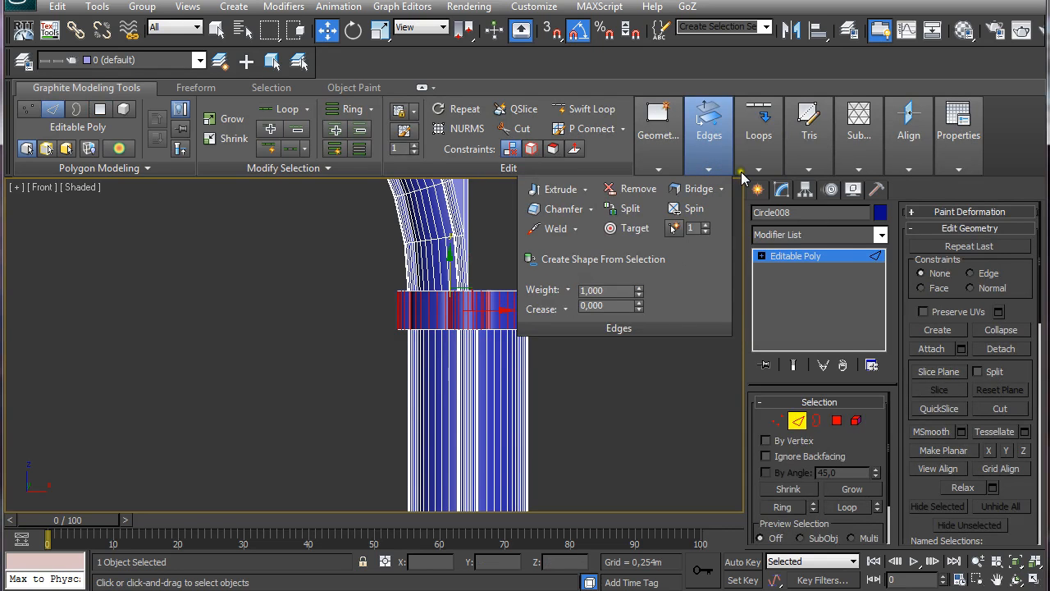
left_click(758, 123)
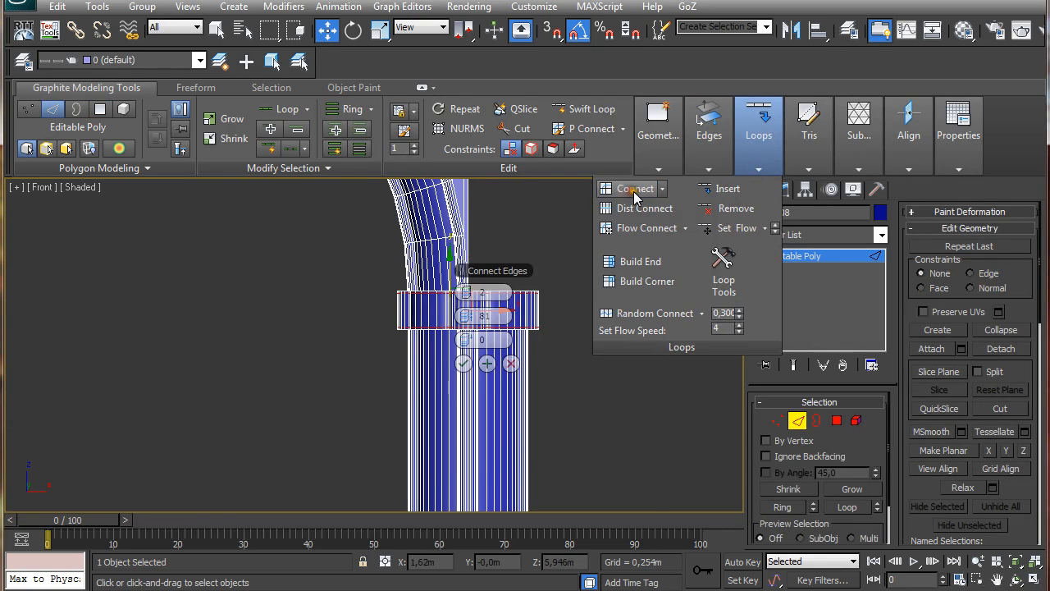
left_click(632, 188)
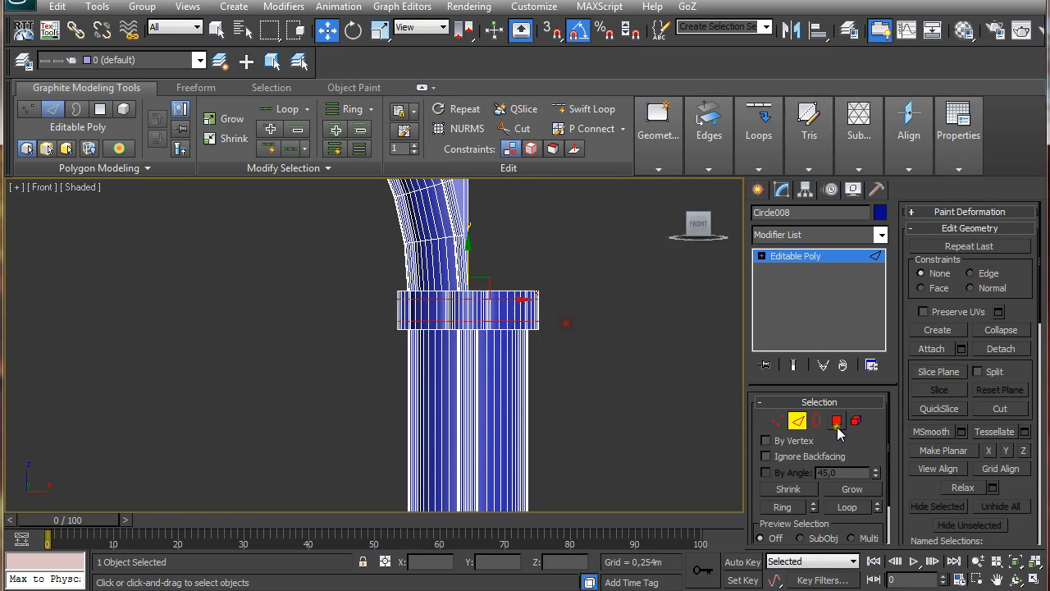
- Divide the band again and extrude its middle faces 0.3m outward to form the stepped ring molding
left_click(837, 420)
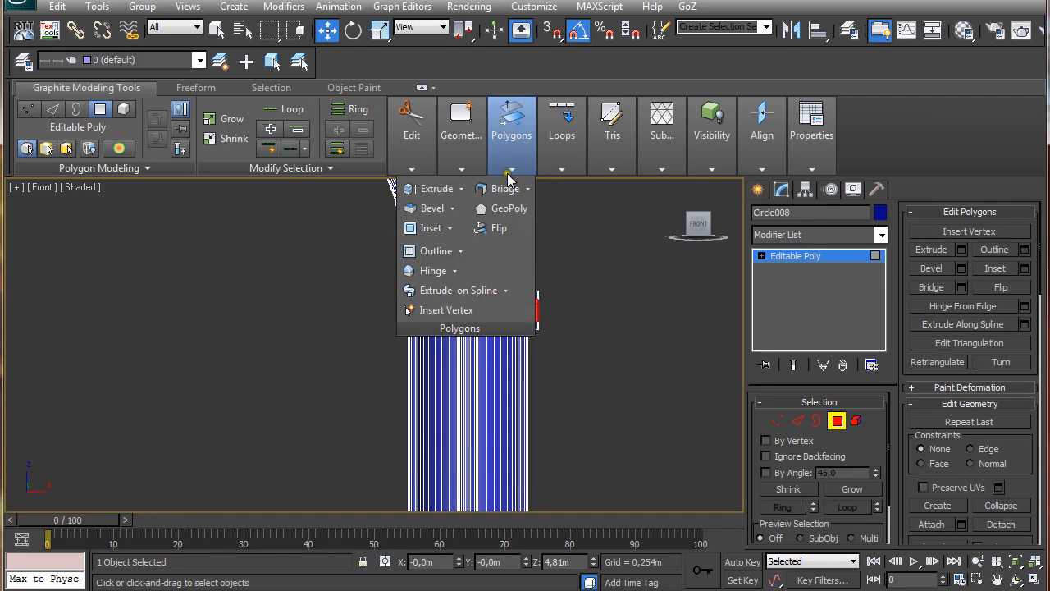
left_click(433, 187)
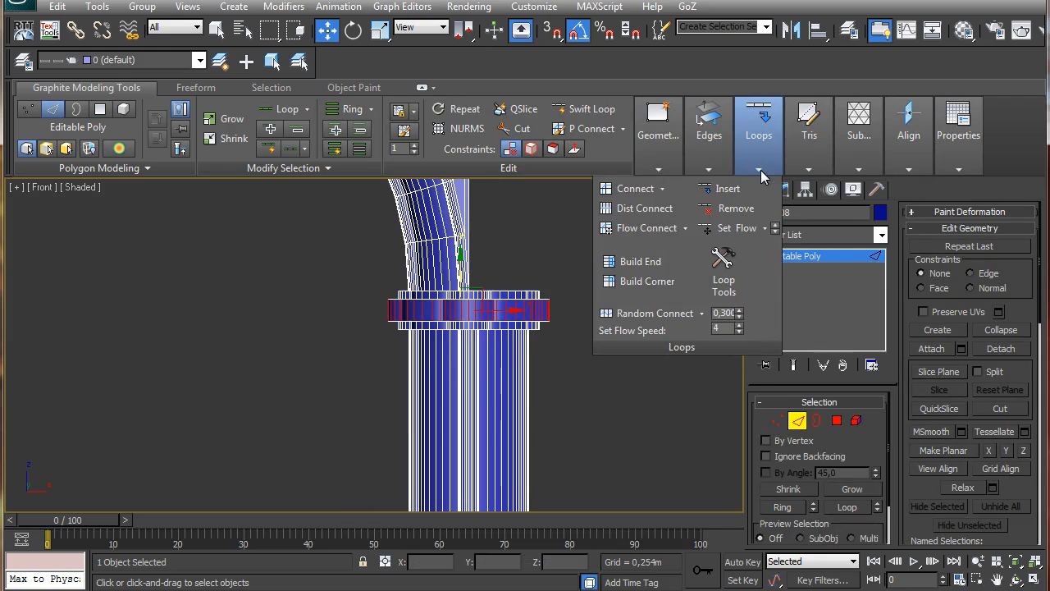
mouse_move(637, 189)
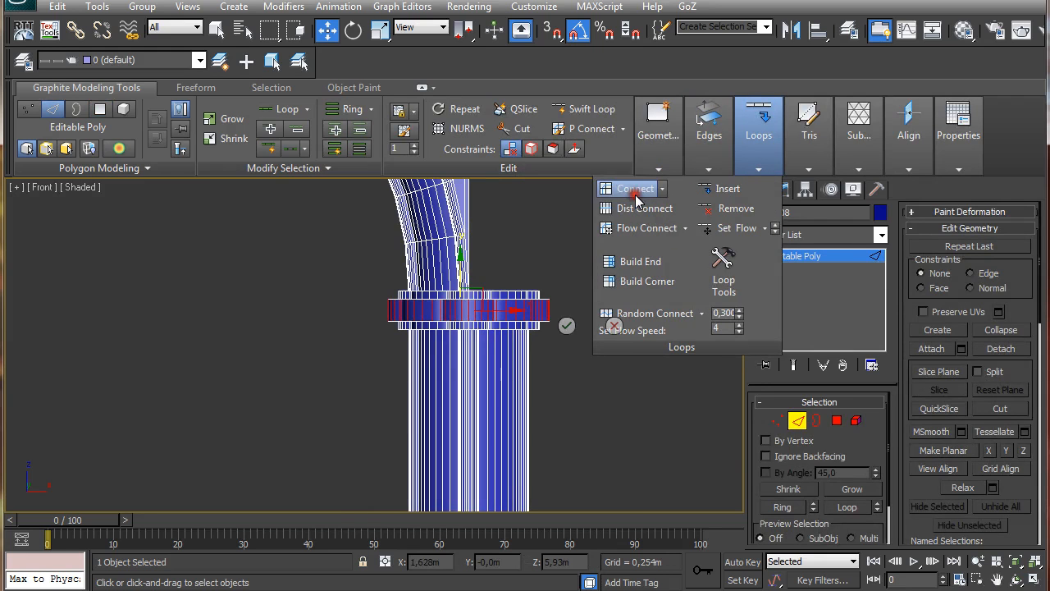
left_click(637, 189)
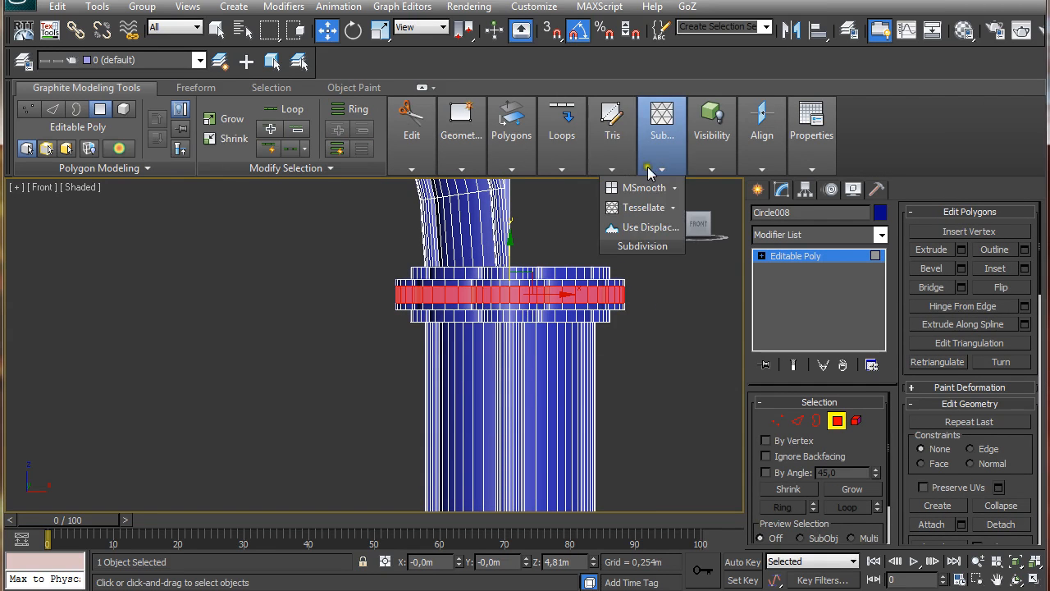
left_click(460, 135)
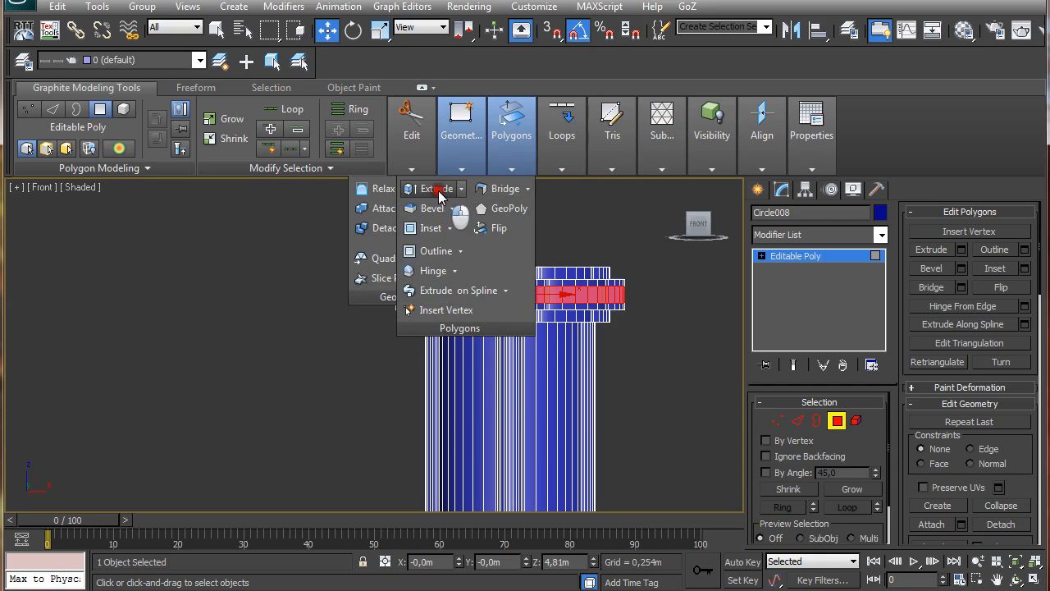
left_click(435, 187)
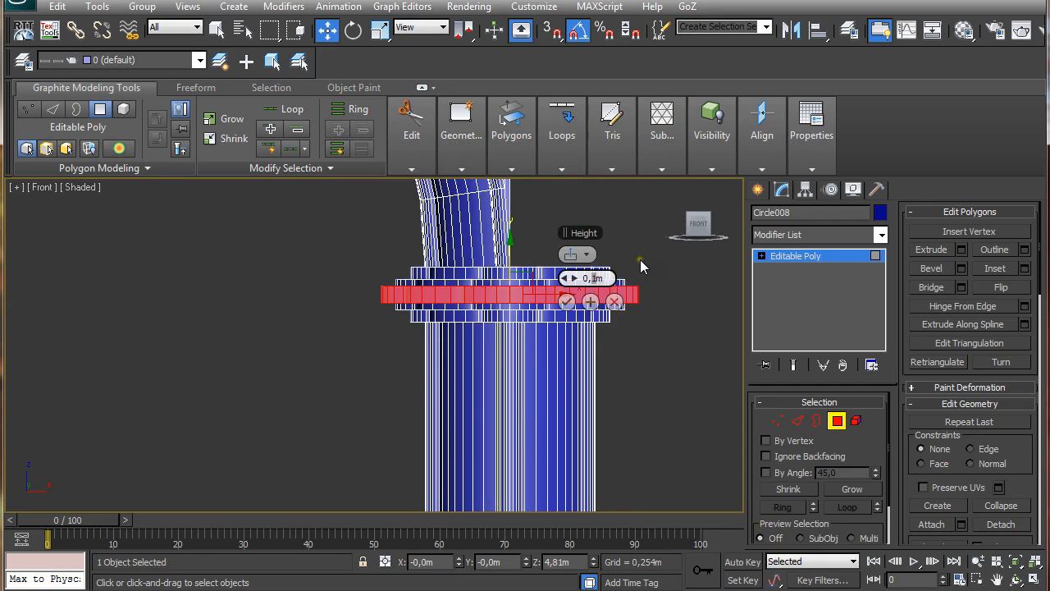
left_click(568, 302)
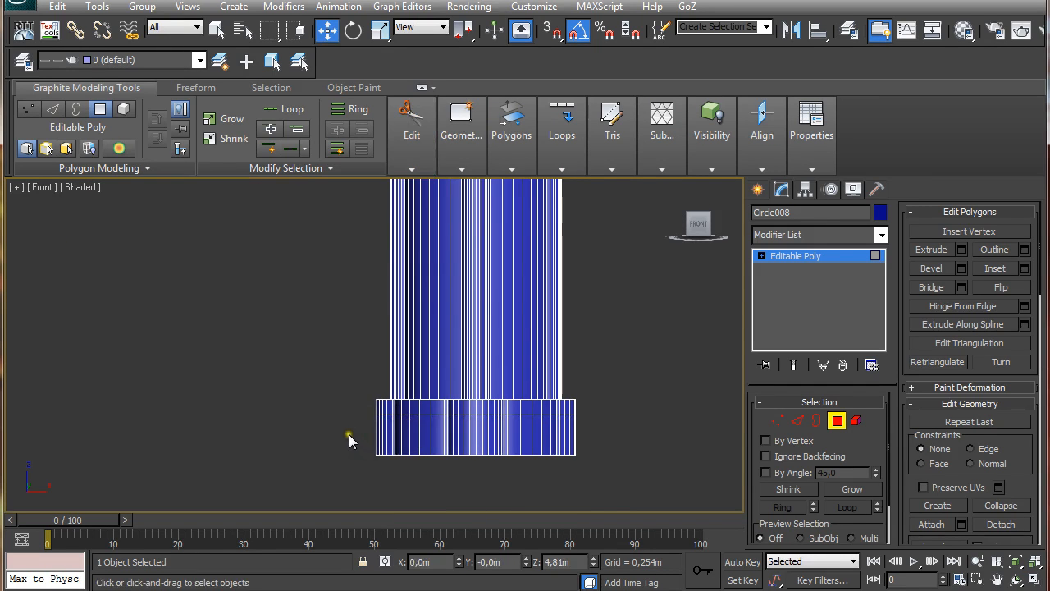
- Extrude the bottom band repeatedly into widening plinth tiers, then select the base vertices
left_click(561, 169)
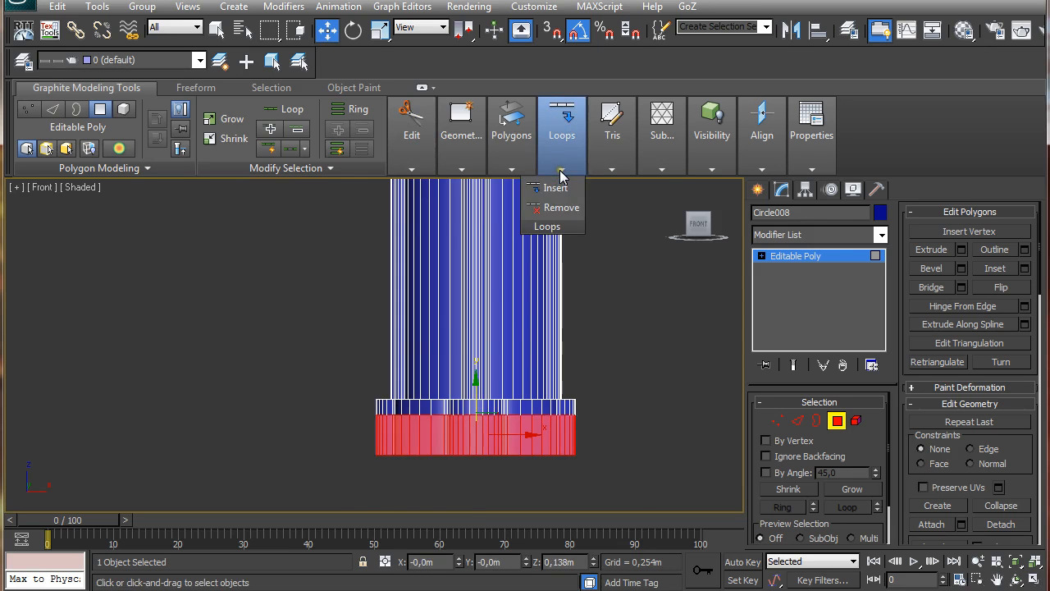
left_click(512, 123)
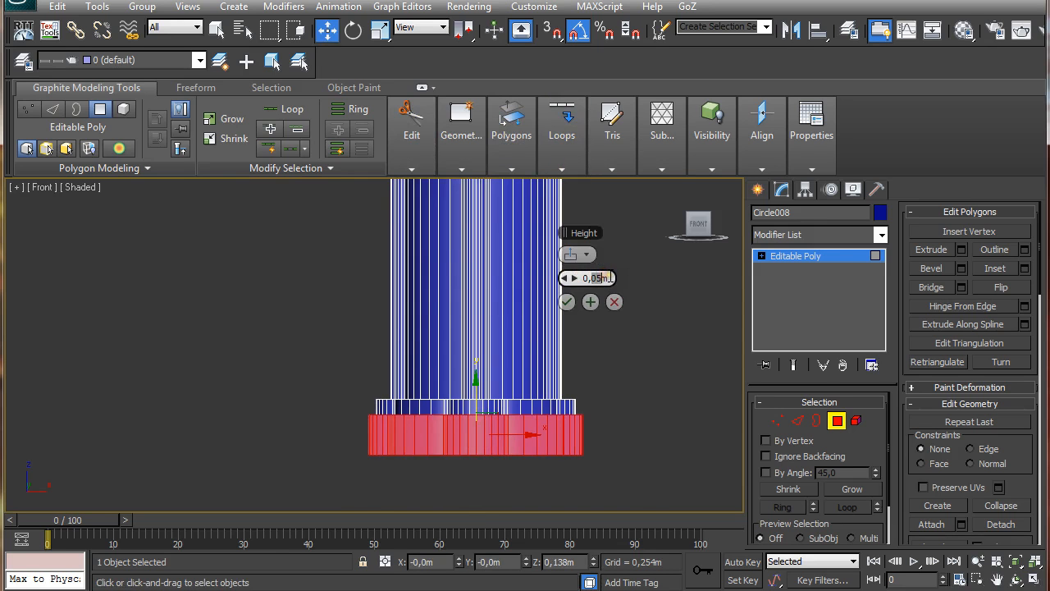
left_click(567, 302)
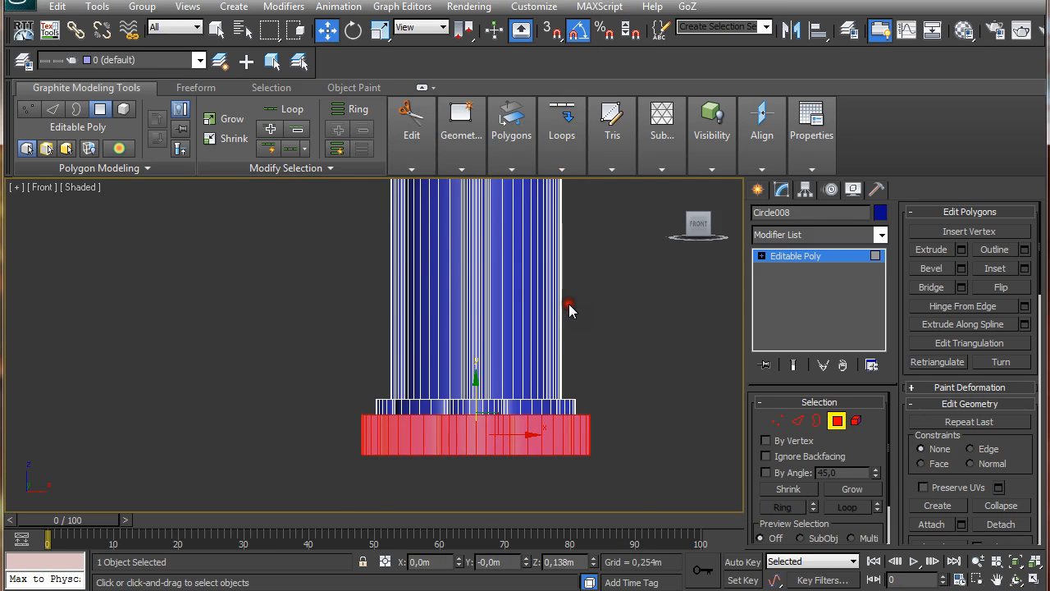
left_click(410, 123)
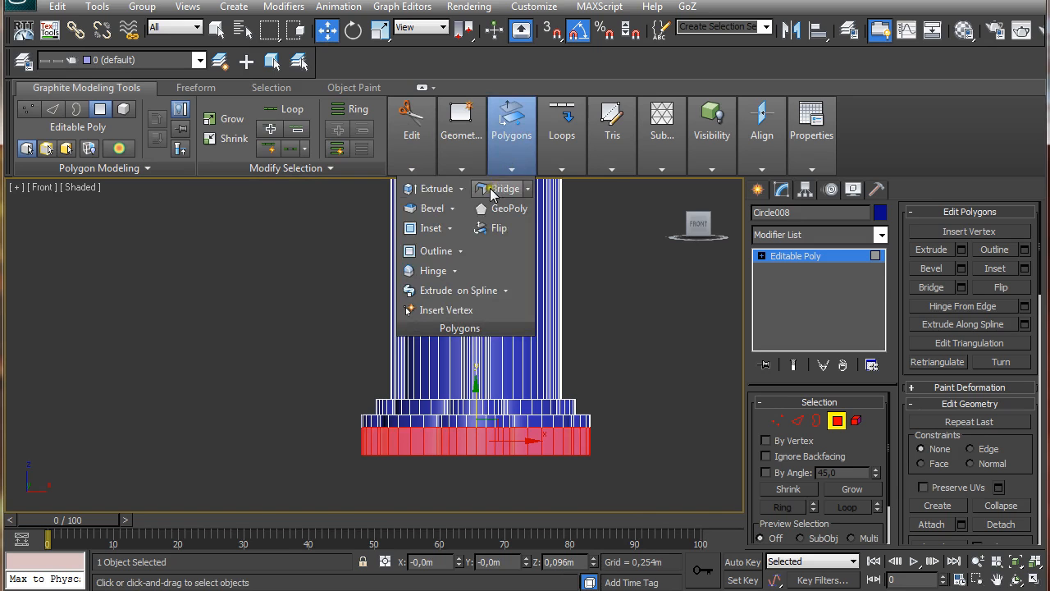
left_click(437, 187)
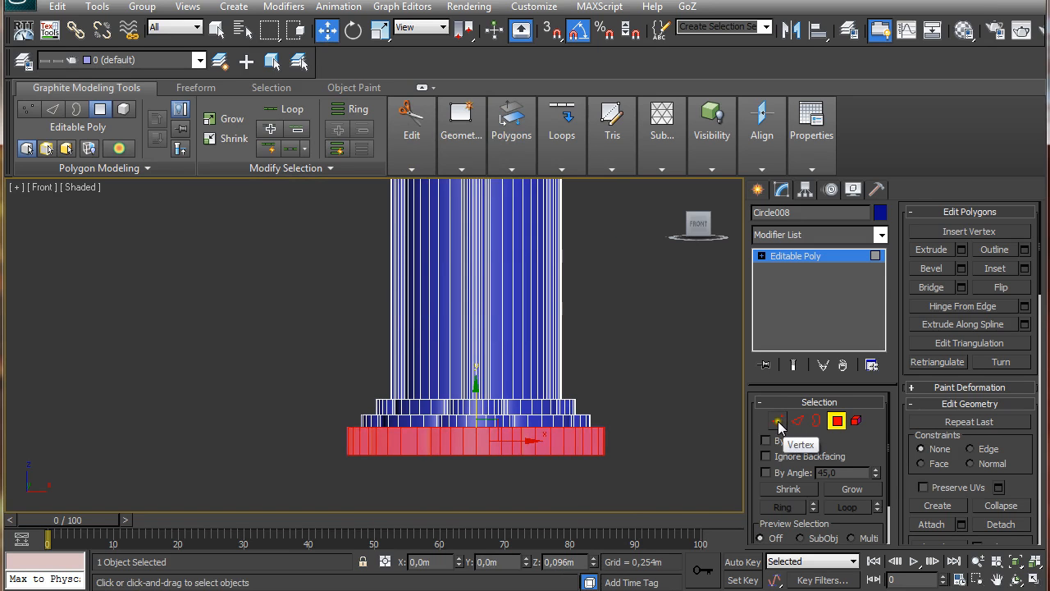
left_click(778, 420)
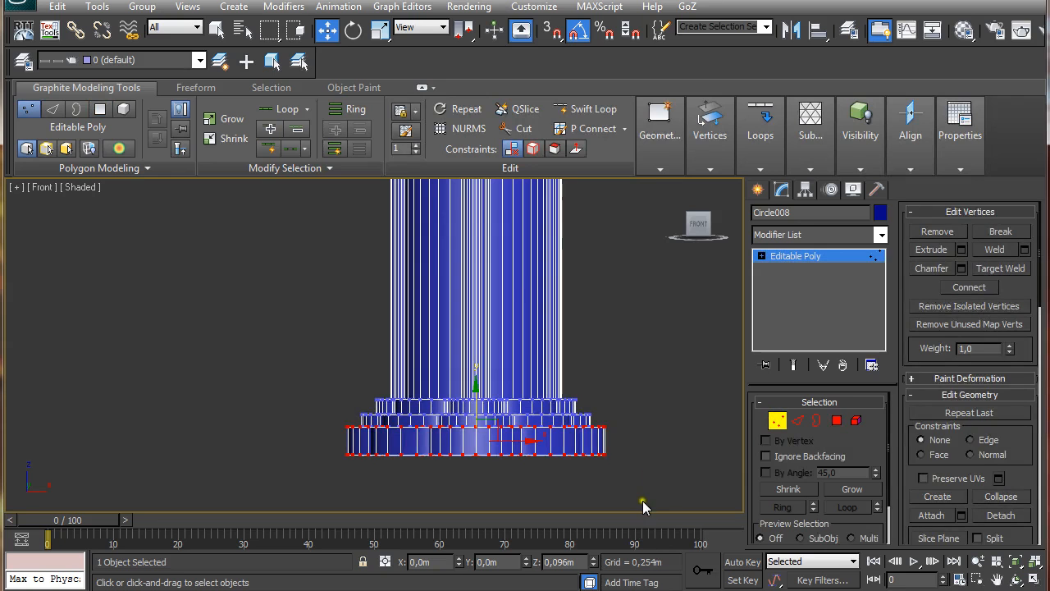
left_click_drag(644, 505, 303, 452)
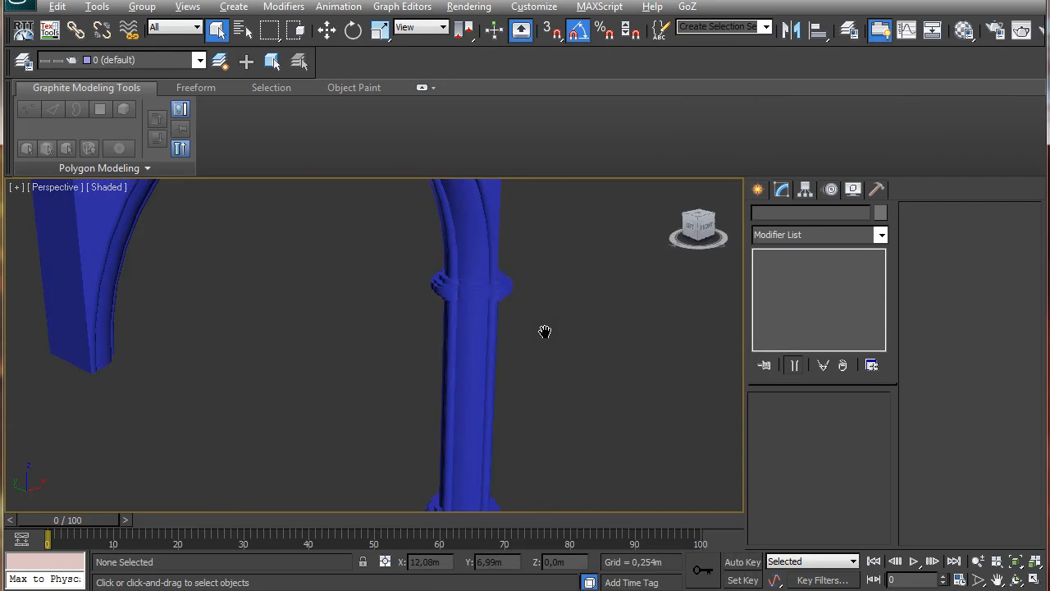
- Select the column polygons, cancel Detach, and Clone To Object so the column becomes a separate copy
left_click_drag(545, 331, 458, 308)
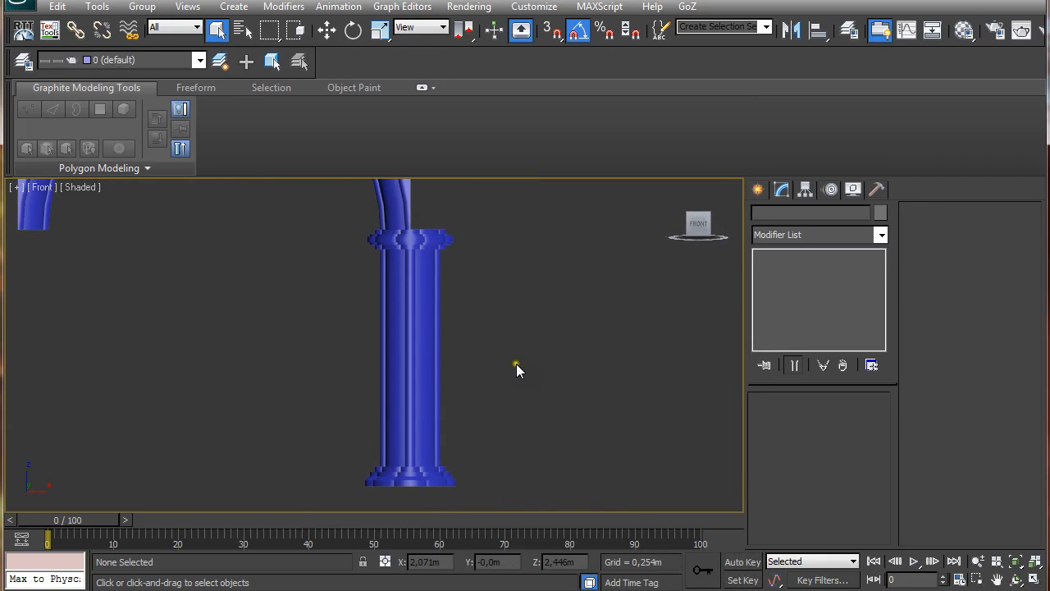
left_click(410, 344)
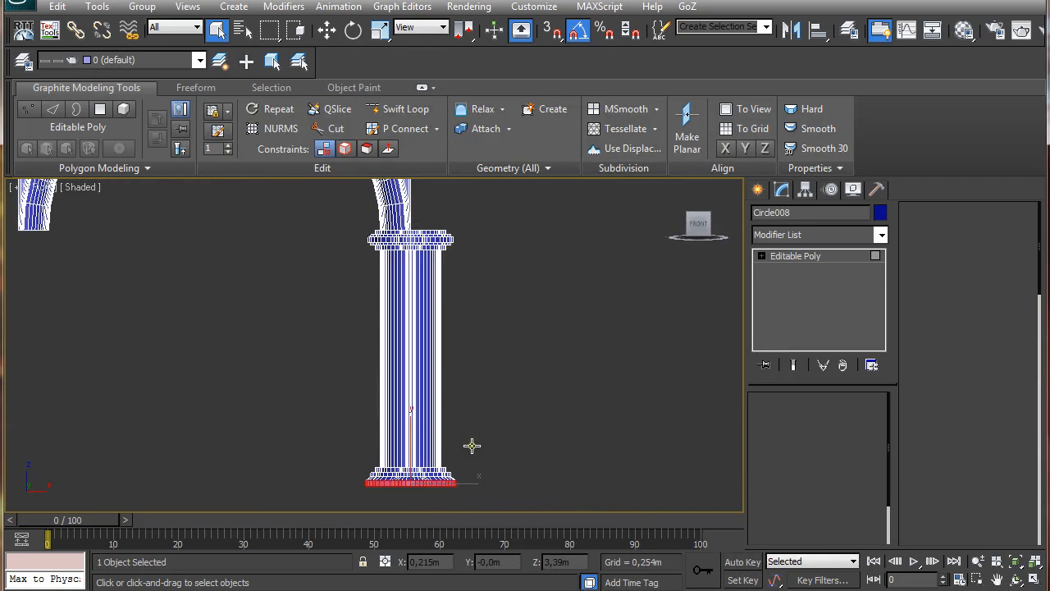
left_click(118, 148)
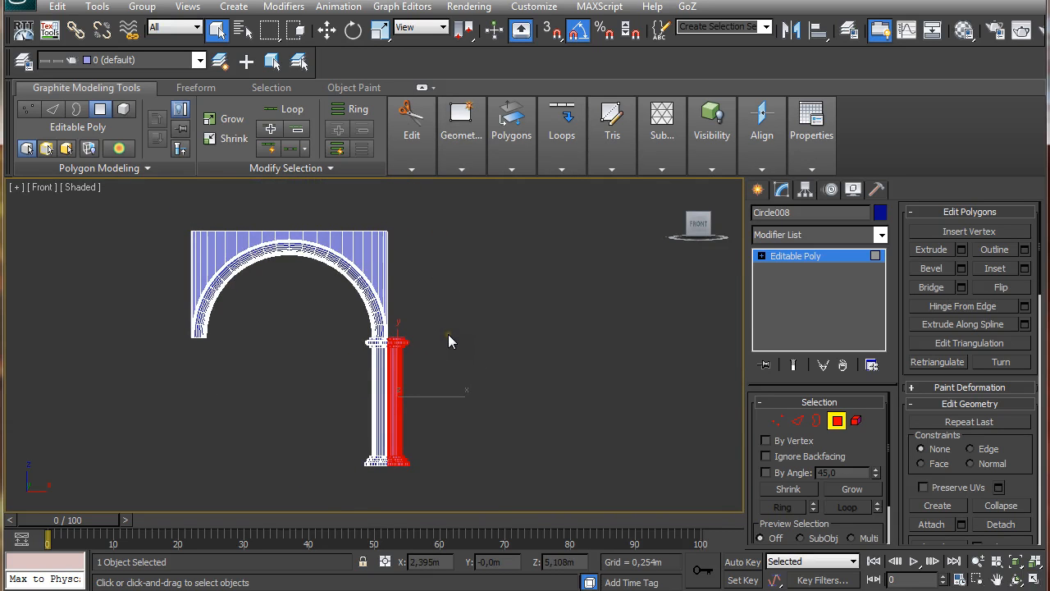
left_click_drag(451, 341, 233, 371)
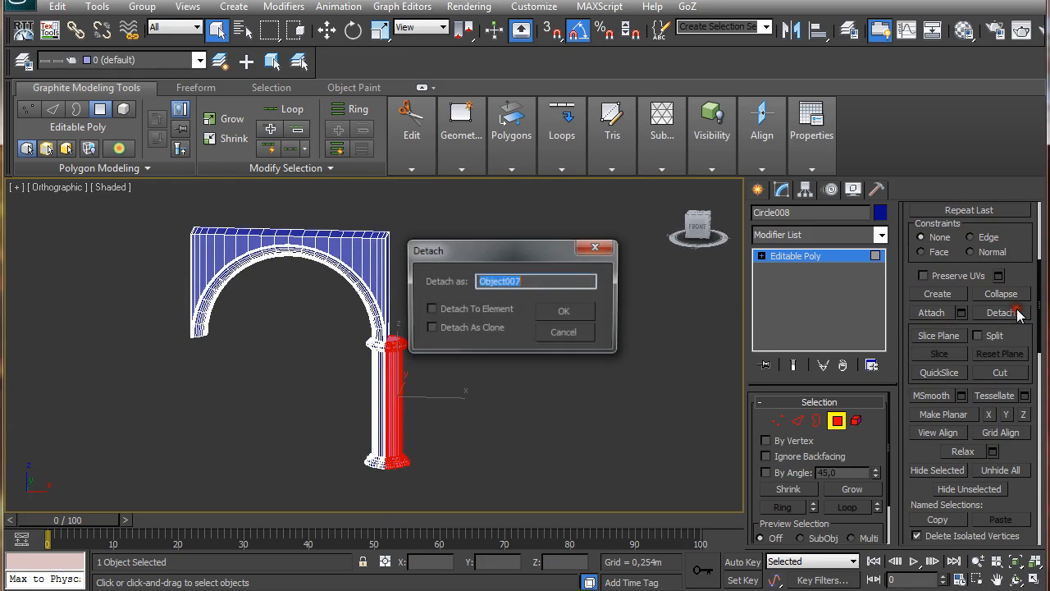
left_click(565, 312)
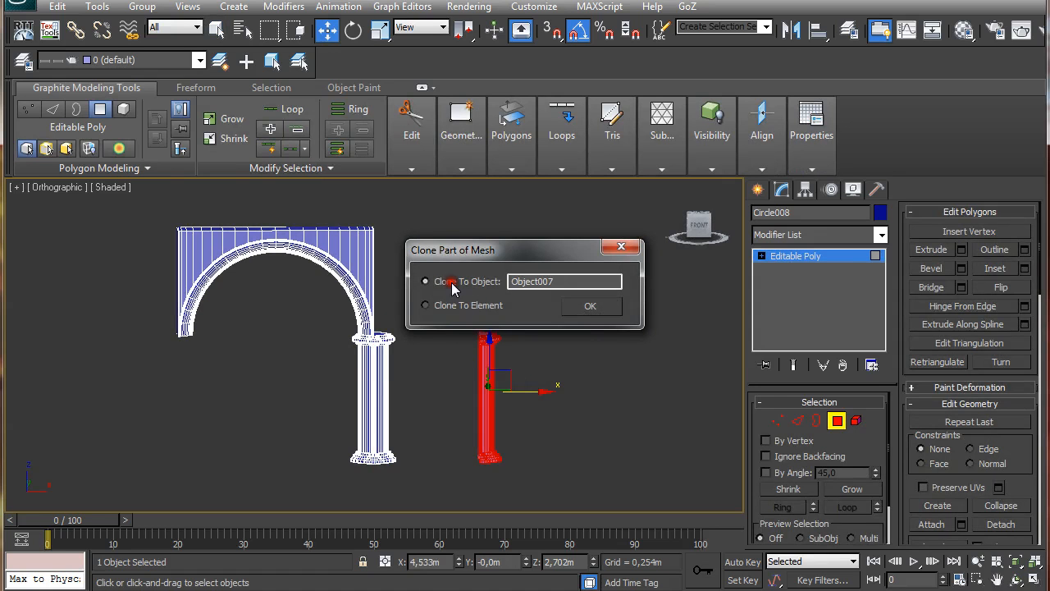
left_click(590, 305)
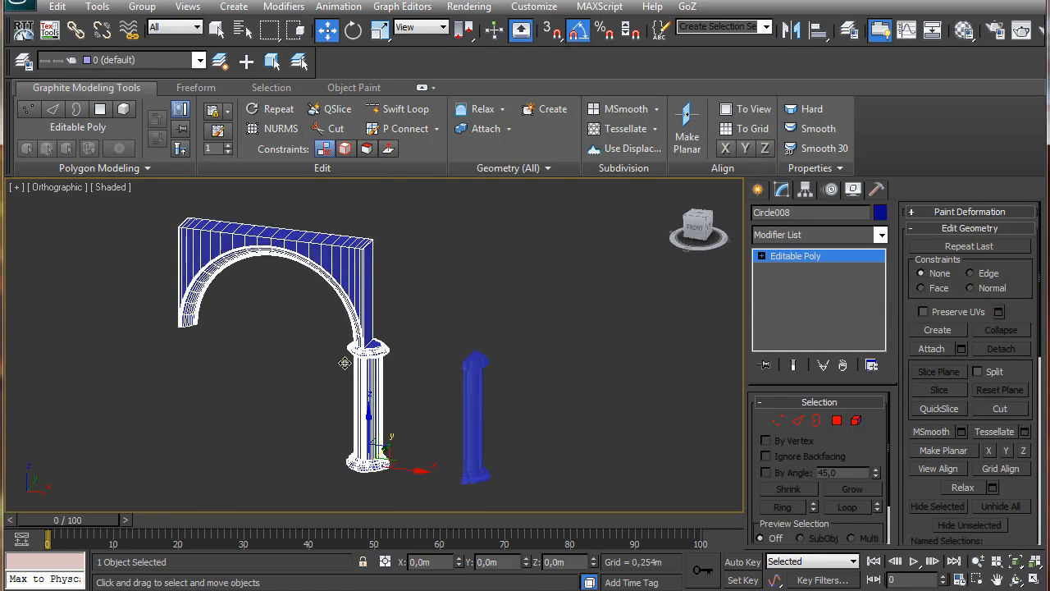
scroll("up", 3)
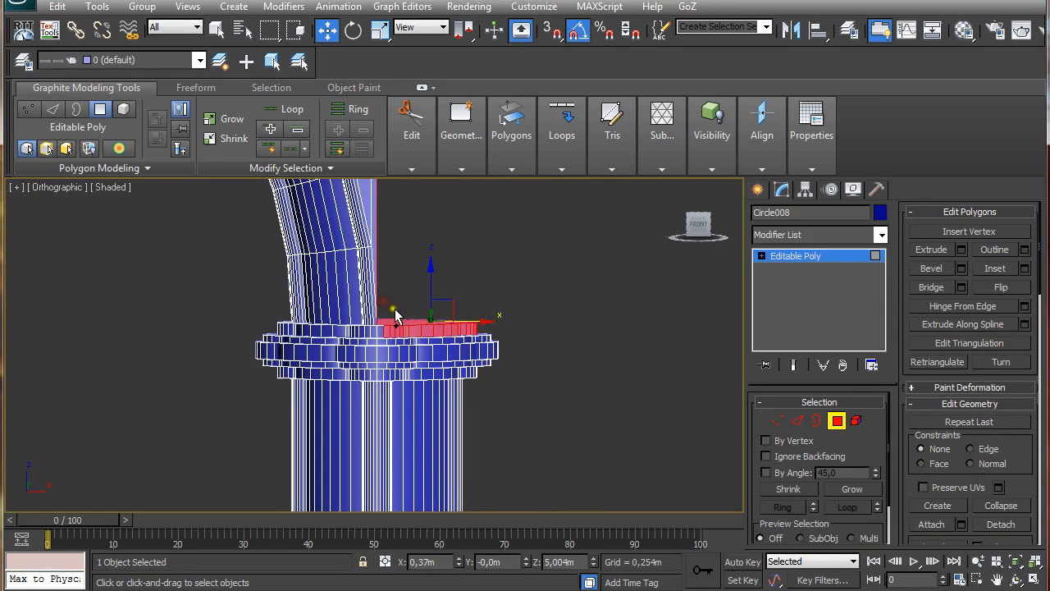
mouse_move(528, 407)
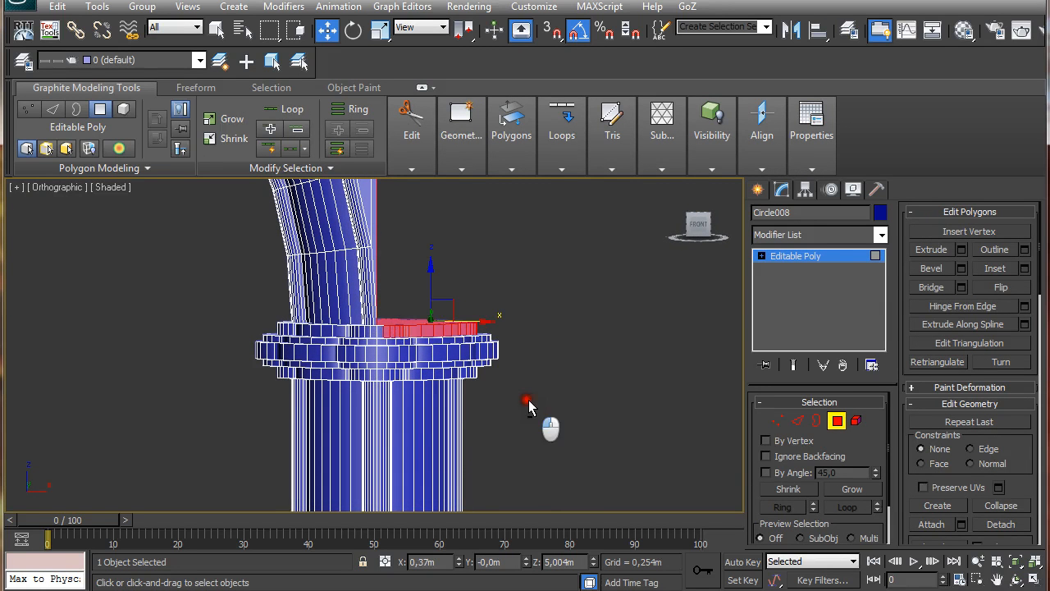
left_click_drag(529, 402, 411, 348)
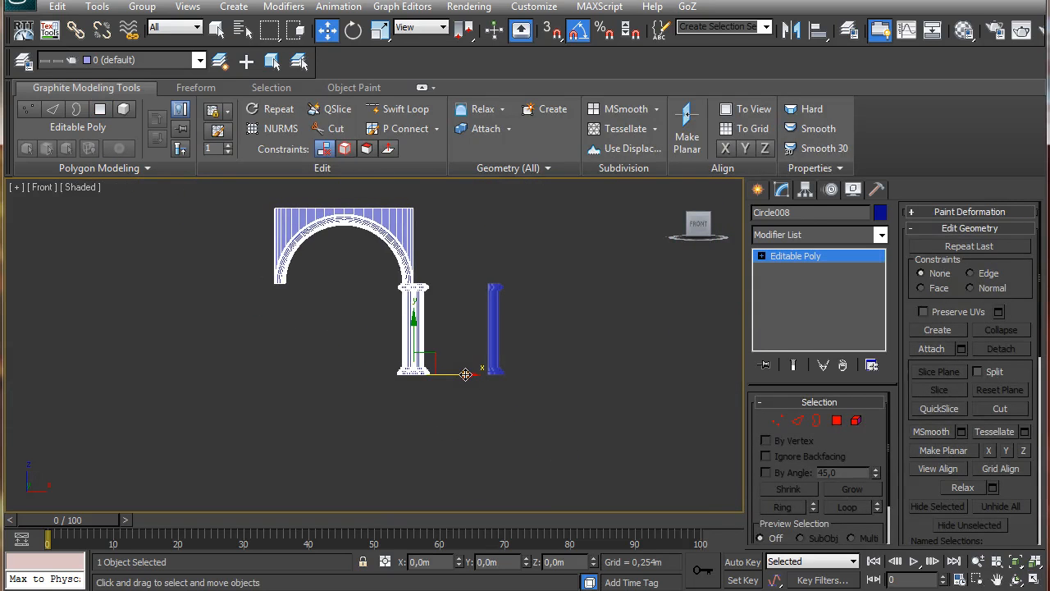
- Shift-copy the arch sideways as an instance to start the second bay
left_click_drag(466, 375, 325, 366)
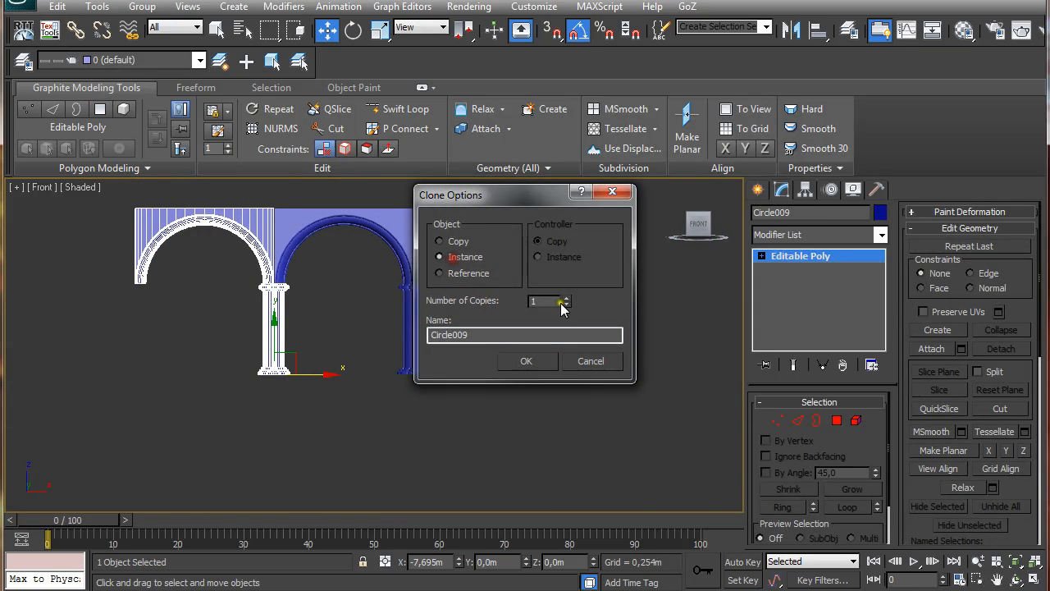
left_click(525, 361)
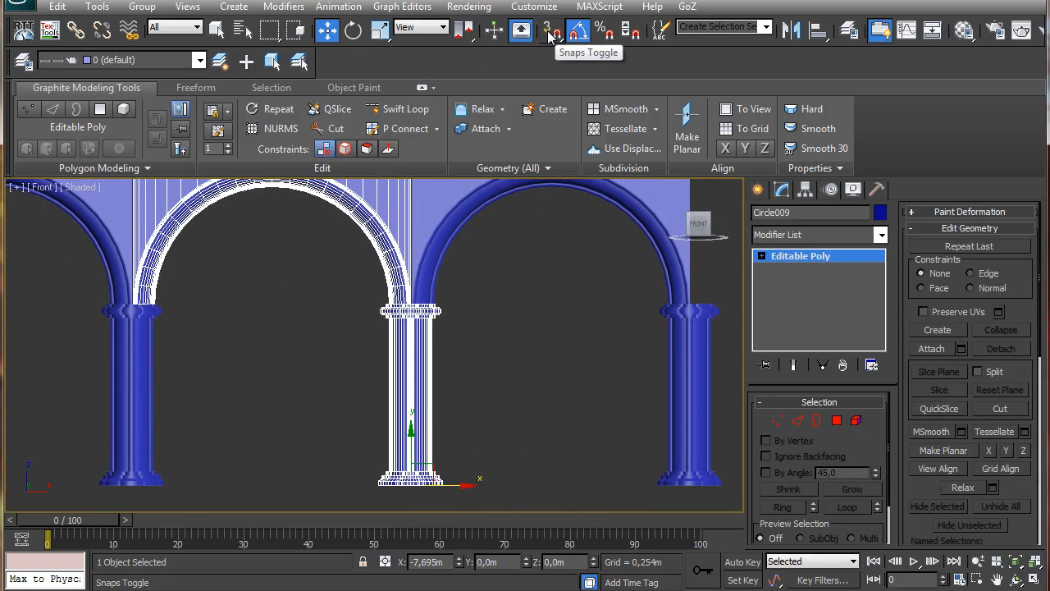
- Enable Vertex snapping and snap a third arch copy into place to extend the row
left_click(548, 30)
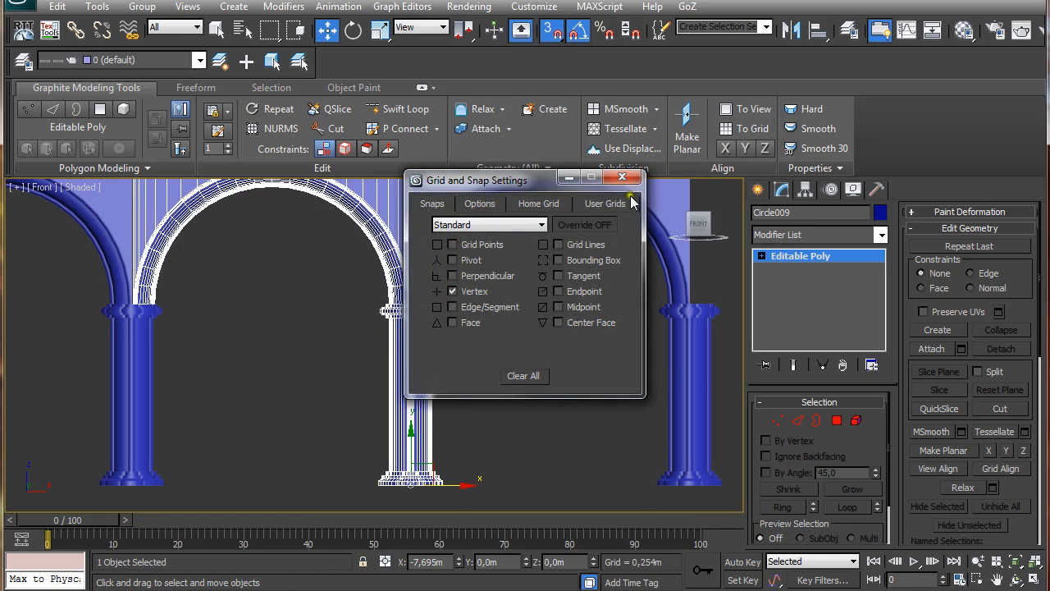
left_click(622, 178)
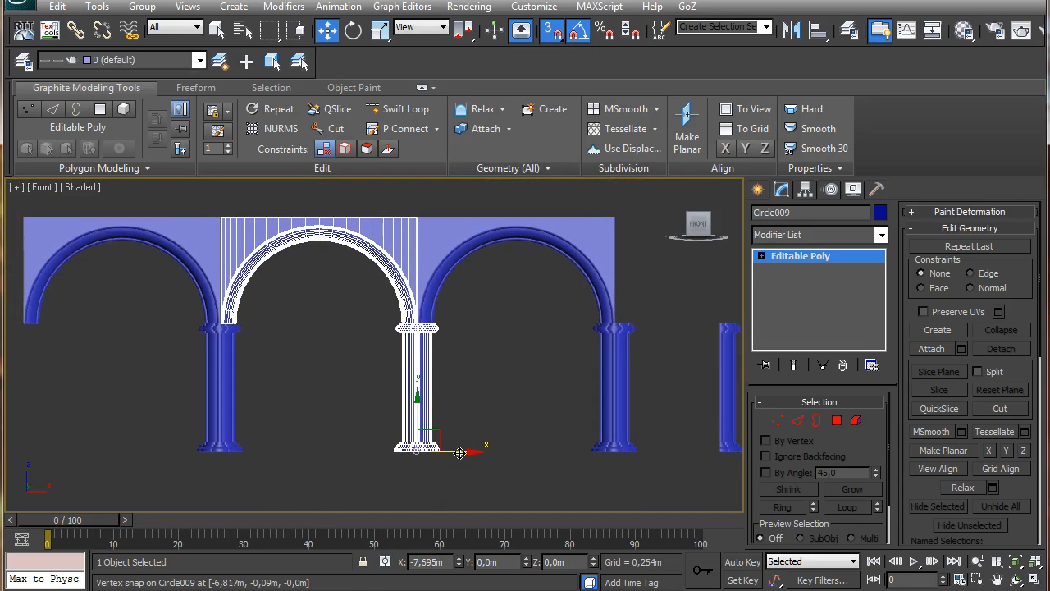
left_click_drag(459, 447, 402, 418)
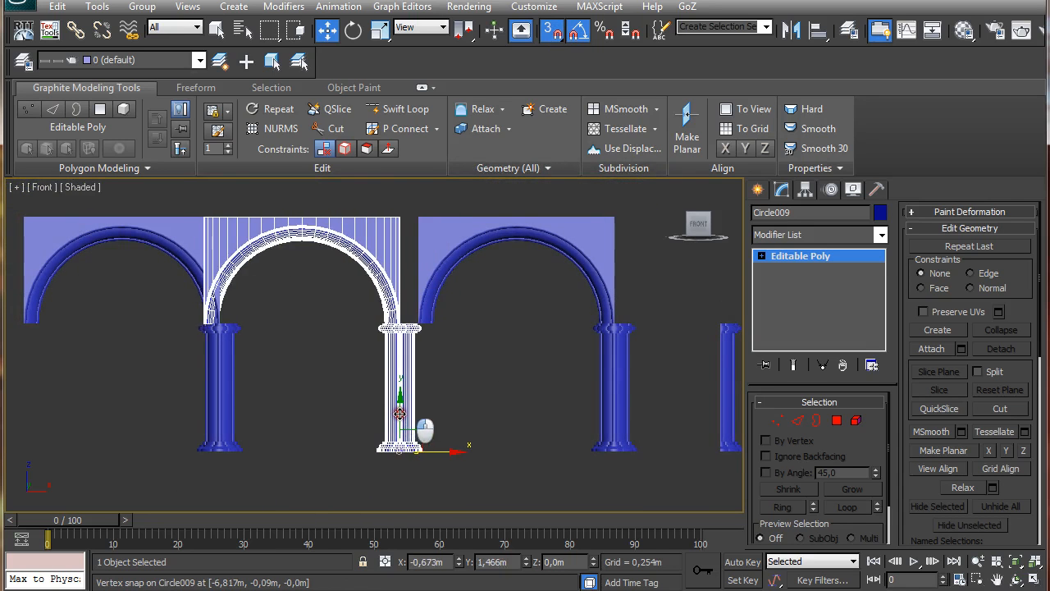
left_click_drag(400, 402, 419, 328)
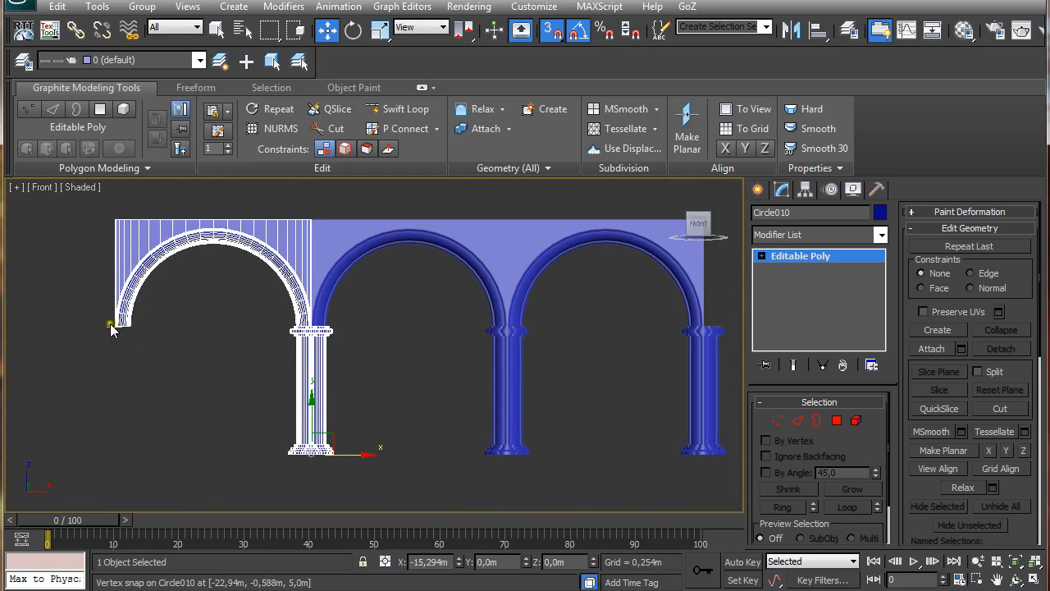
mouse_move(151, 360)
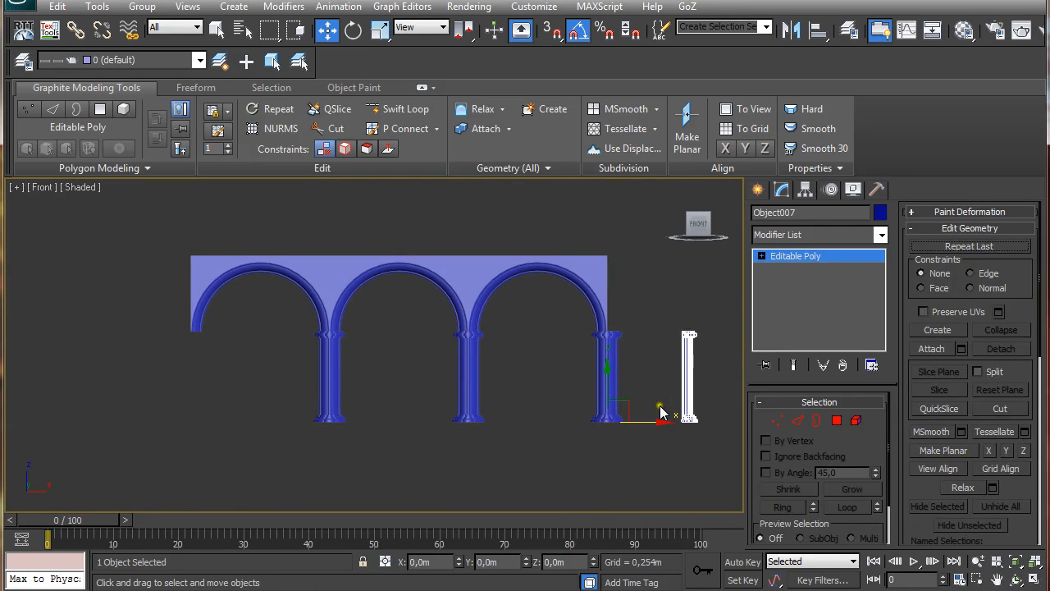
- With Working Pivot, Affect Pivot Only and vertex snaps, snap the end column's pivot to its top corner
left_click(755, 191)
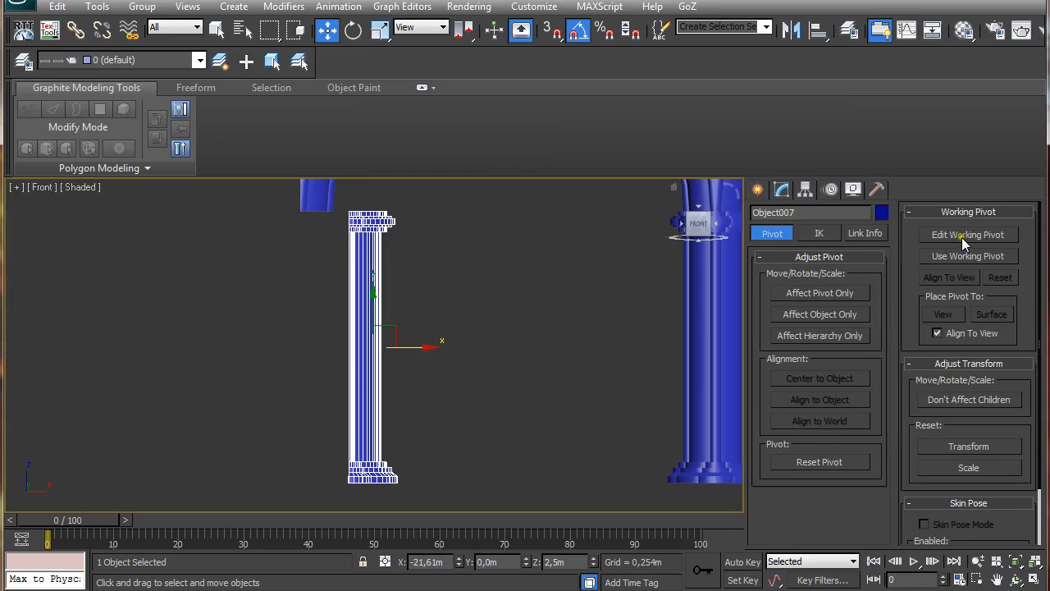
left_click(968, 235)
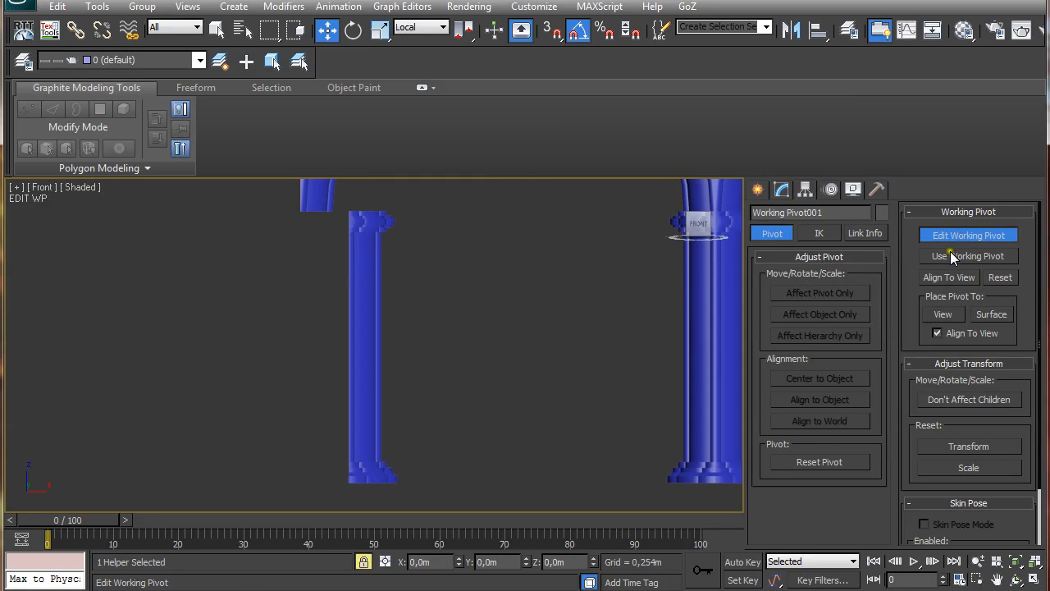
left_click(969, 256)
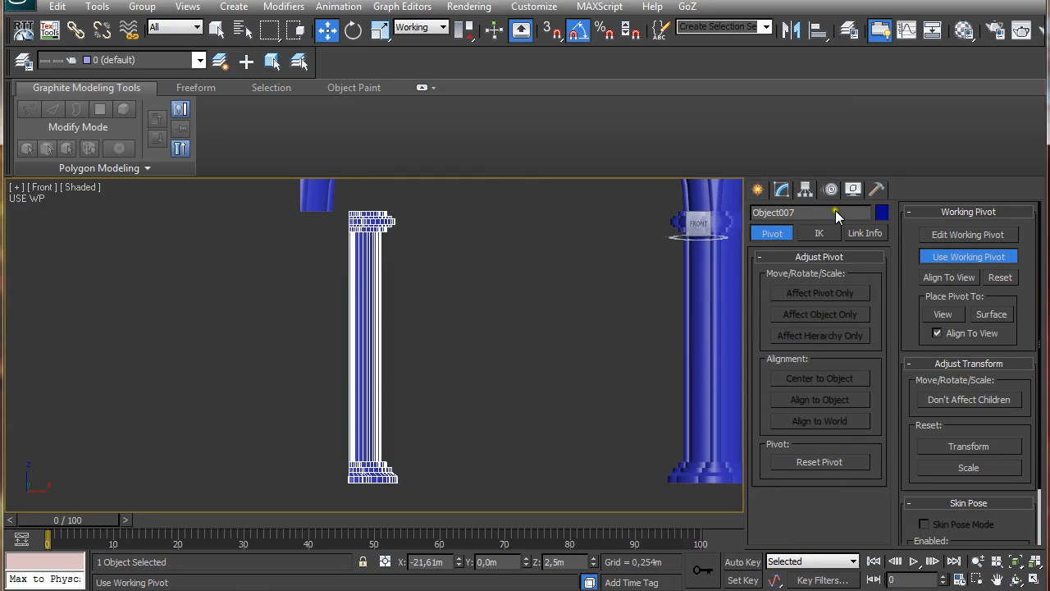
mouse_move(838, 303)
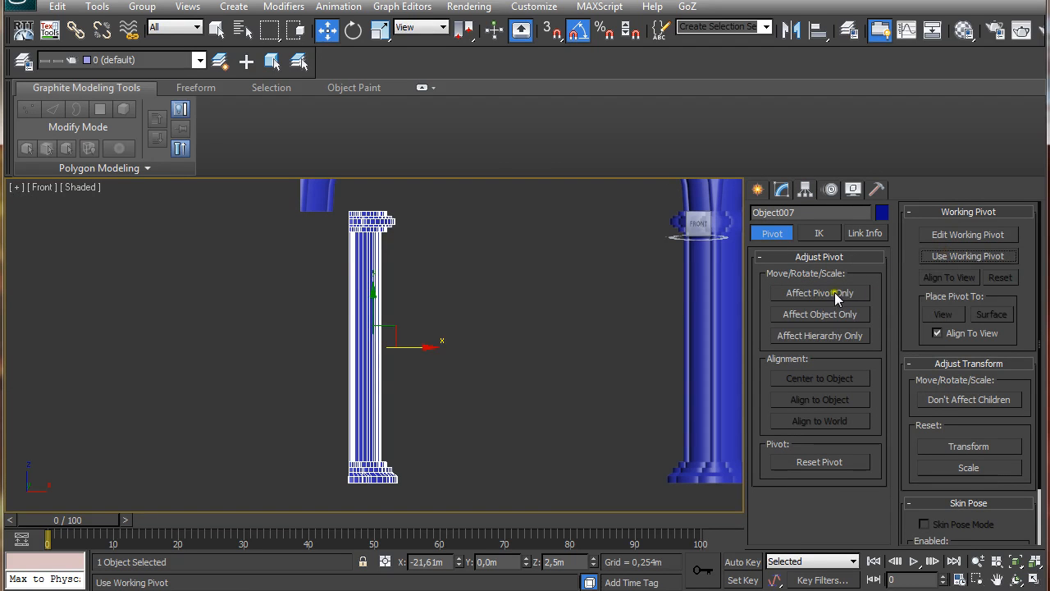
left_click(819, 292)
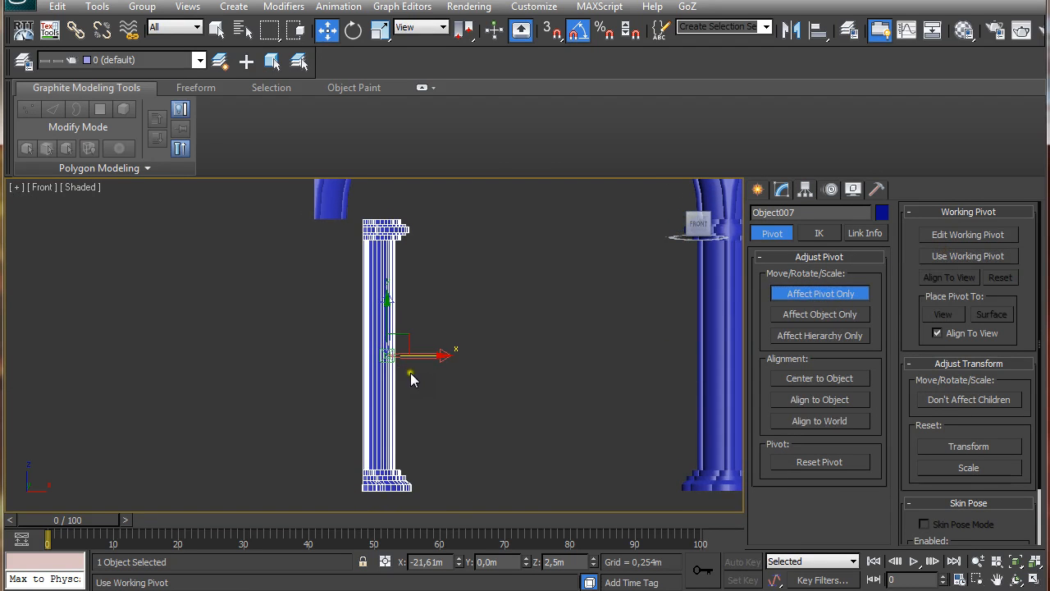
mouse_move(507, 277)
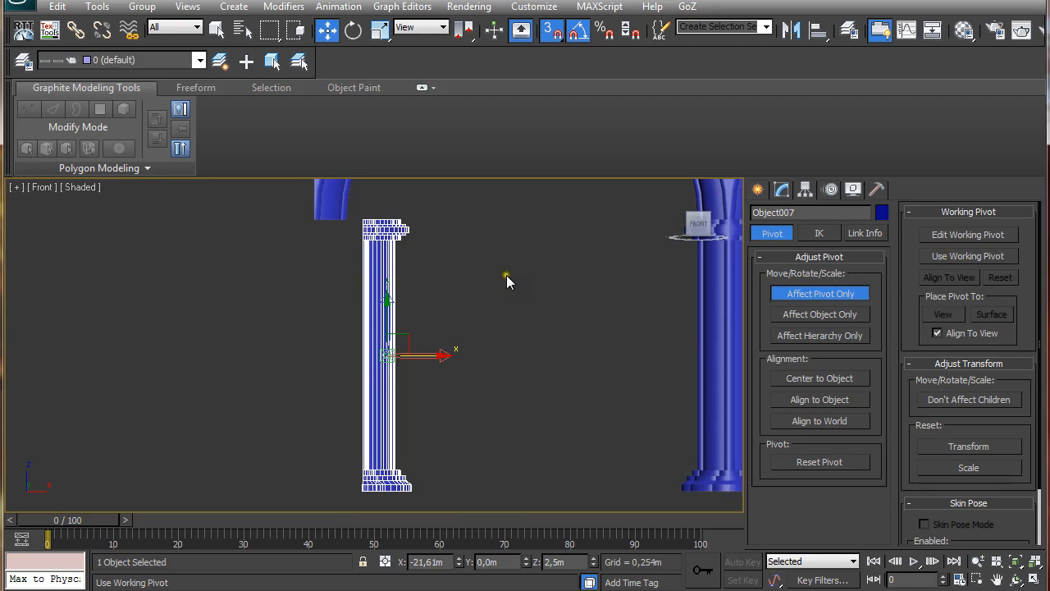
mouse_move(556, 30)
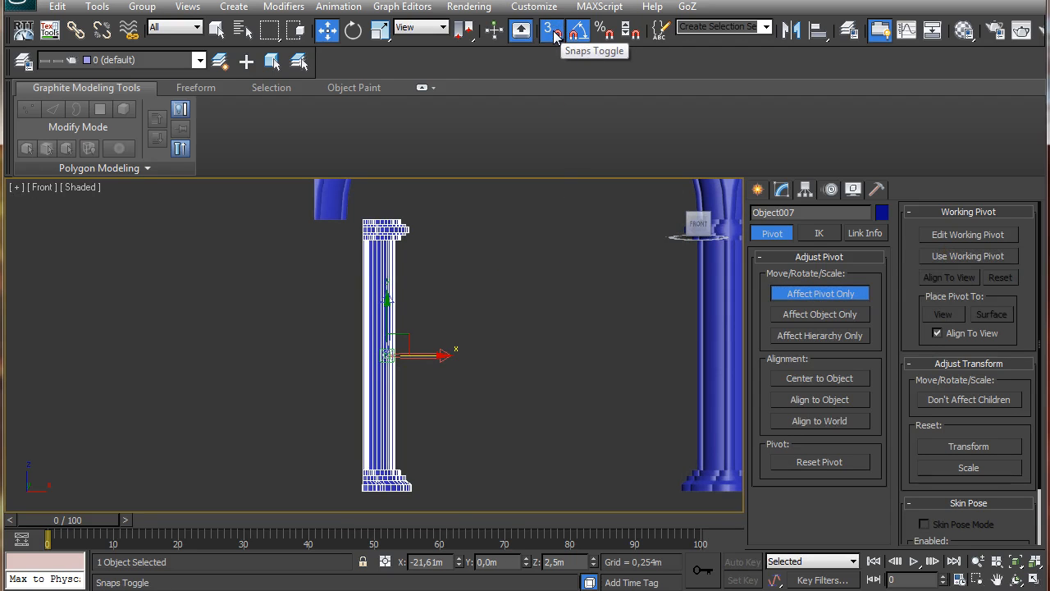
left_click(551, 31)
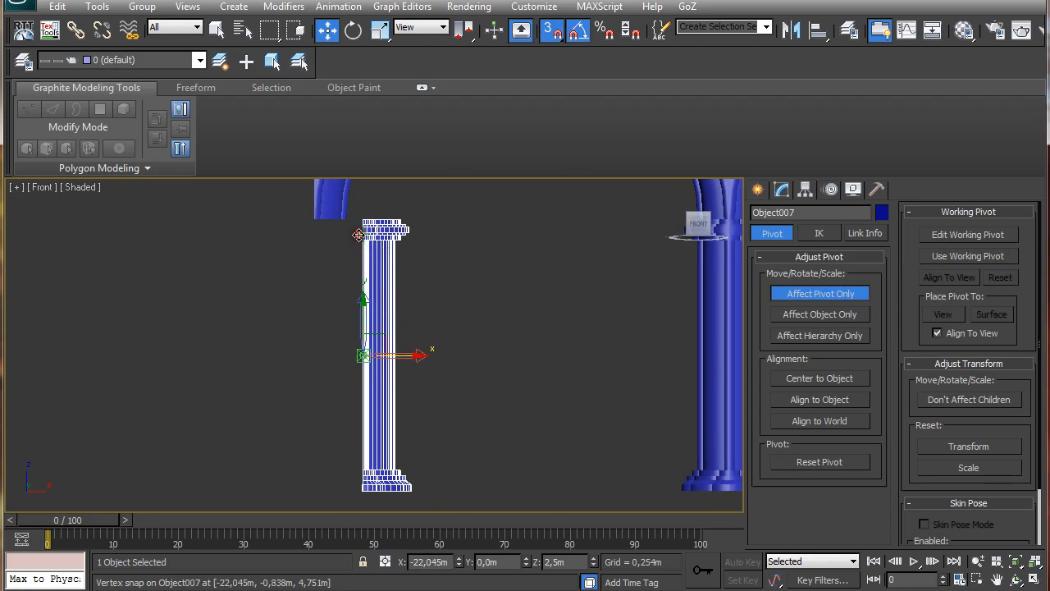
left_click_drag(362, 355, 364, 491)
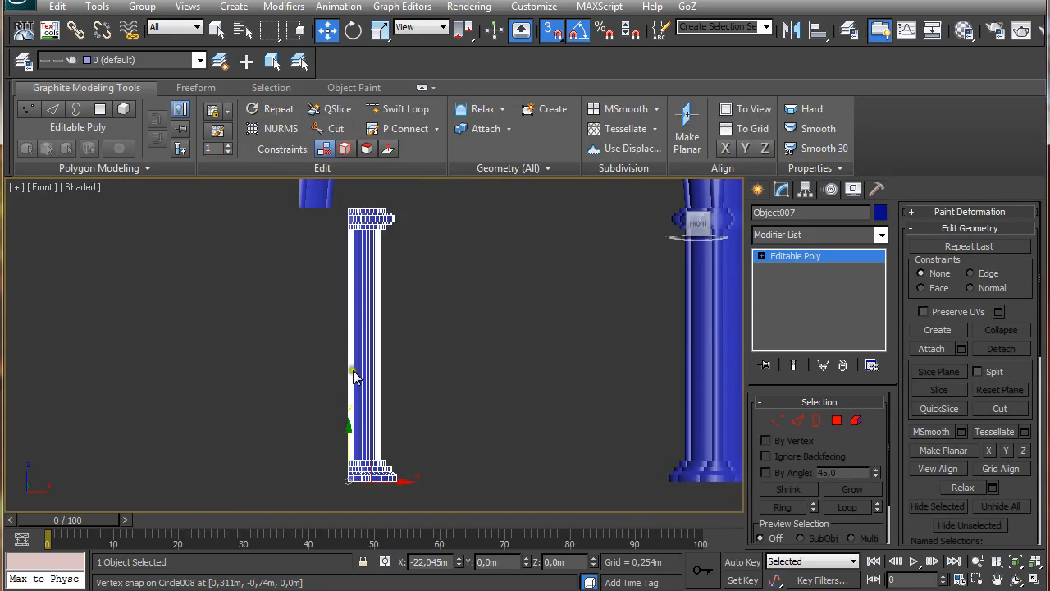
mouse_move(354, 498)
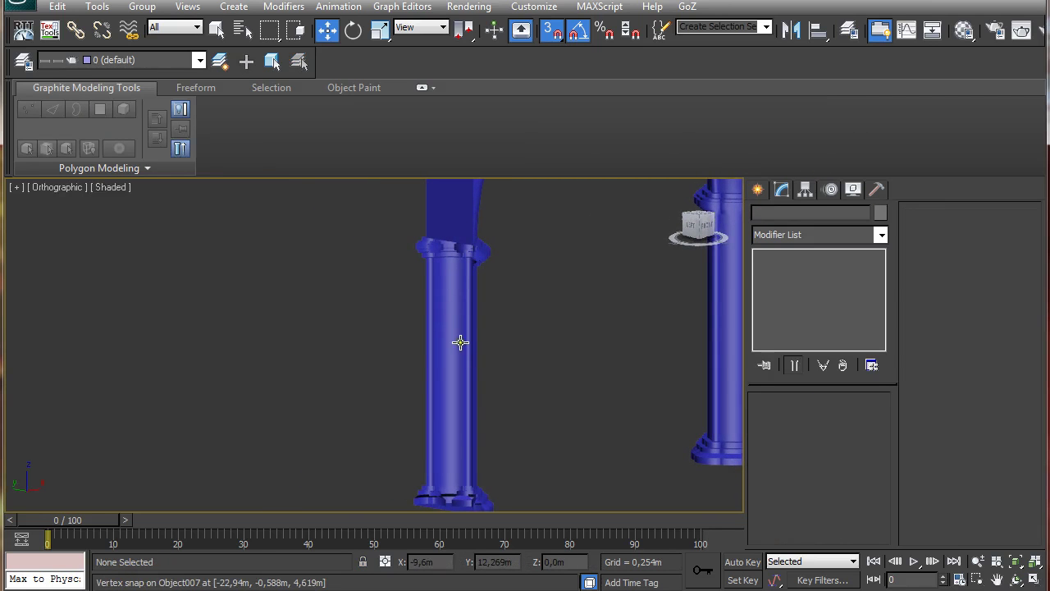
mouse_move(517, 265)
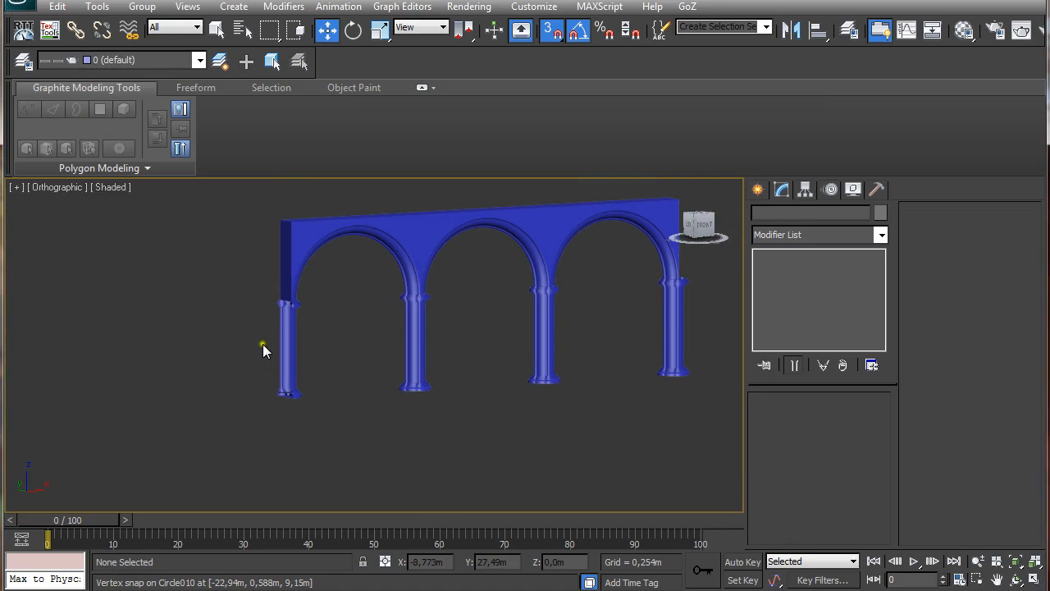
mouse_move(272, 396)
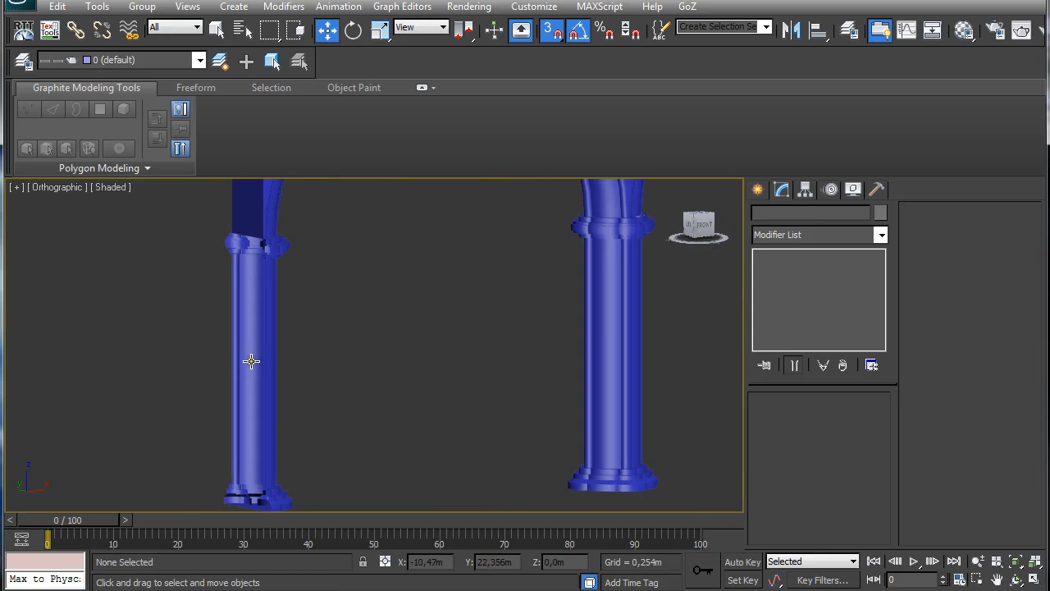
- Select the end column, now snapped to the wall's left end, for editing
left_click(254, 361)
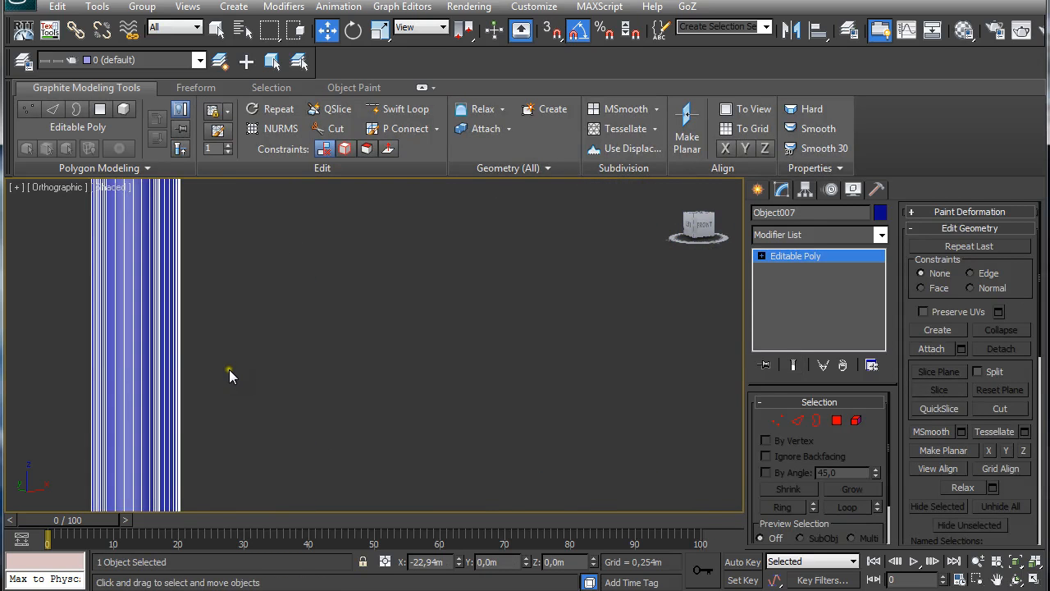
- Enter Edge sub-object level on the column and bring up the Bridge settings
left_click_drag(230, 374, 426, 315)
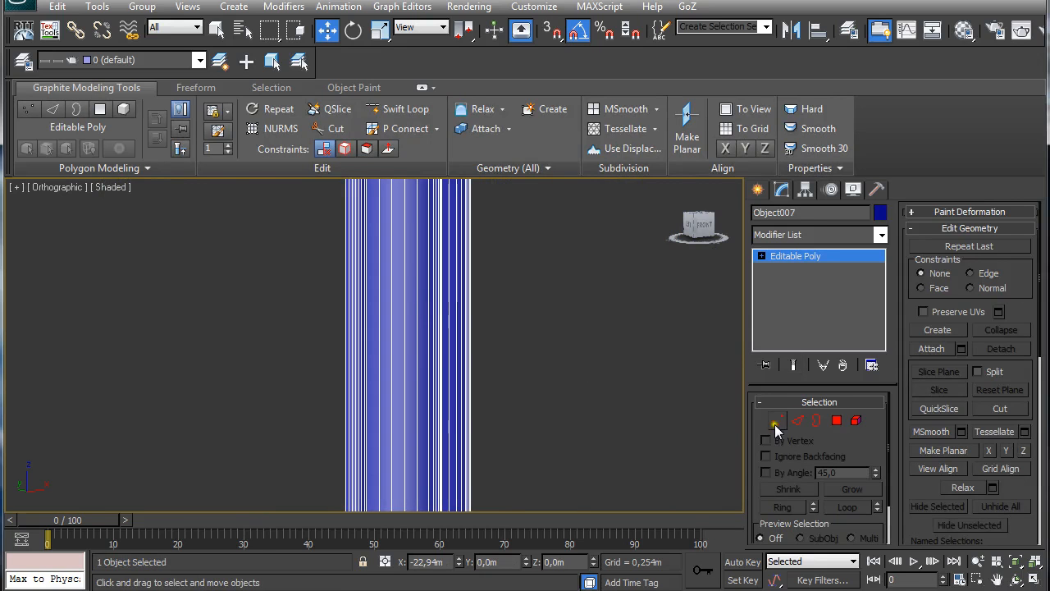
left_click(798, 420)
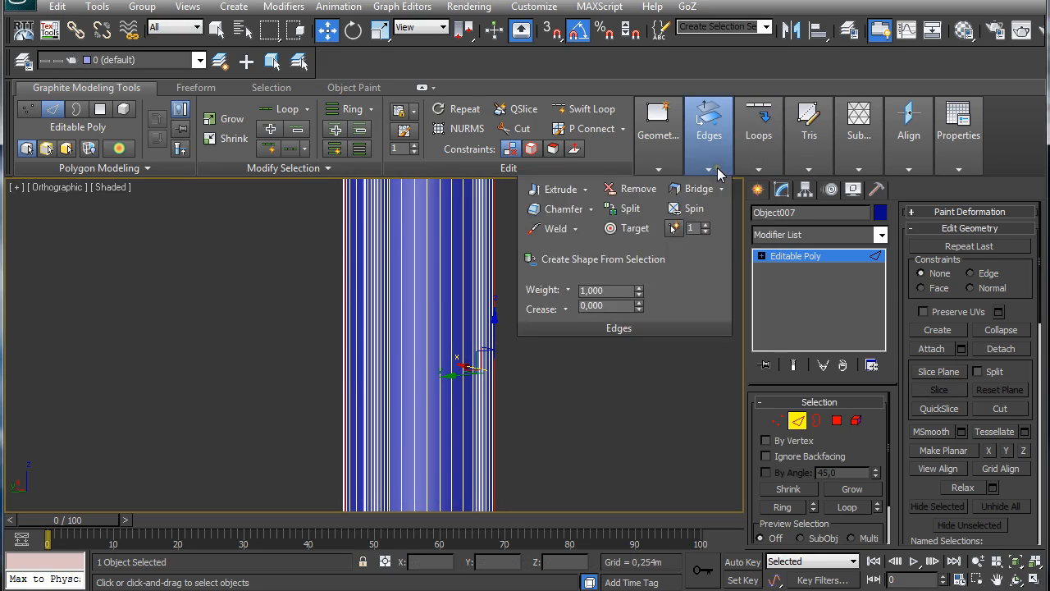
mouse_move(695, 189)
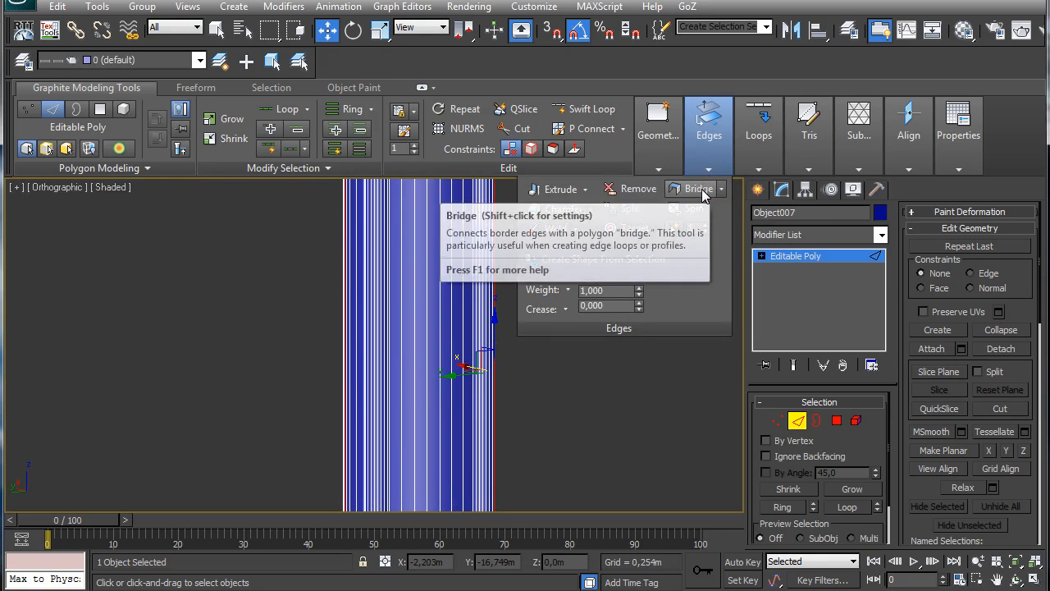
left_click(696, 189)
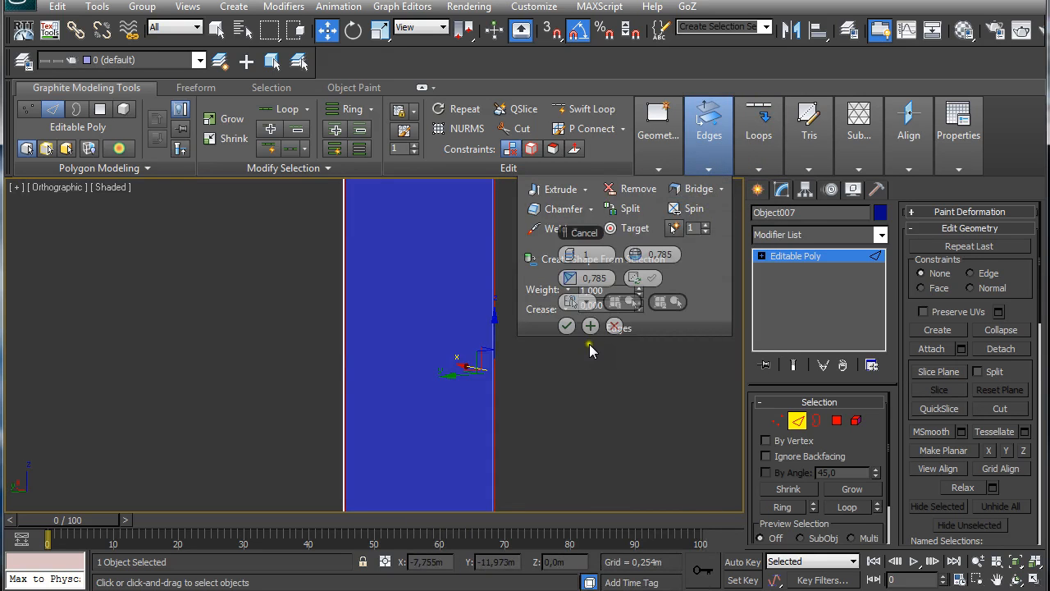
mouse_move(591, 325)
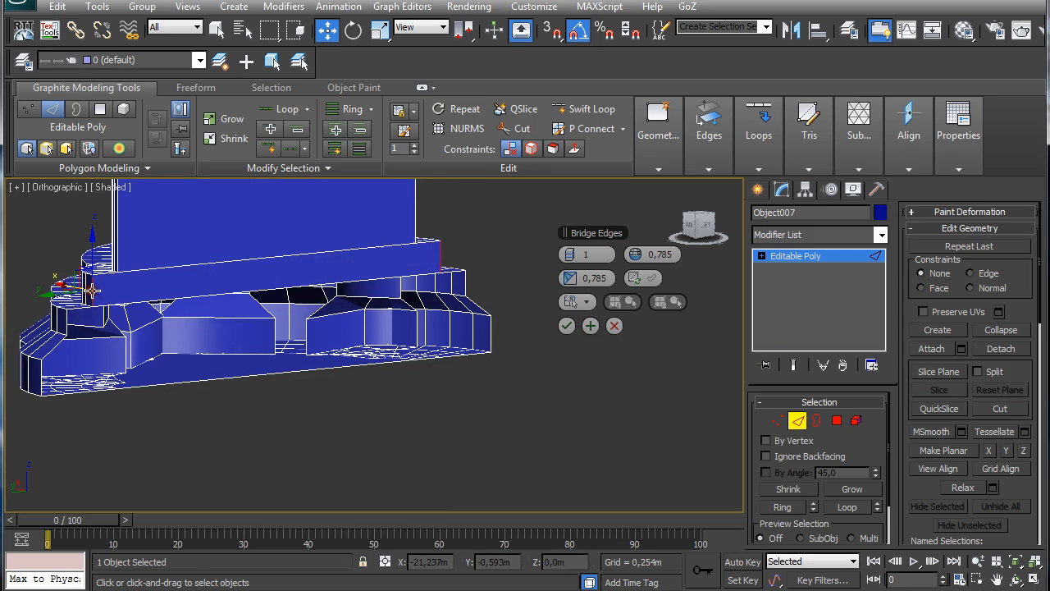
- Bridge the open border edges of the stepped base with Apply and Continue, closing its gaps
left_click_drag(91, 287, 451, 287)
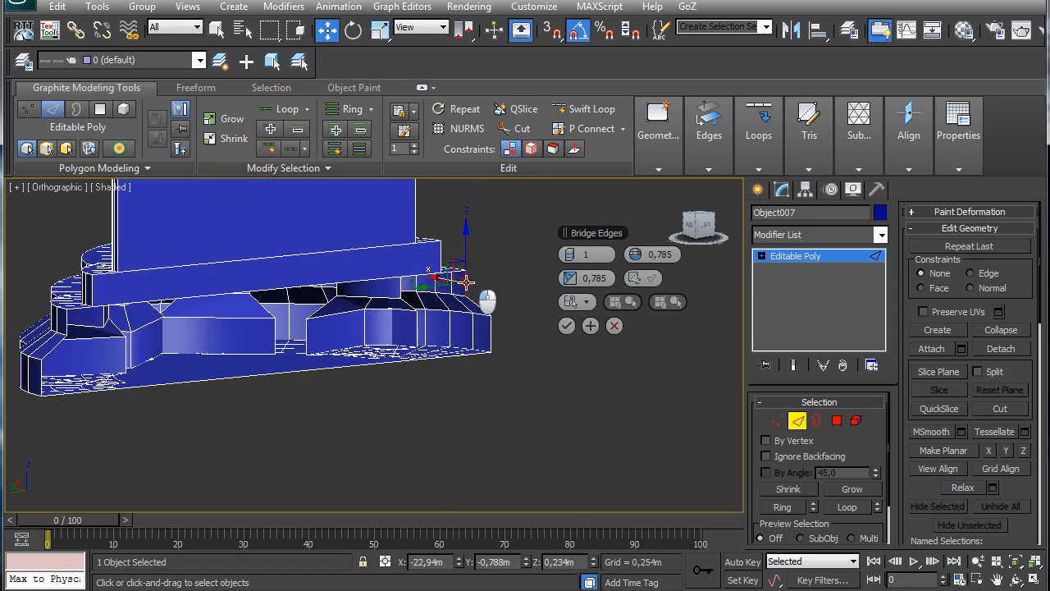
left_click(591, 325)
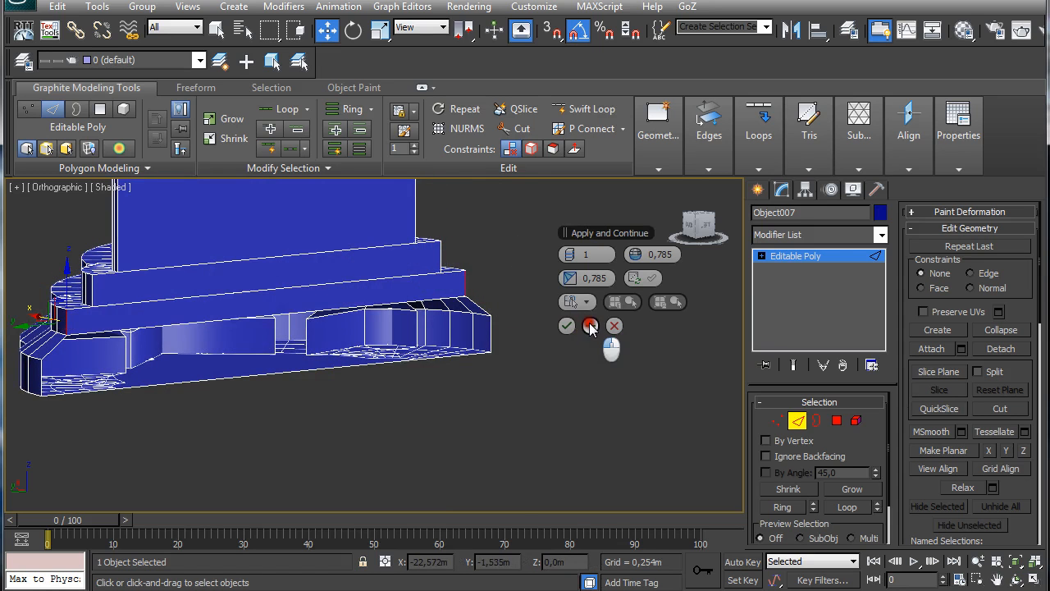
left_click(591, 325)
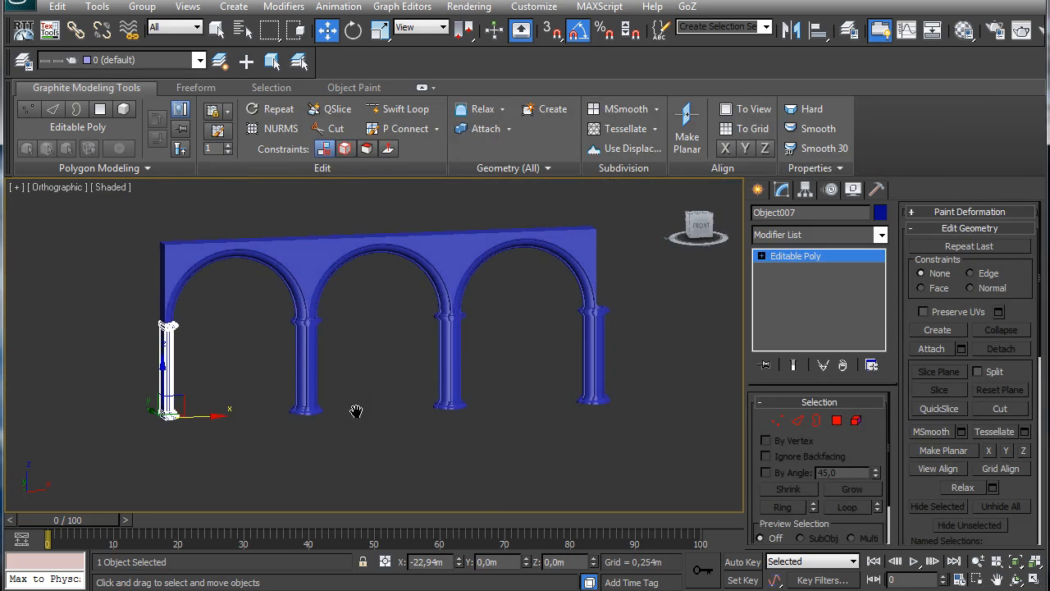
left_click(371, 412)
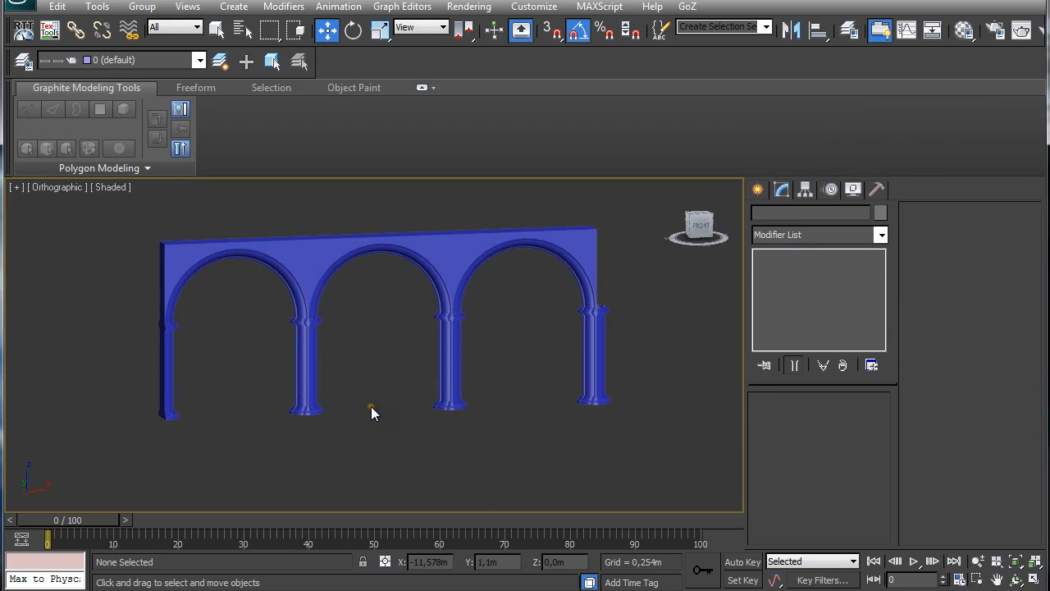
left_click_drag(371, 413, 459, 440)
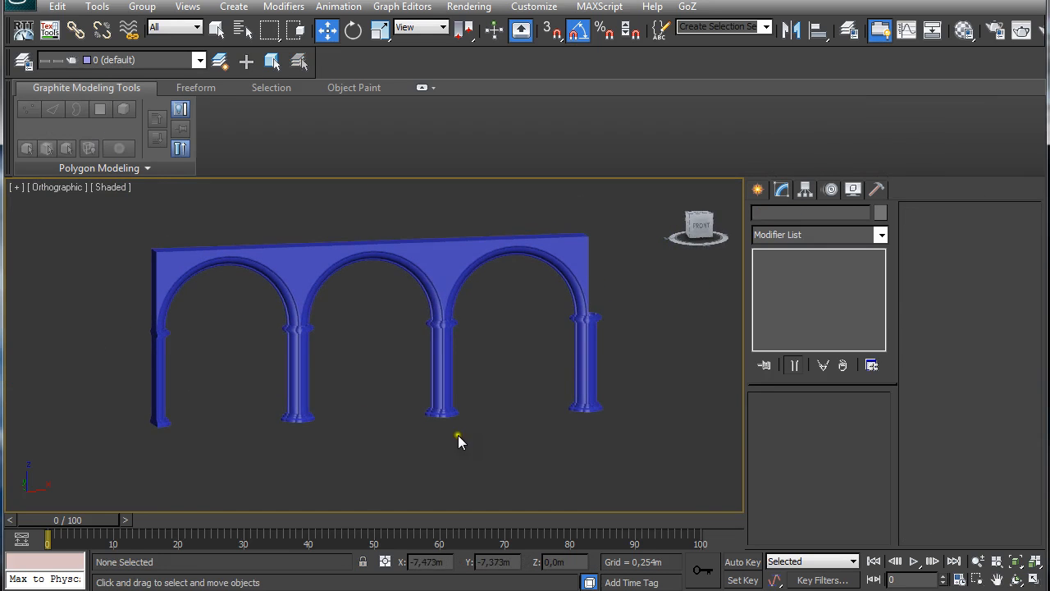